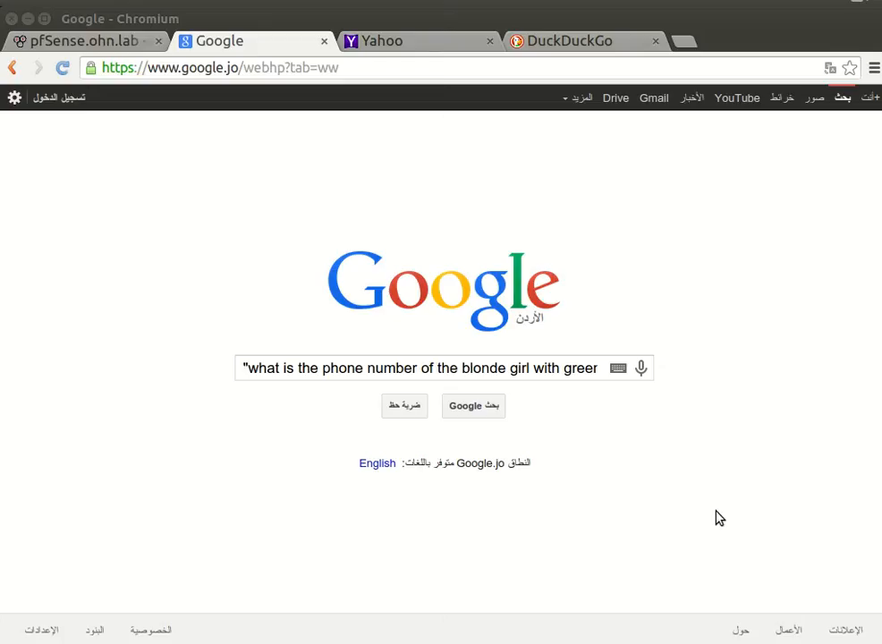
{"action": "mouse_move", "coordinate": [331, 415]}
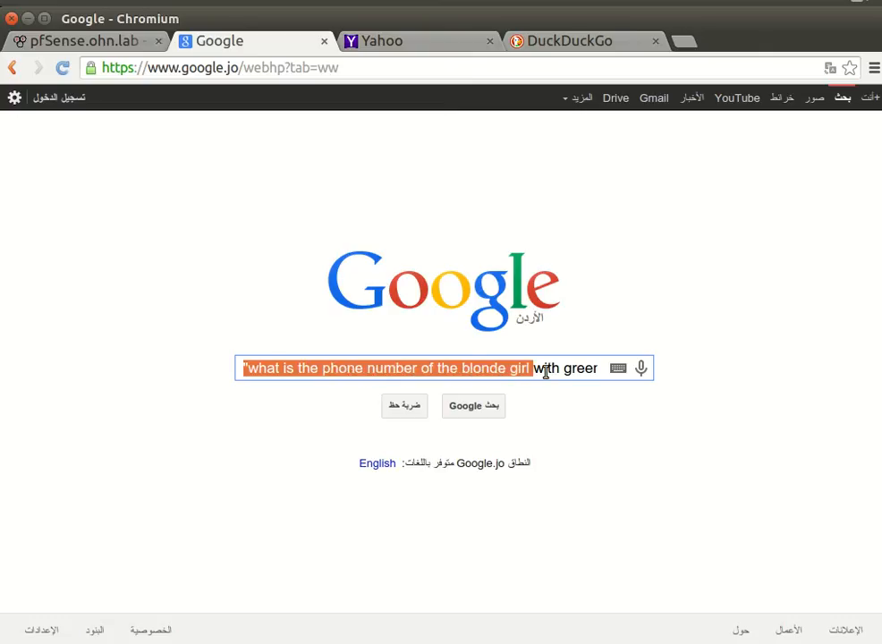
Step: Submit the long phone-number query on Google and search 'ball' on Yahoo
{"action": "type", "text": "that pickup the bus with me yesterday to the capital\""}
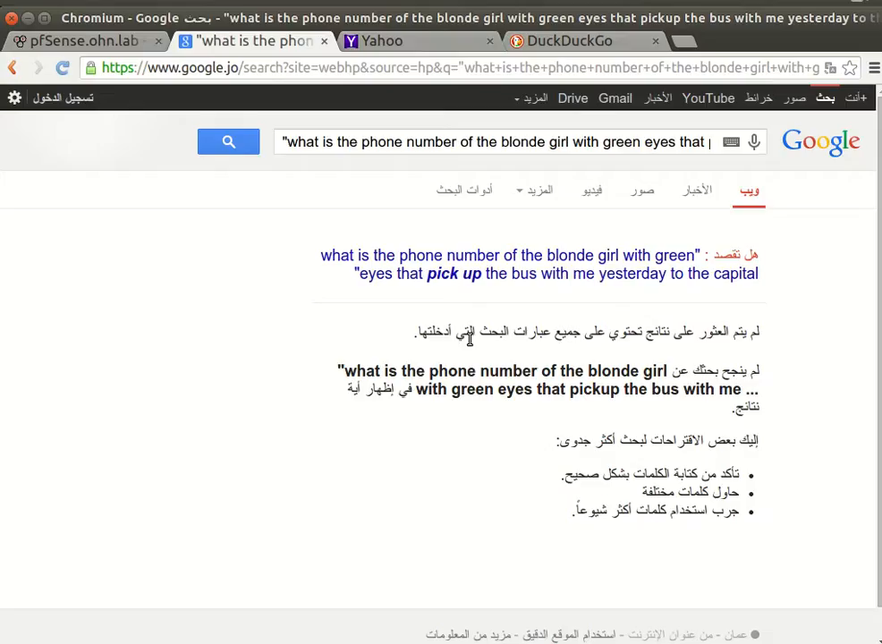
{"action": "left_click", "coordinate": [411, 41]}
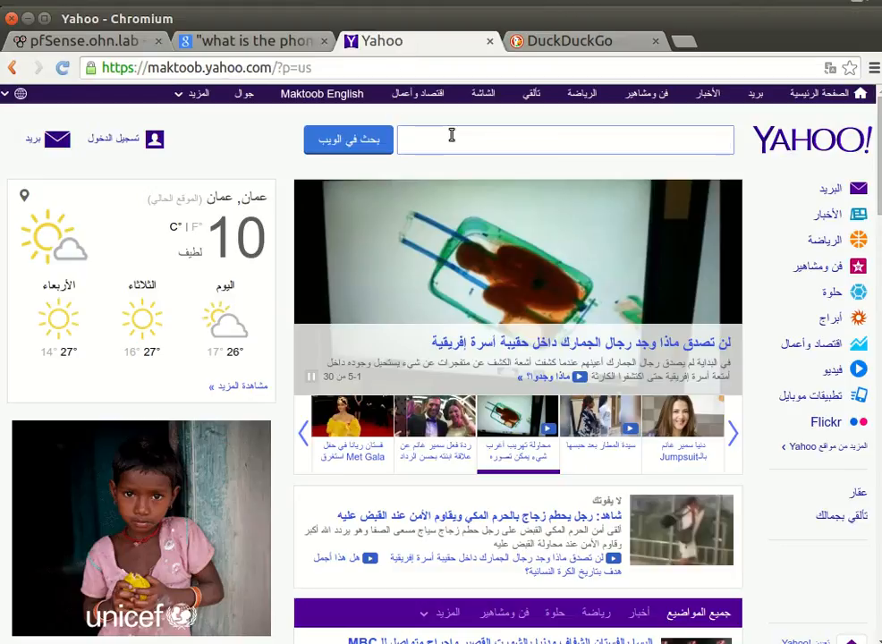
{"action": "mouse_move", "coordinate": [518, 141]}
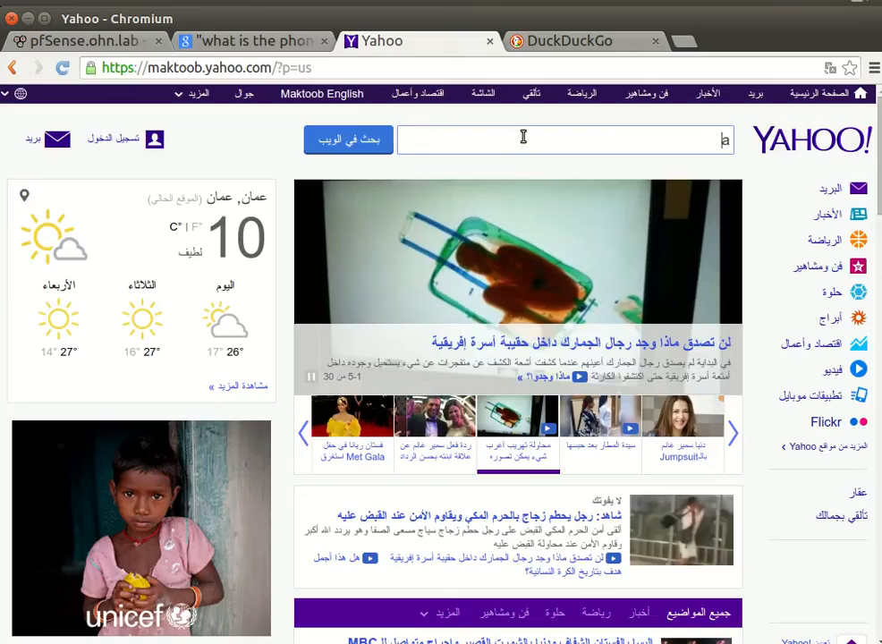
{"action": "type", "text": "all"}
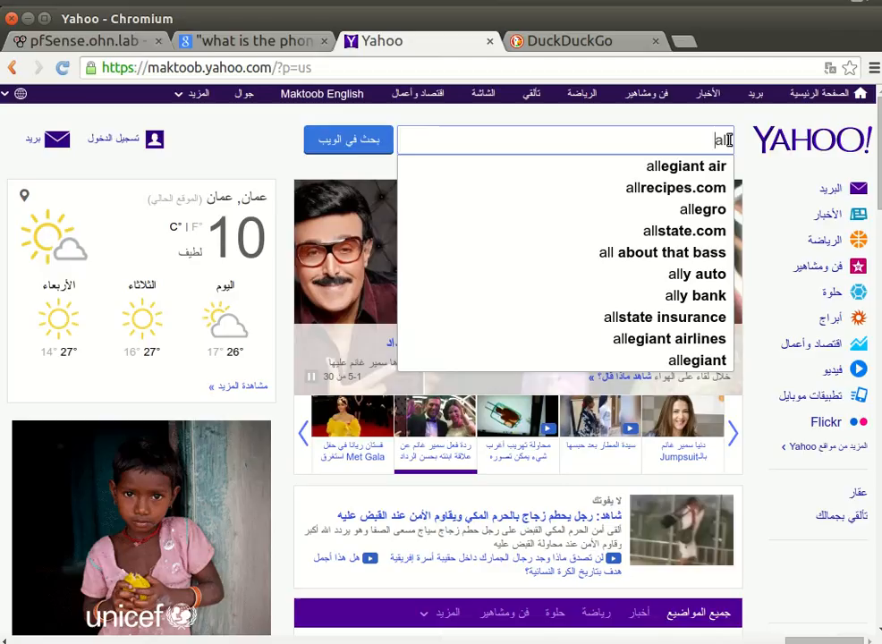
{"action": "type", "text": "ball"}
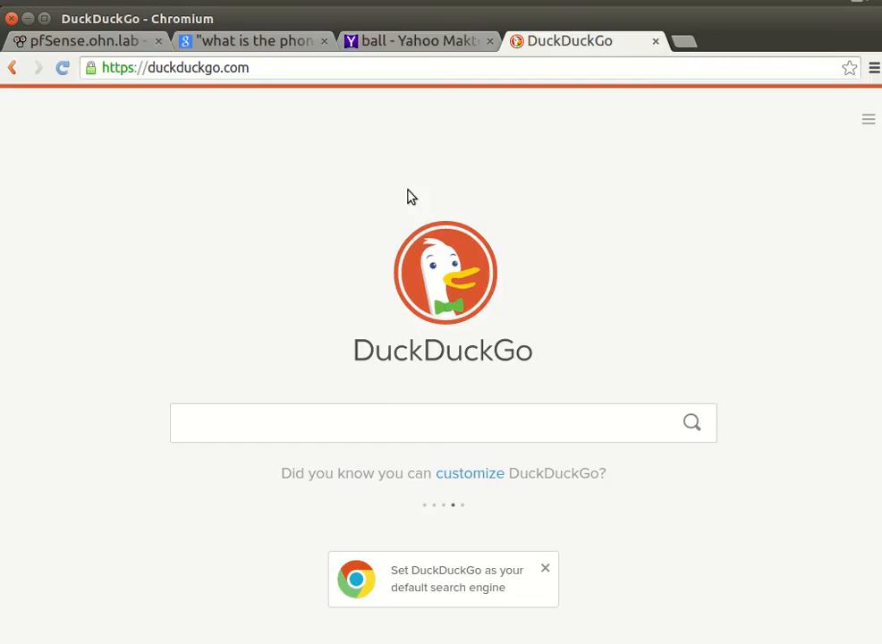
Step: Search 'go' on DuckDuckGo, then cycle back through the tabs to Yahoo's 'ball' results
{"action": "type", "text": "go"}
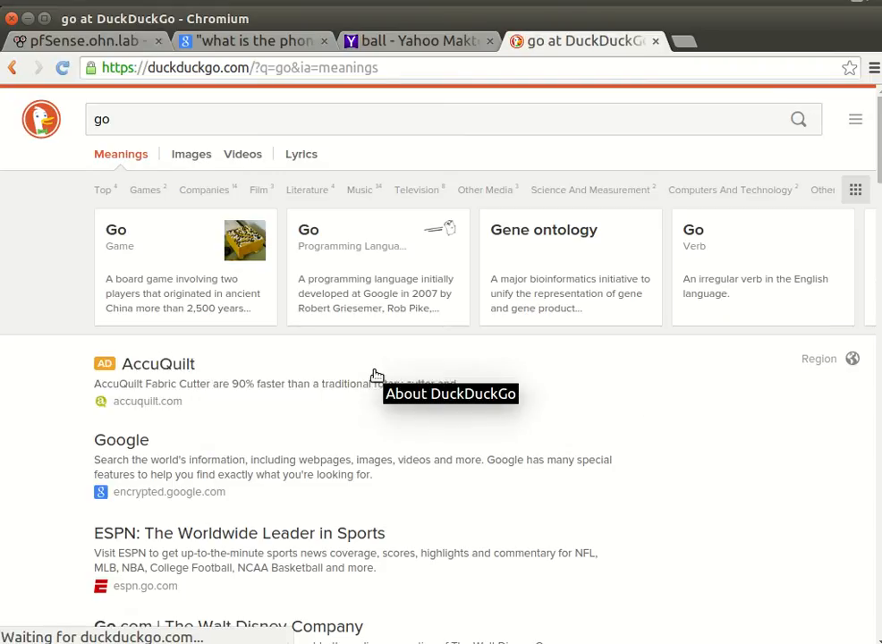
{"action": "scroll", "scroll_direction": "down", "scroll_amount": 3}
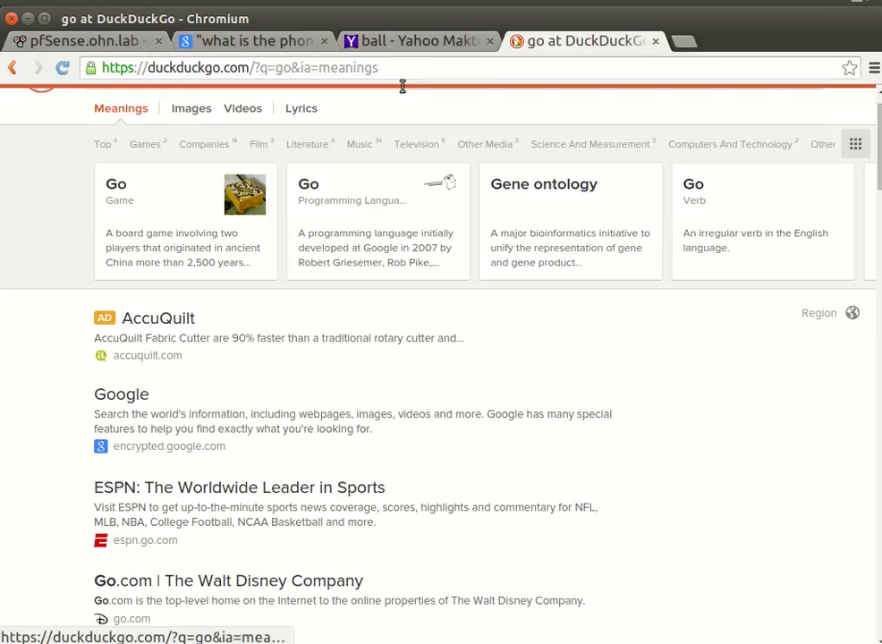
{"action": "left_click", "coordinate": [418, 41]}
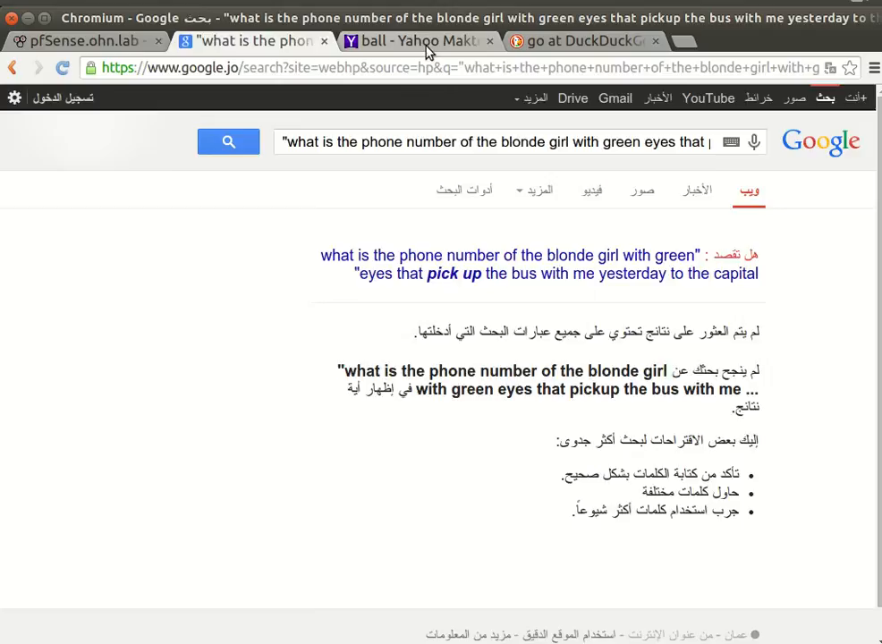
{"action": "left_click", "coordinate": [420, 41]}
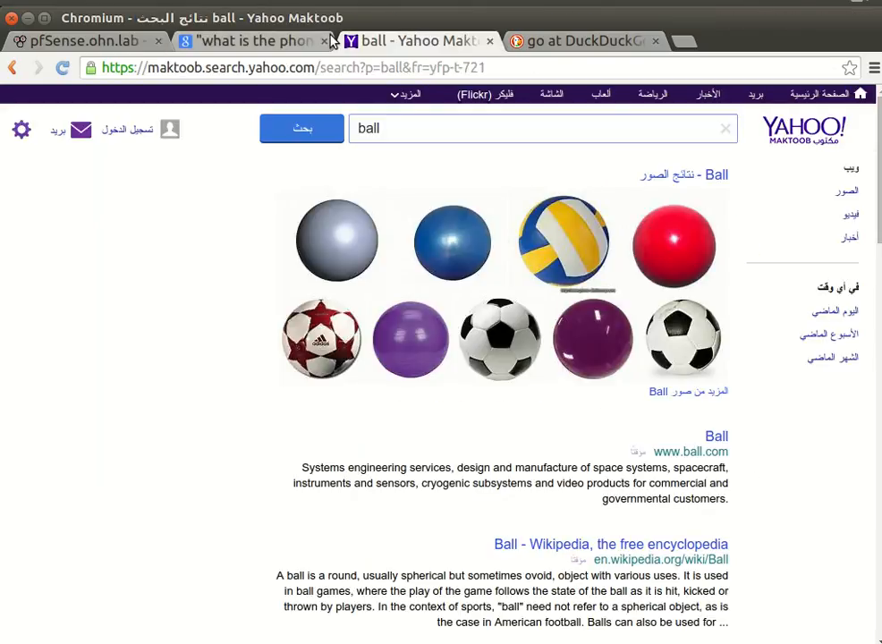
Step: Review the NEW_NEIGHBOR and WIRELESS_NETWORK aliases, then open the empty NAT Port Forward page
{"action": "left_click", "coordinate": [85, 41]}
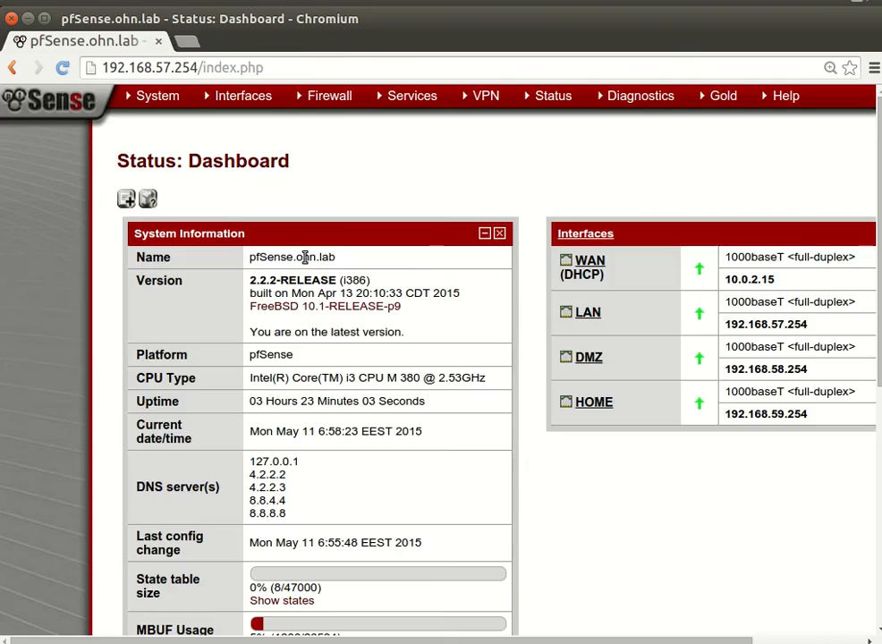
{"action": "mouse_move", "coordinate": [533, 432]}
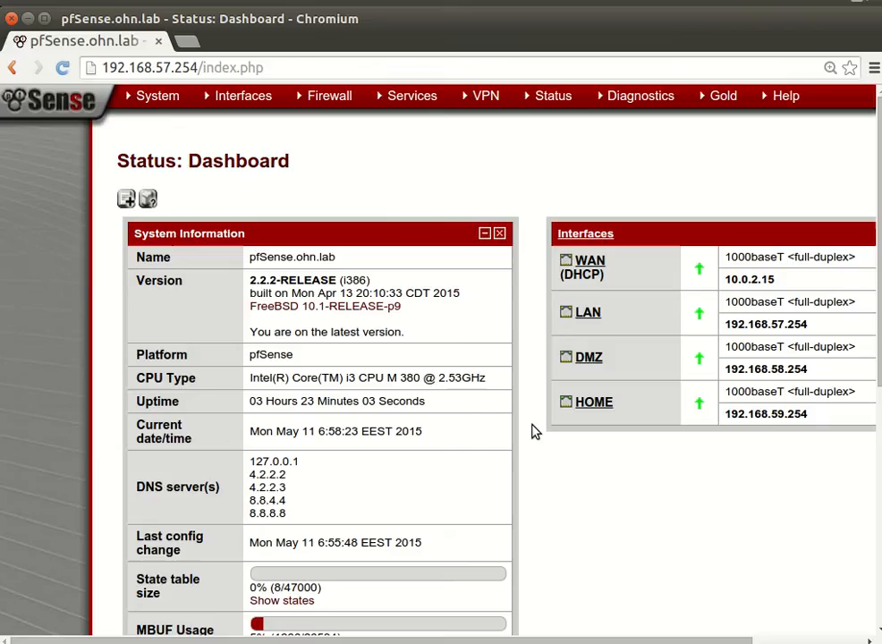
{"action": "mouse_move", "coordinate": [506, 386]}
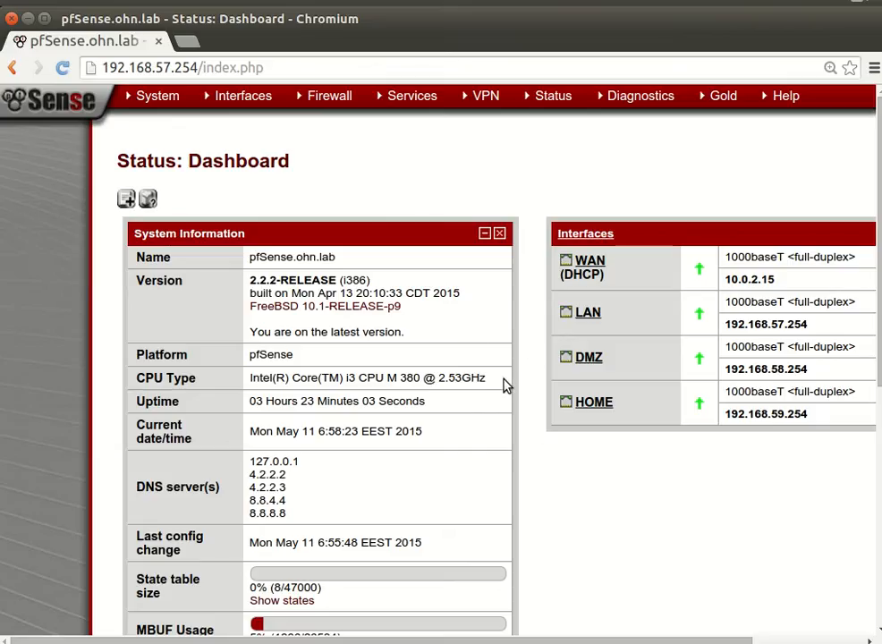
{"action": "mouse_move", "coordinate": [365, 158]}
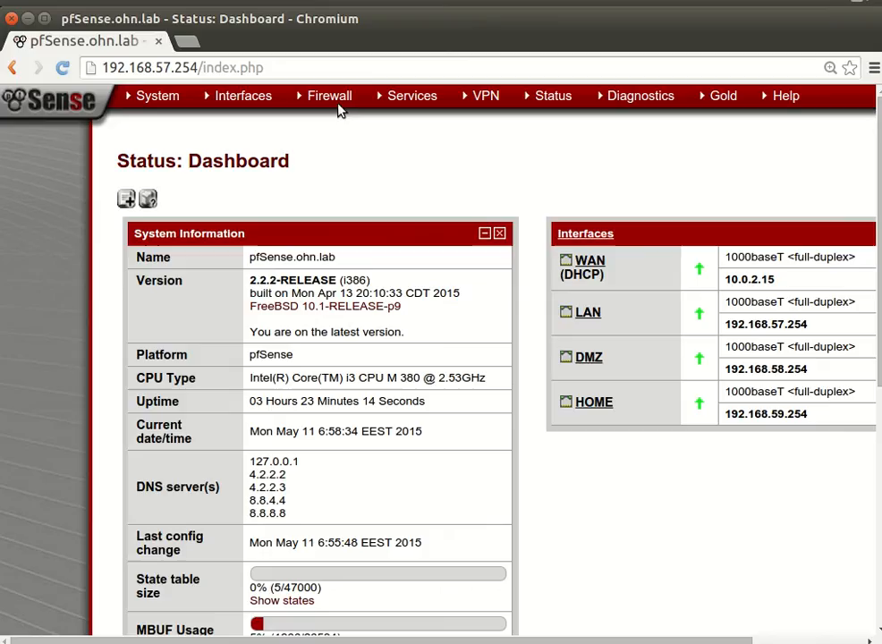
{"action": "left_click", "coordinate": [328, 96]}
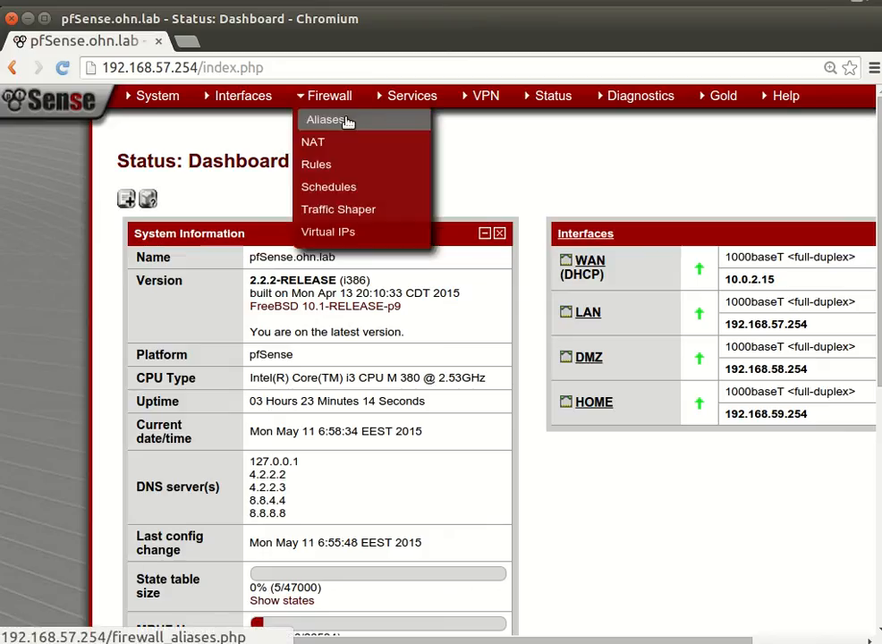
{"action": "left_click", "coordinate": [327, 119]}
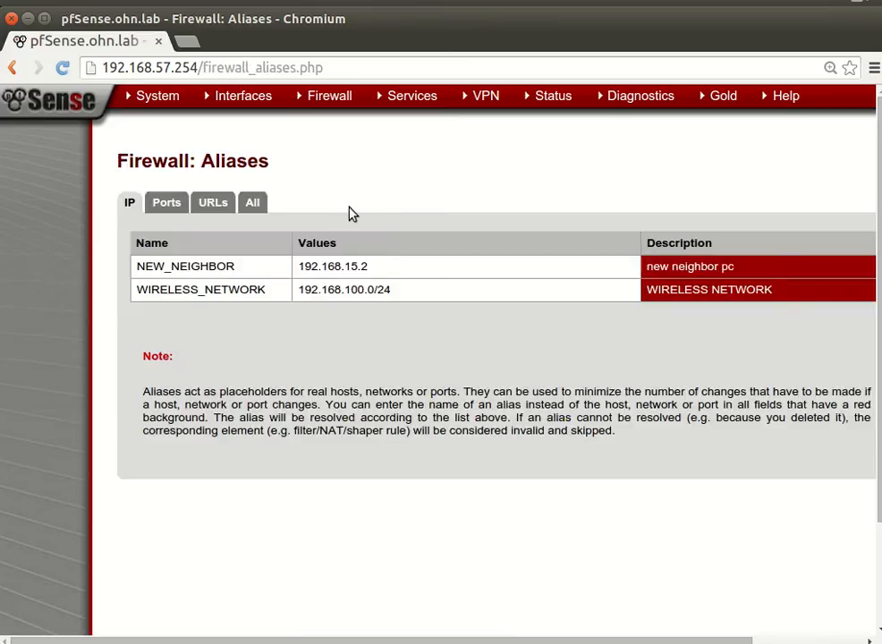
{"action": "mouse_move", "coordinate": [340, 122]}
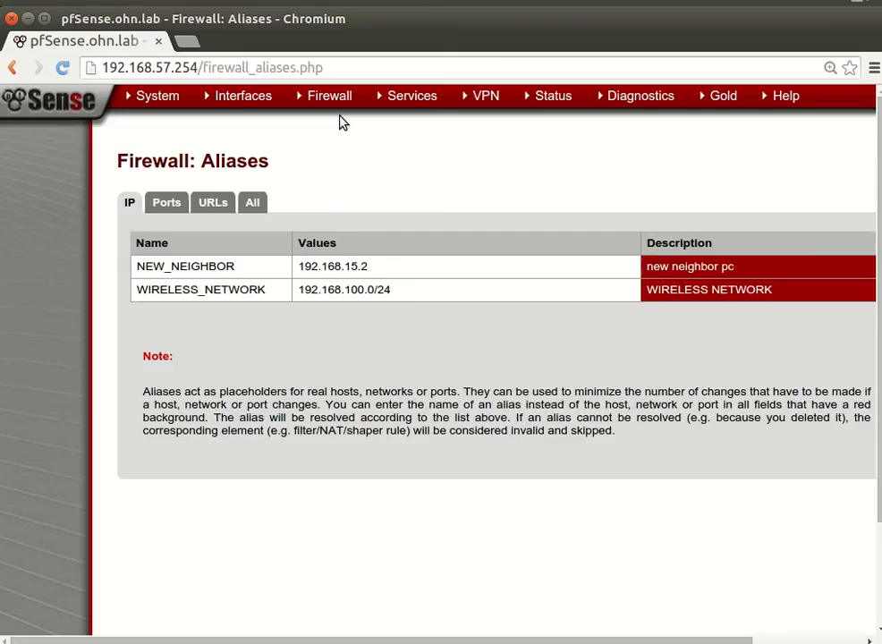
{"action": "left_click", "coordinate": [329, 96]}
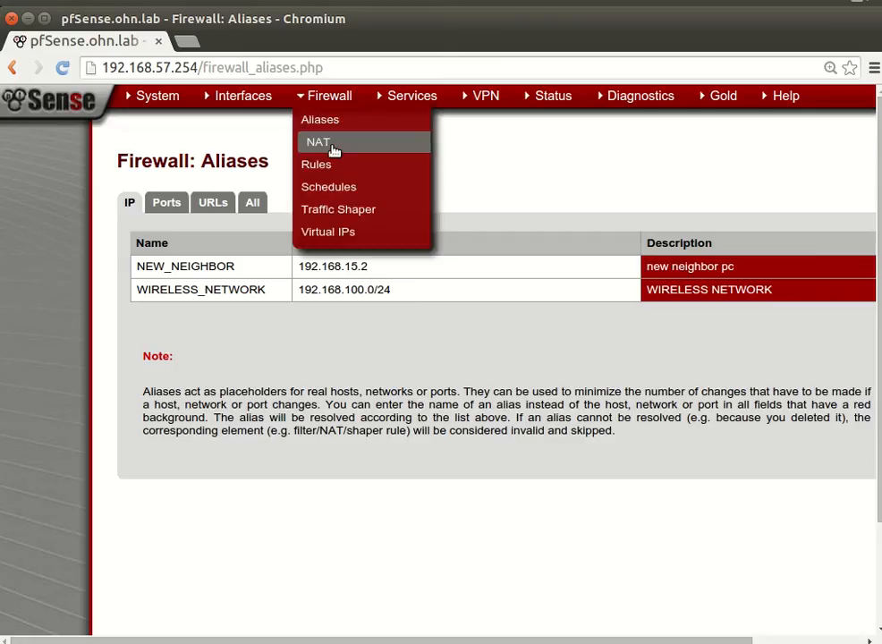
{"action": "mouse_move", "coordinate": [335, 141]}
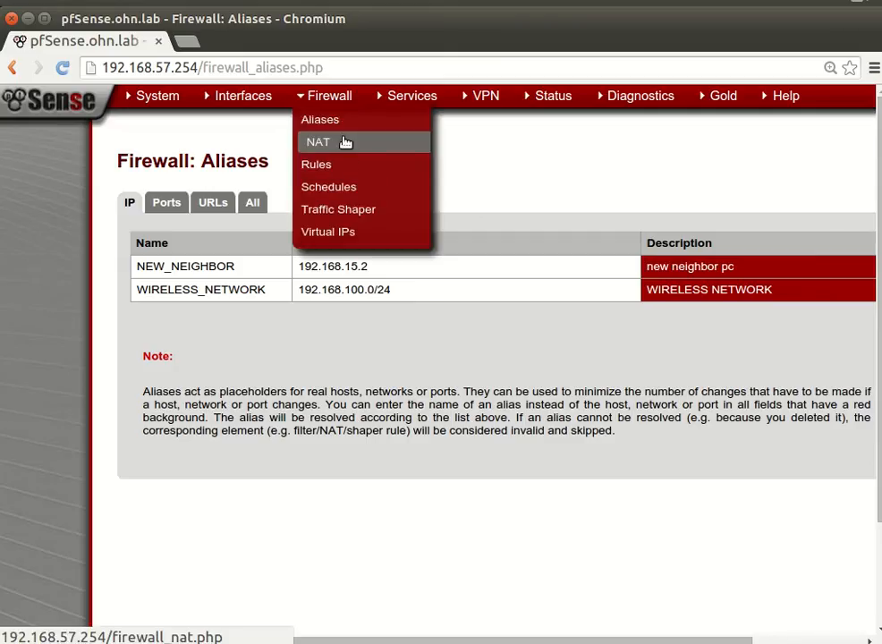
{"action": "left_click", "coordinate": [318, 141]}
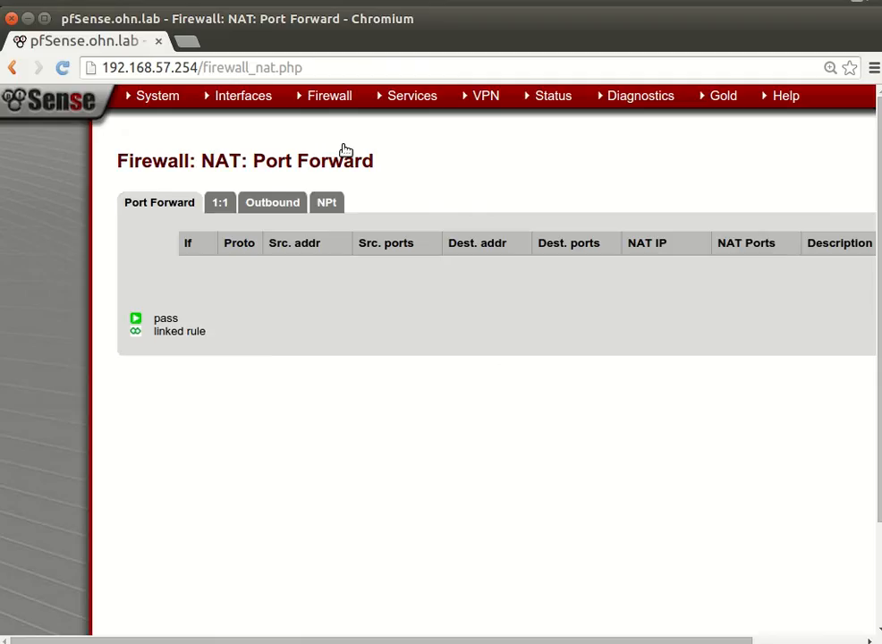
{"action": "mouse_move", "coordinate": [290, 638]}
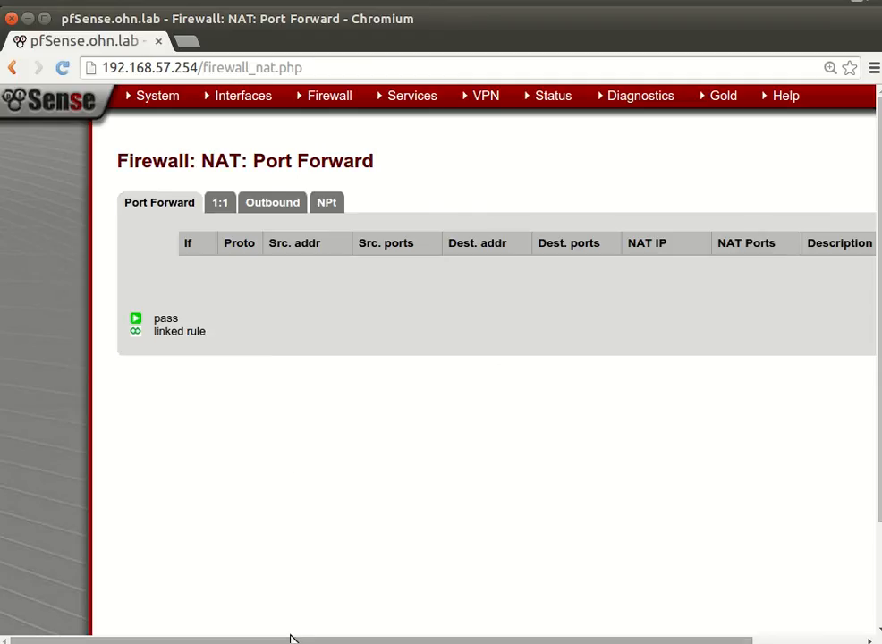
{"action": "scroll", "scroll_direction": "down", "scroll_amount": 3}
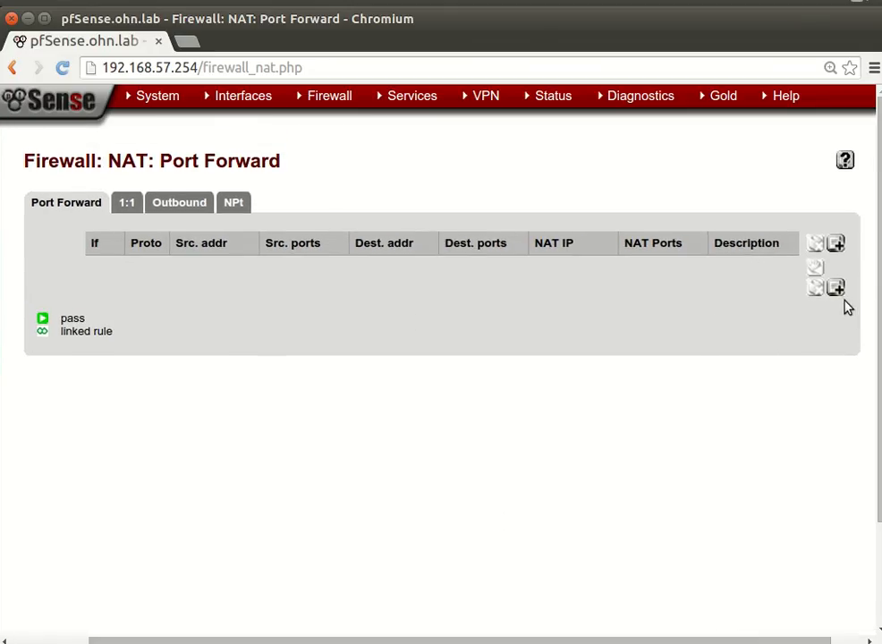
Step: Start a new port forward rule and pick HTTP as the destination port
{"action": "left_click", "coordinate": [835, 242]}
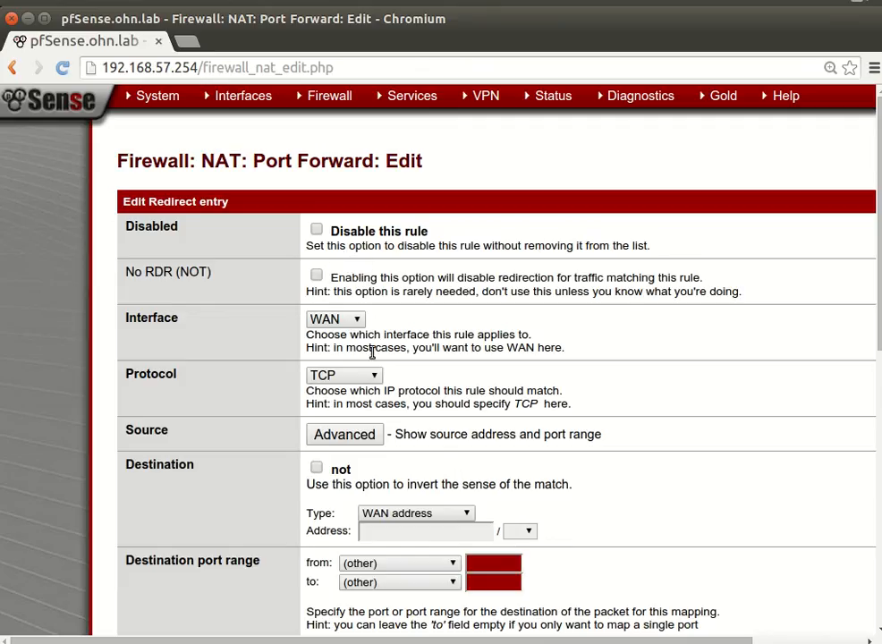
{"action": "mouse_move", "coordinate": [371, 394]}
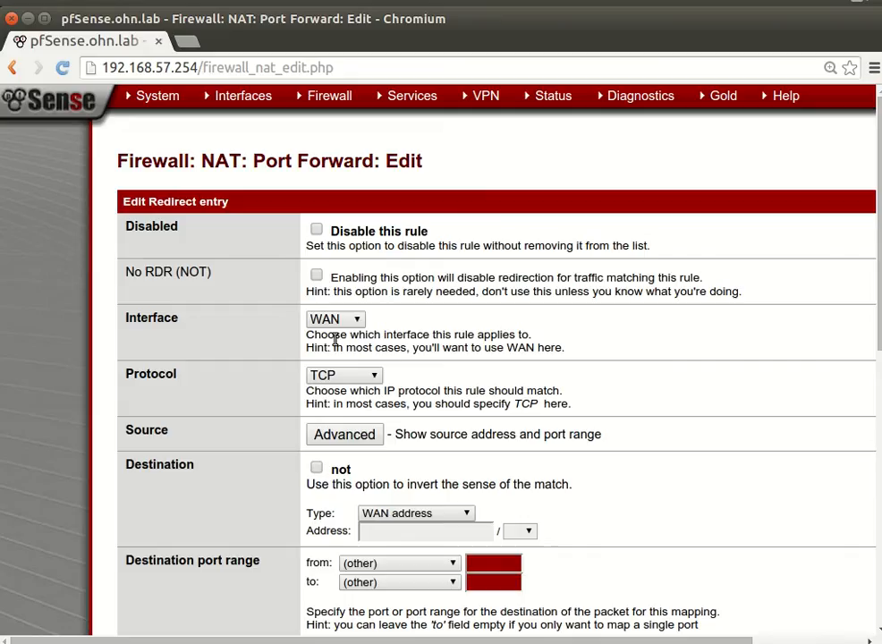
{"action": "scroll", "scroll_direction": "down", "scroll_amount": 3}
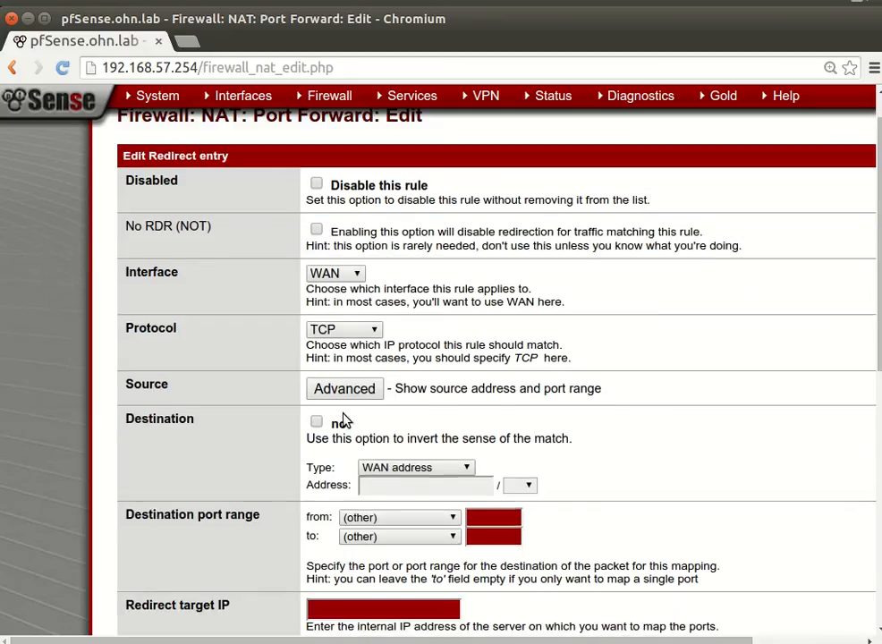
{"action": "scroll", "scroll_direction": "down", "scroll_amount": 3}
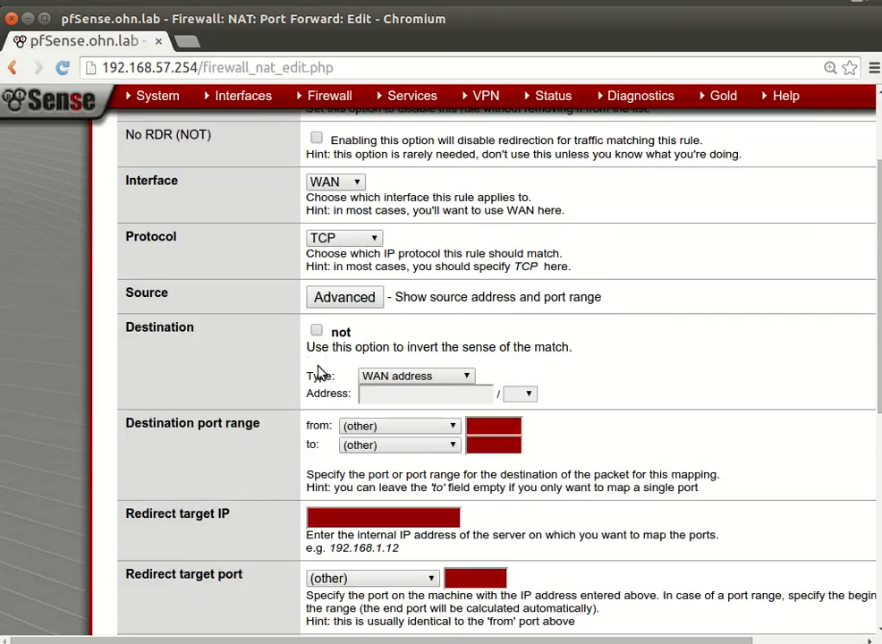
{"action": "mouse_move", "coordinate": [351, 370]}
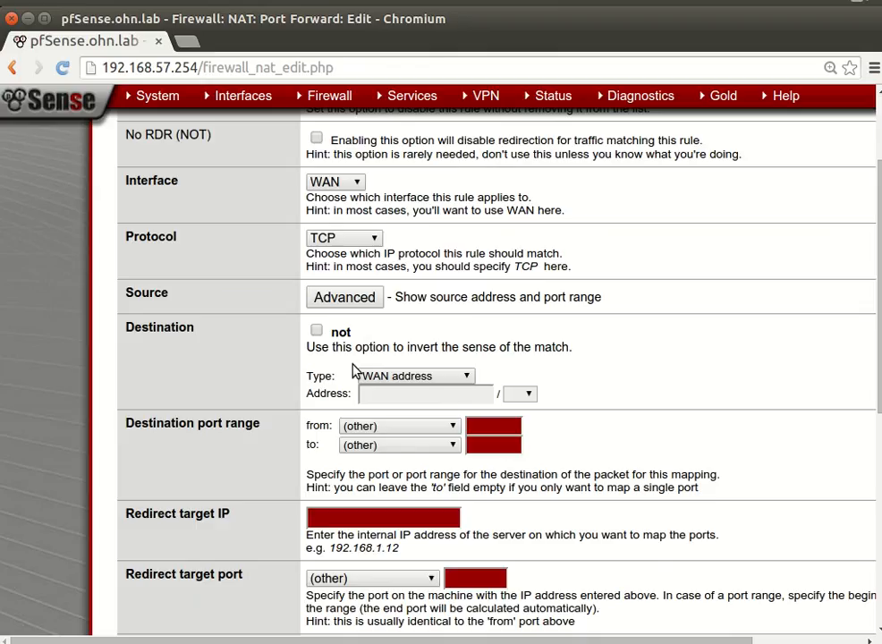
{"action": "mouse_move", "coordinate": [438, 406]}
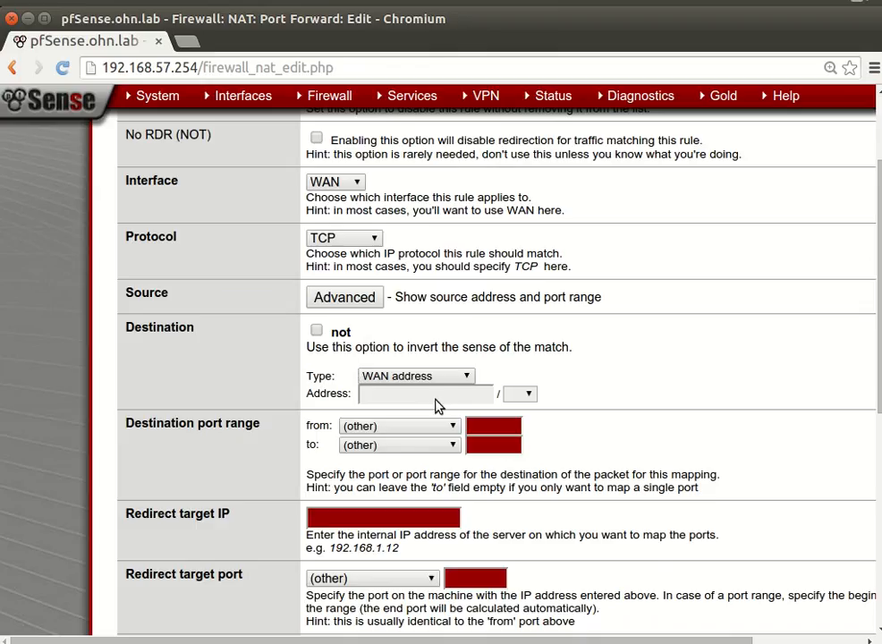
{"action": "scroll", "scroll_direction": "down", "scroll_amount": 3}
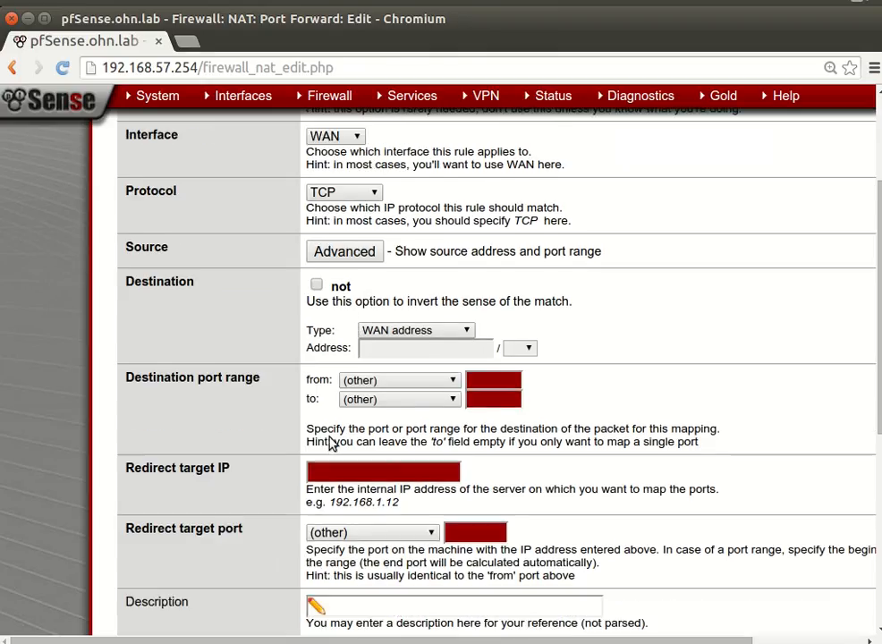
{"action": "left_click", "coordinate": [399, 334]}
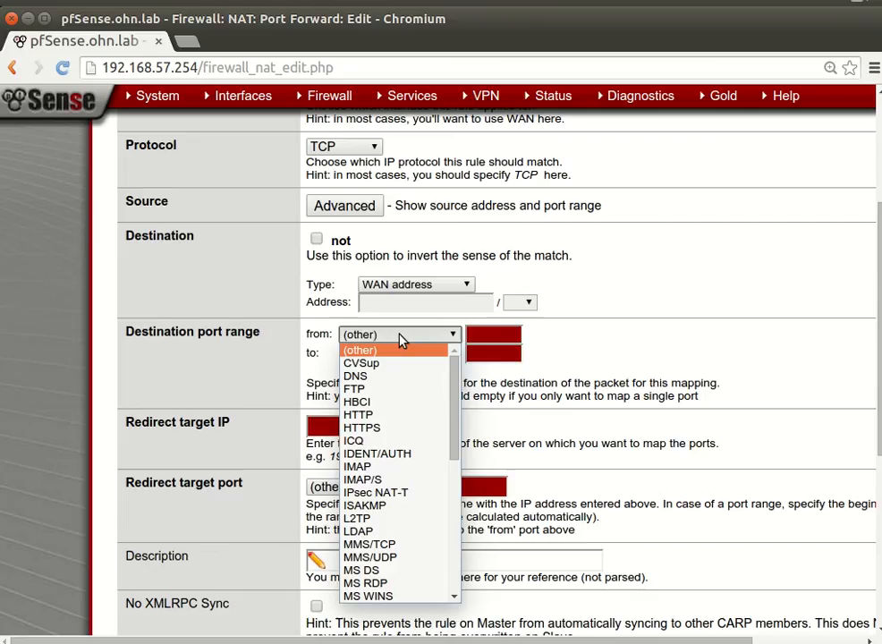
{"action": "left_click", "coordinate": [358, 414]}
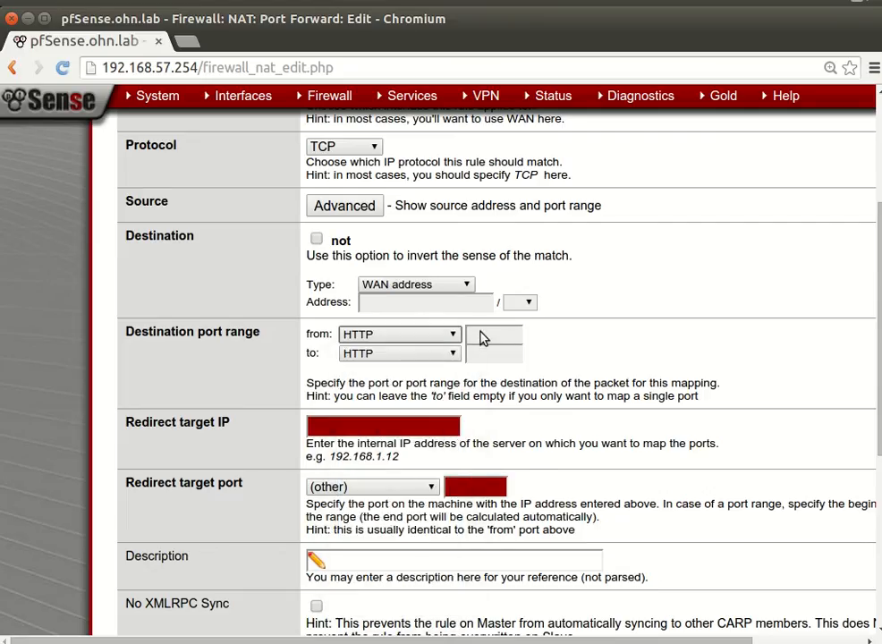
Step: Try custom destination port 8030, clear it, and reselect HTTP
{"action": "left_click", "coordinate": [399, 333]}
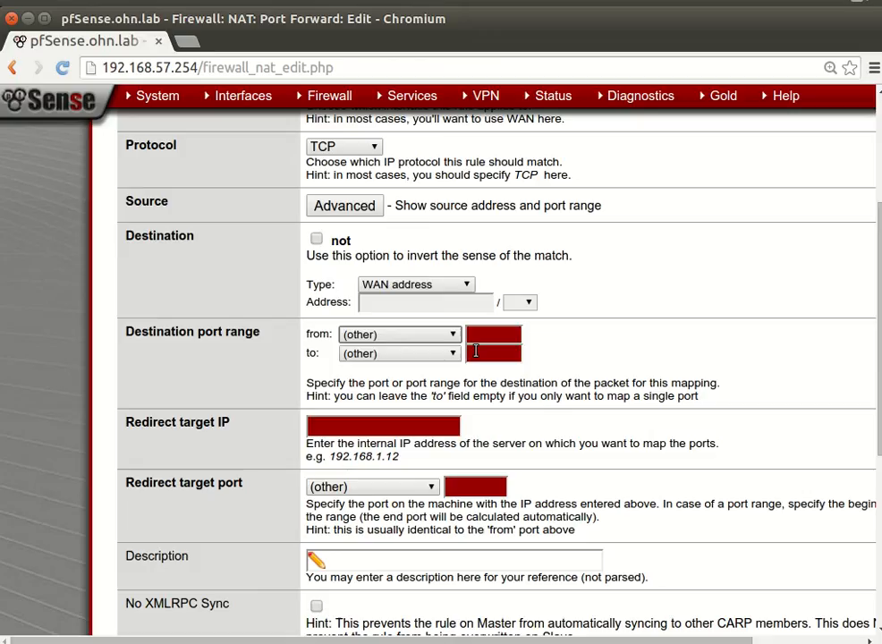
{"action": "type", "text": "8"}
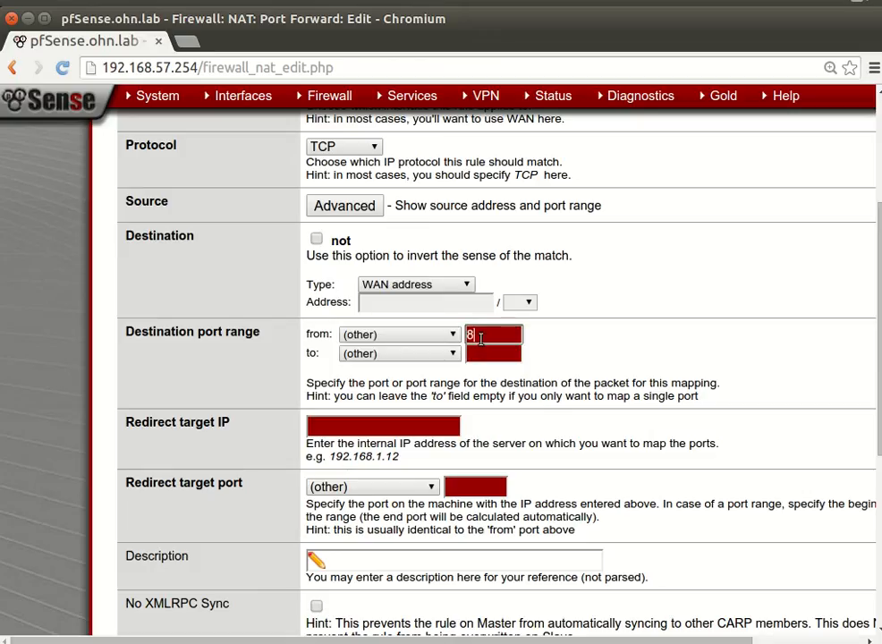
{"action": "type", "text": "030"}
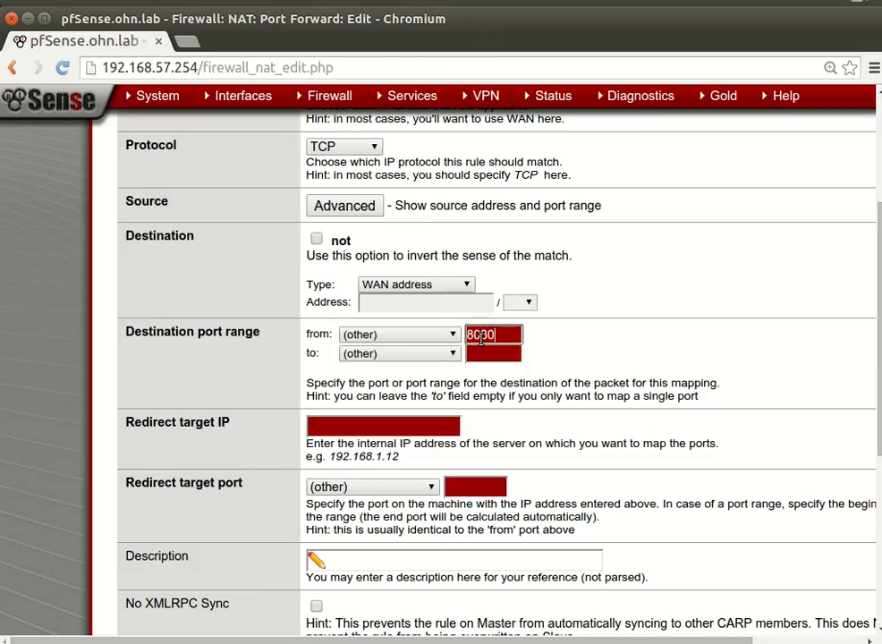
{"action": "key", "text": "backspace"}
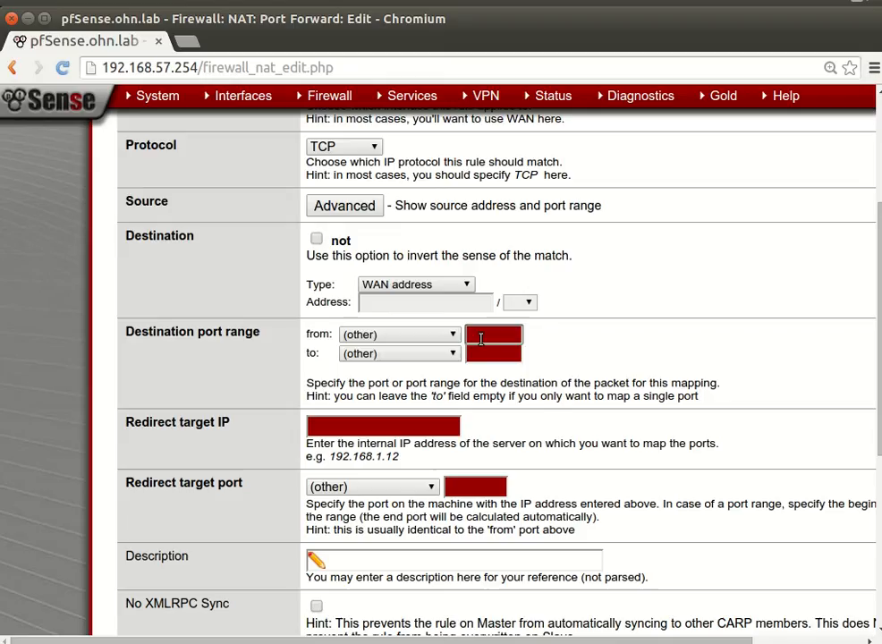
{"action": "left_click", "coordinate": [398, 334]}
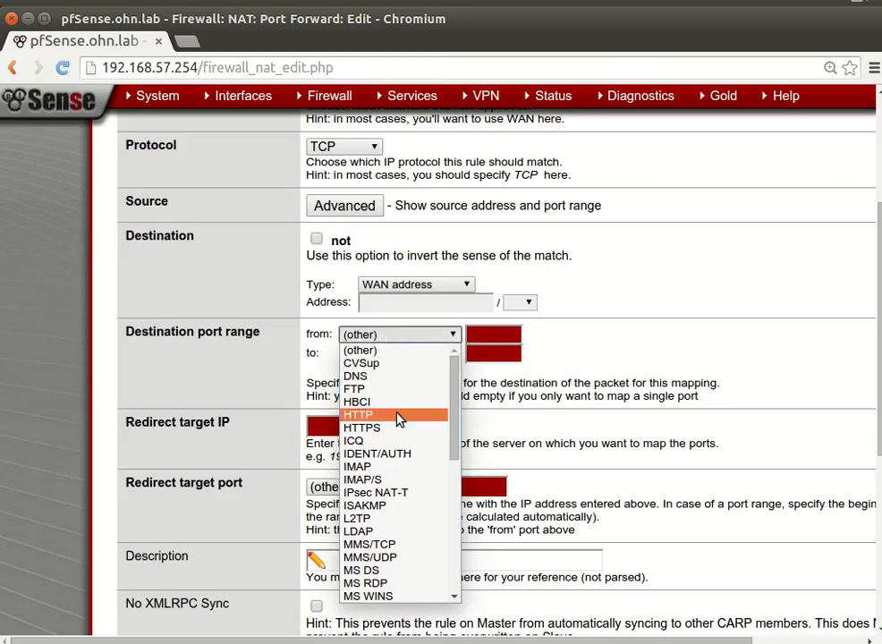
{"action": "left_click", "coordinate": [358, 414]}
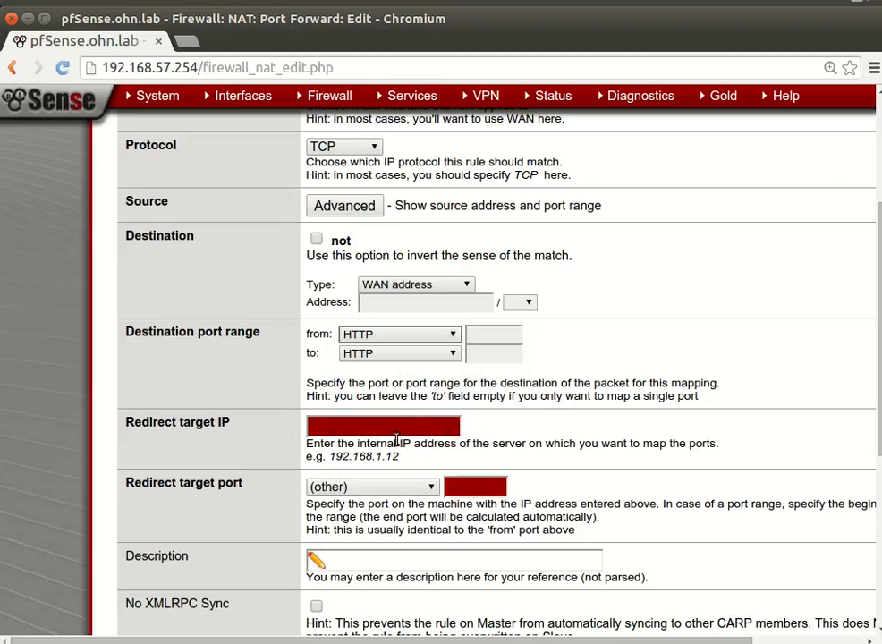
{"action": "left_click", "coordinate": [383, 425]}
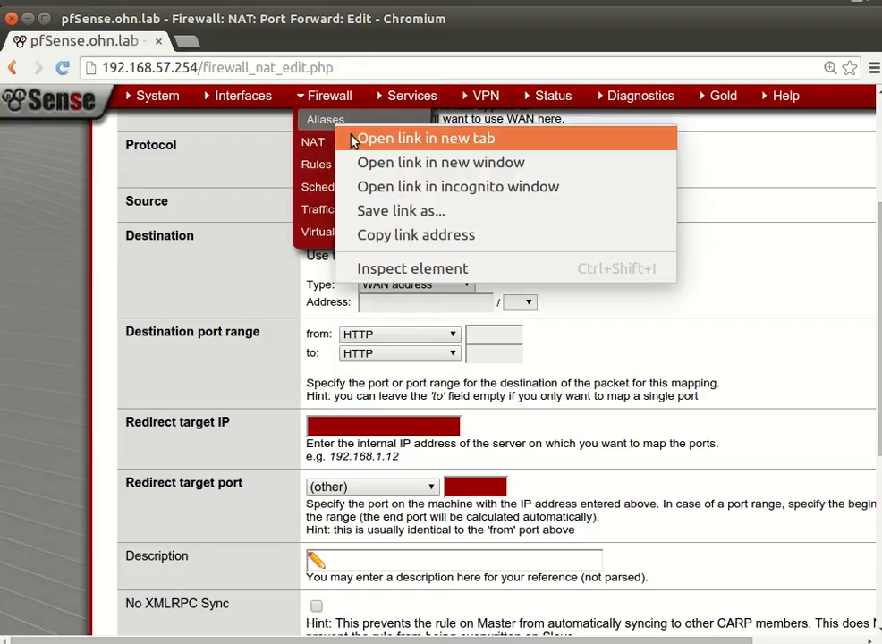
Step: Create a new alias named WEB_SERVERS with description 'web server for finance'
{"action": "left_click", "coordinate": [424, 138]}
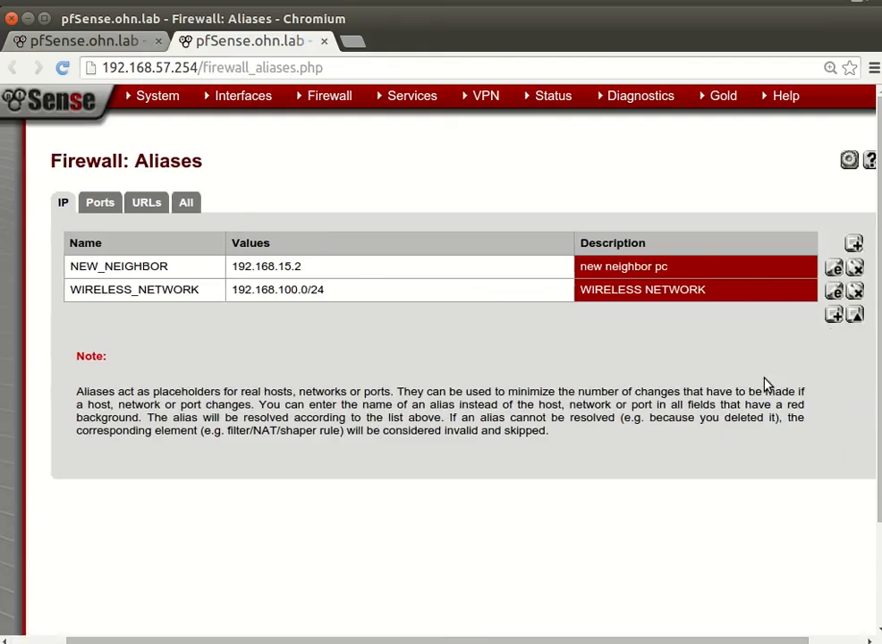
{"action": "left_click", "coordinate": [853, 242]}
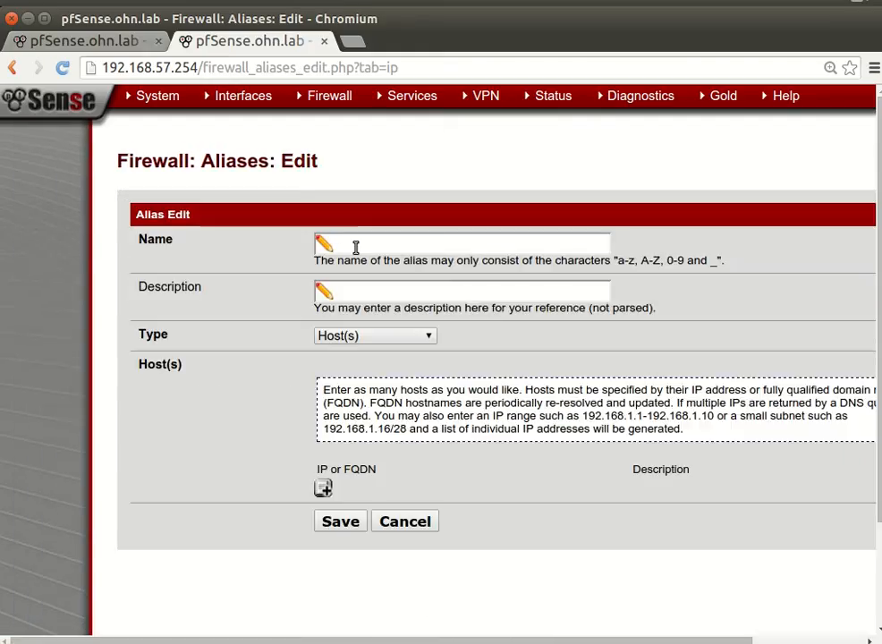
{"action": "type", "text": "WE"}
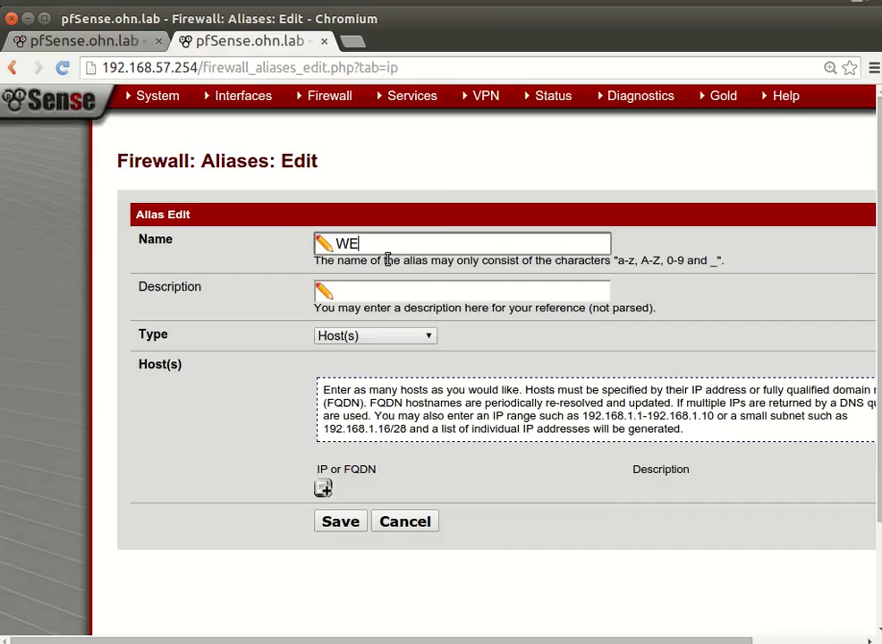
{"action": "type", "text": "B_SE"}
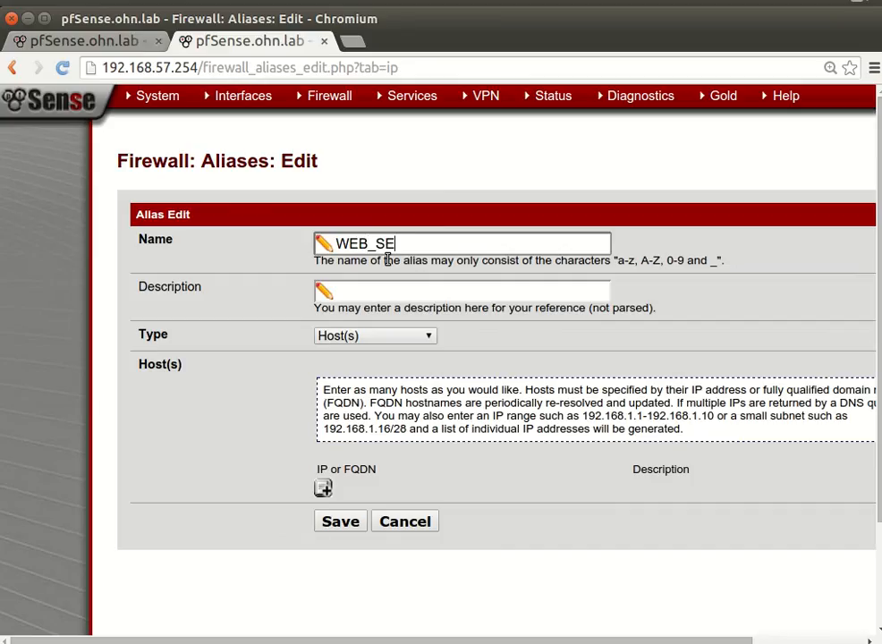
{"action": "type", "text": "RVERS"}
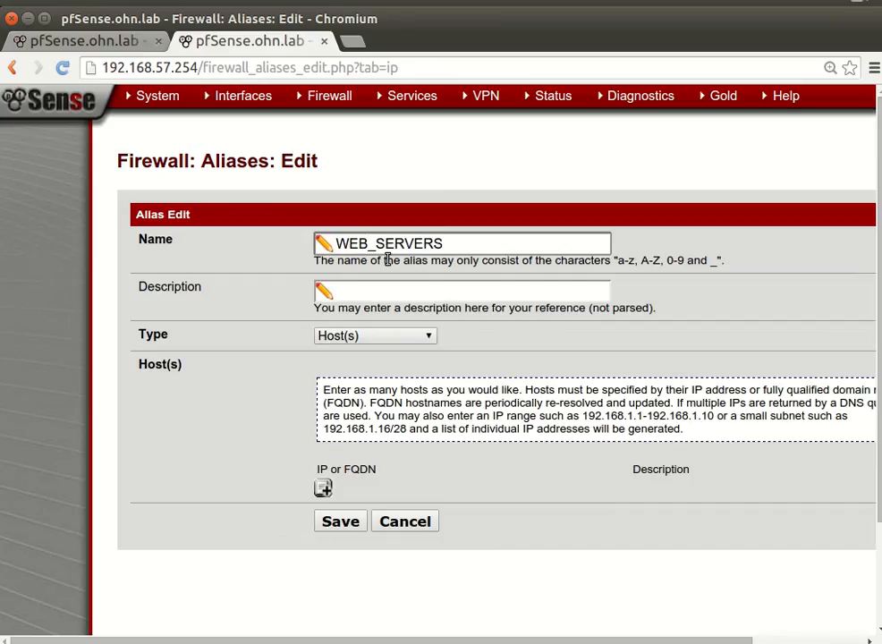
{"action": "type", "text": "w"}
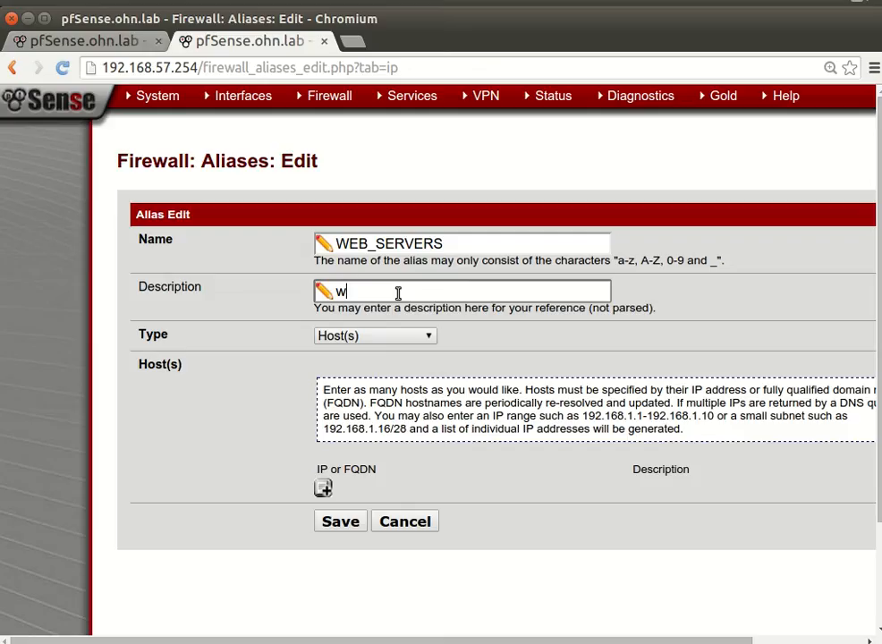
{"action": "type", "text": "eb se"}
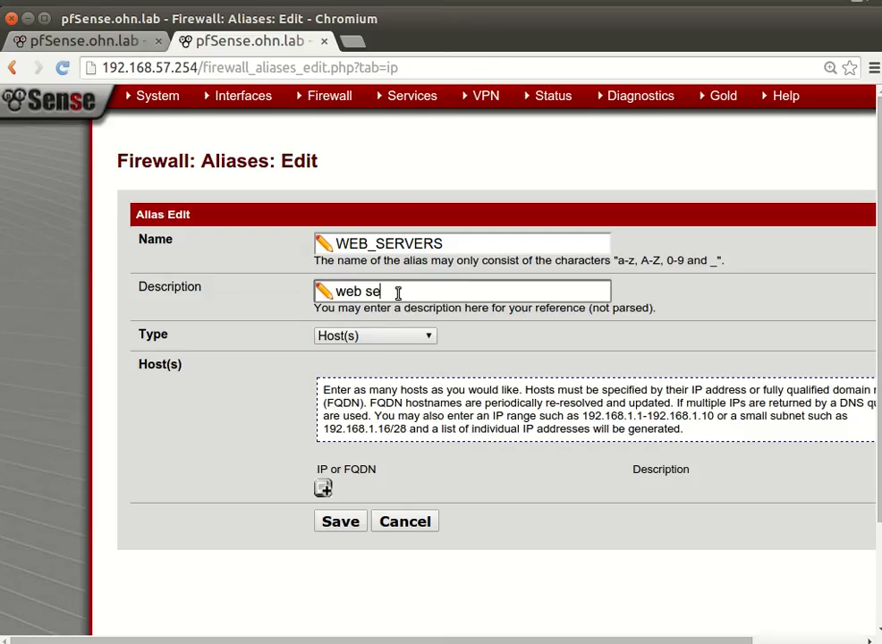
{"action": "type", "text": "rver for finance"}
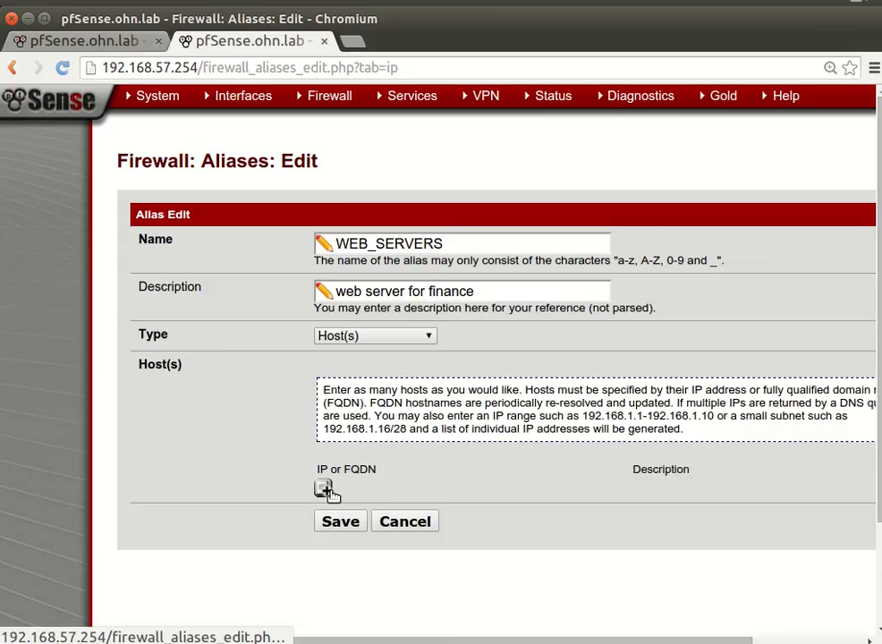
Step: Add host 192.168.58.200 to the alias and return to the port forward rule
{"action": "left_click", "coordinate": [324, 490]}
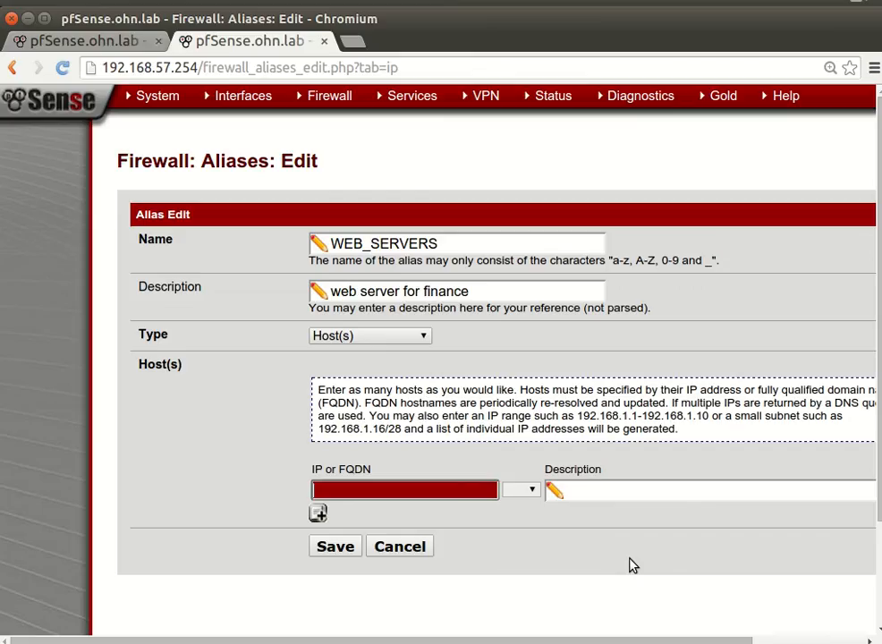
{"action": "type", "text": "192.168"}
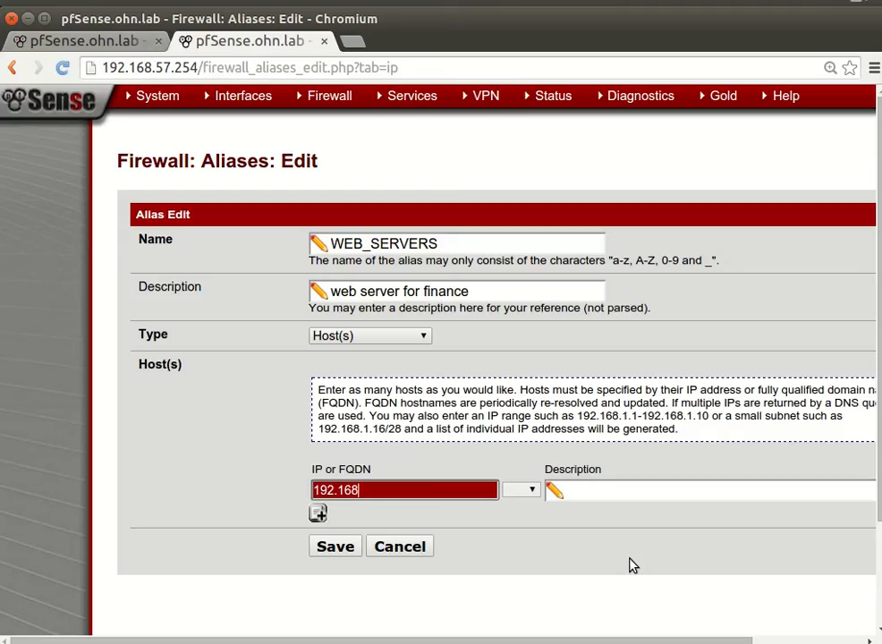
{"action": "type", "text": ".58"}
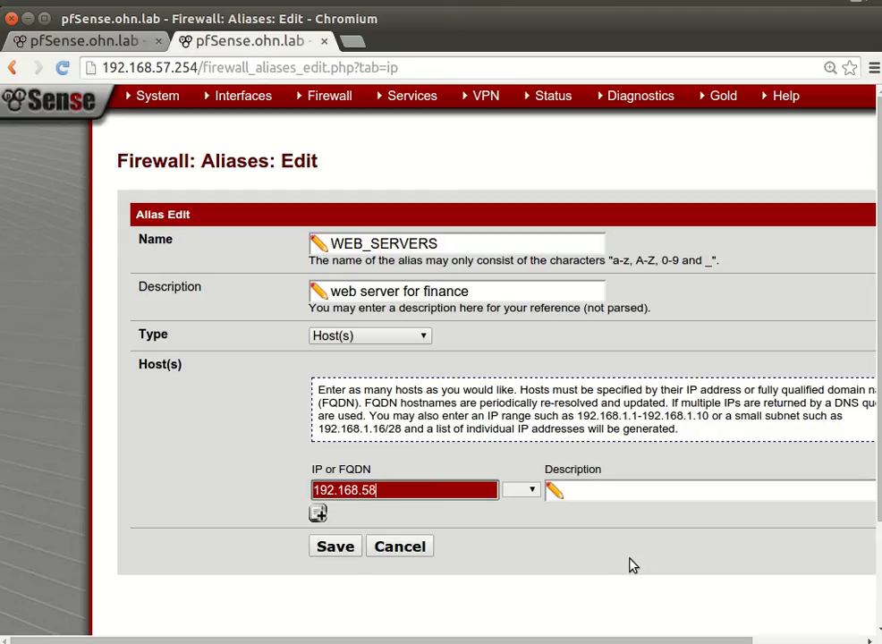
{"action": "type", "text": ".200"}
{"action": "left_click", "coordinate": [711, 490]}
{"action": "type", "text": "web server for finance"}
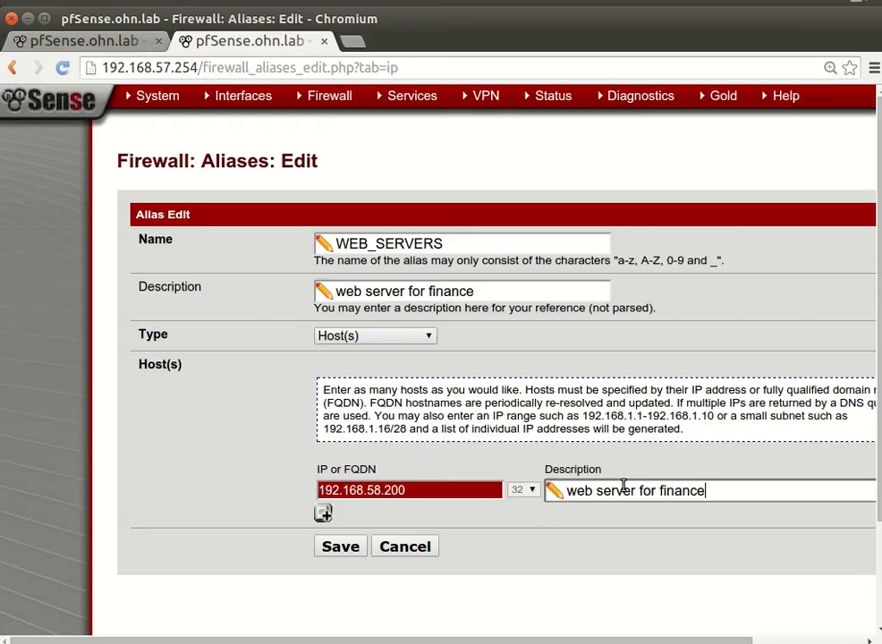
{"action": "left_click", "coordinate": [340, 545]}
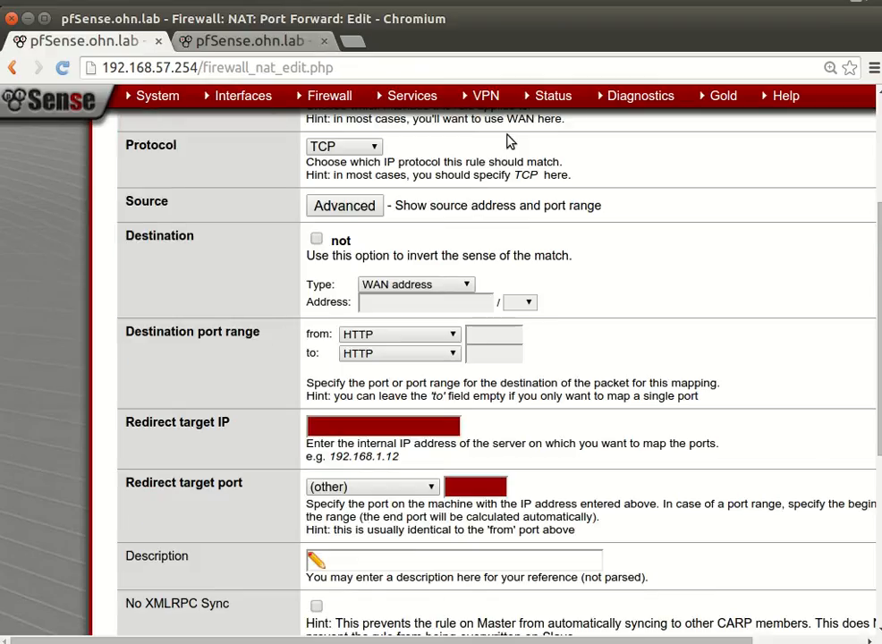
{"action": "left_click", "coordinate": [383, 426]}
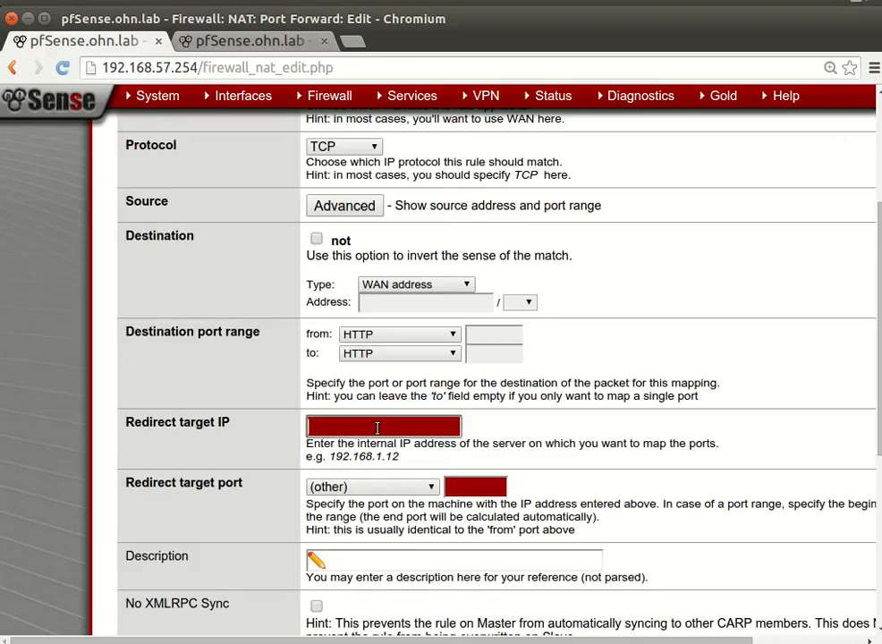
{"action": "type", "text": "WIRELESS_NETWORK"}
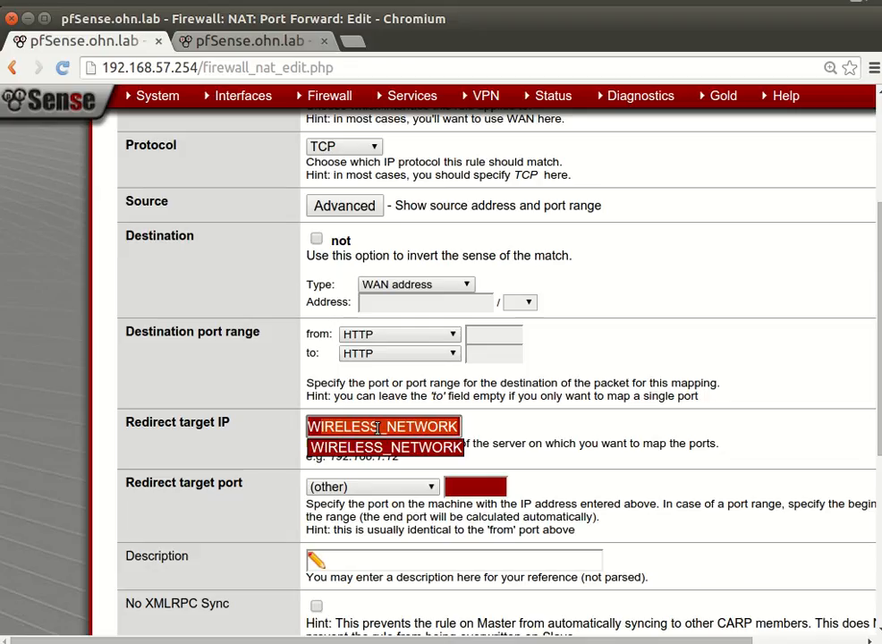
{"action": "mouse_move", "coordinate": [542, 432]}
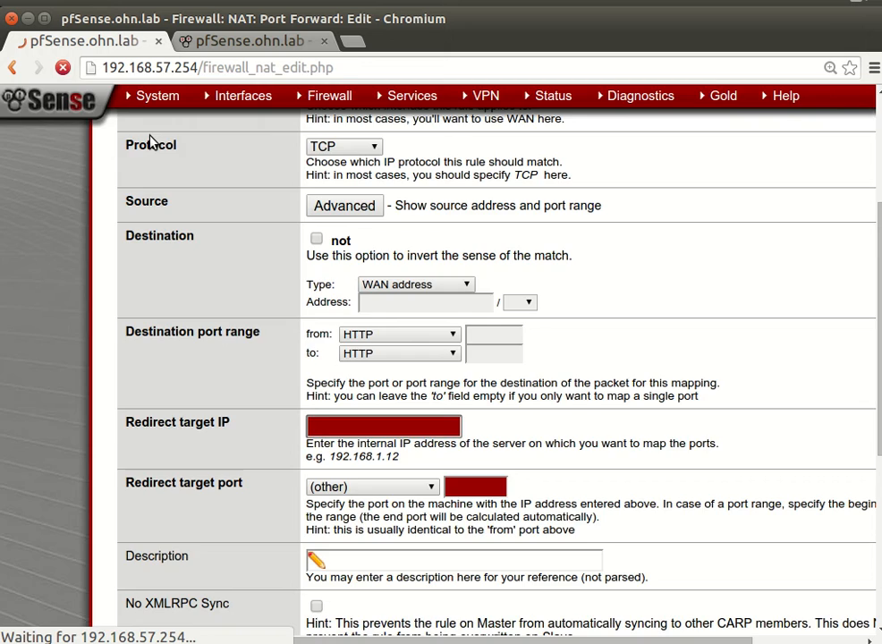
{"action": "scroll", "scroll_direction": "down", "scroll_amount": 3}
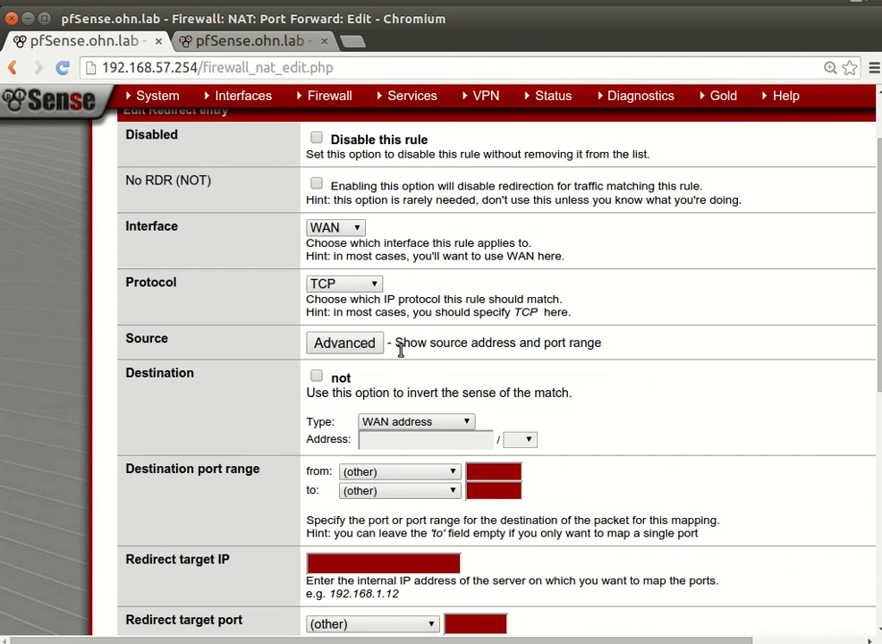
{"action": "left_click", "coordinate": [399, 472]}
{"action": "type", "text": "WEB_SERVERS"}
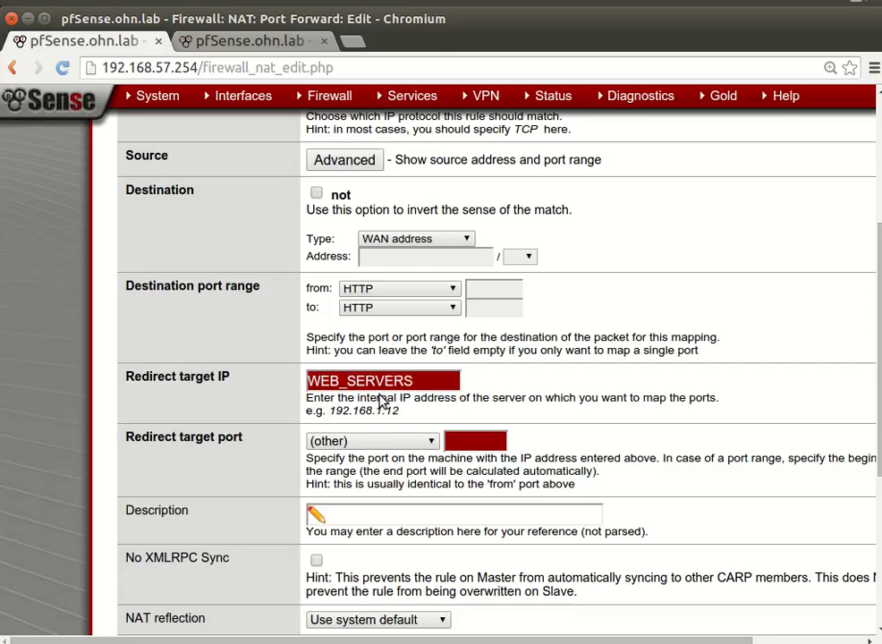
{"action": "mouse_move", "coordinate": [426, 444]}
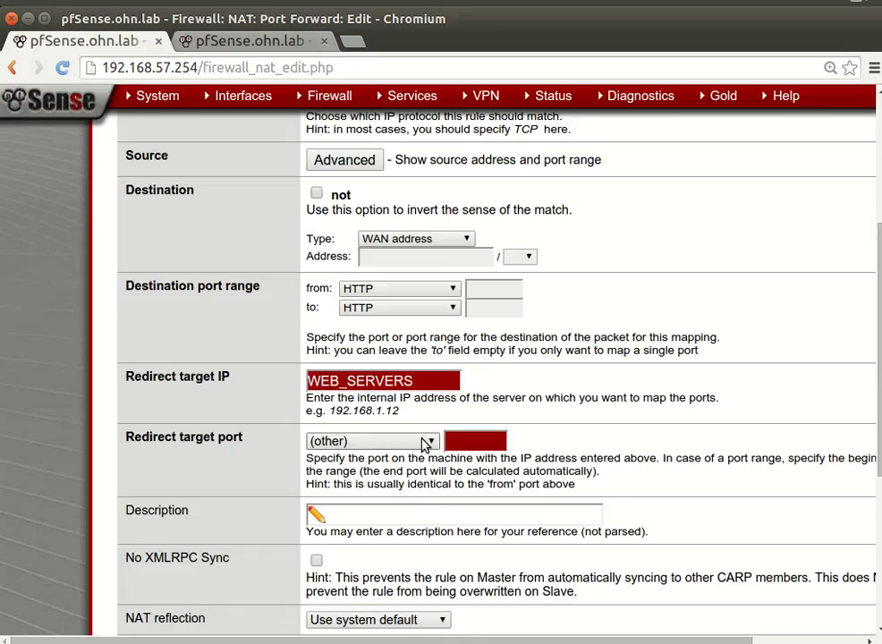
{"action": "left_click", "coordinate": [371, 440]}
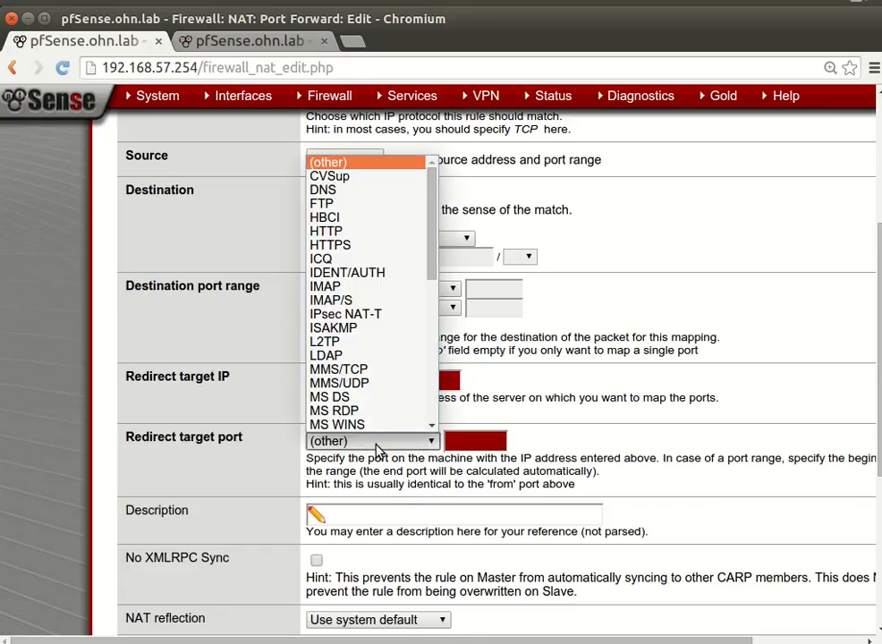
{"action": "mouse_move", "coordinate": [329, 175]}
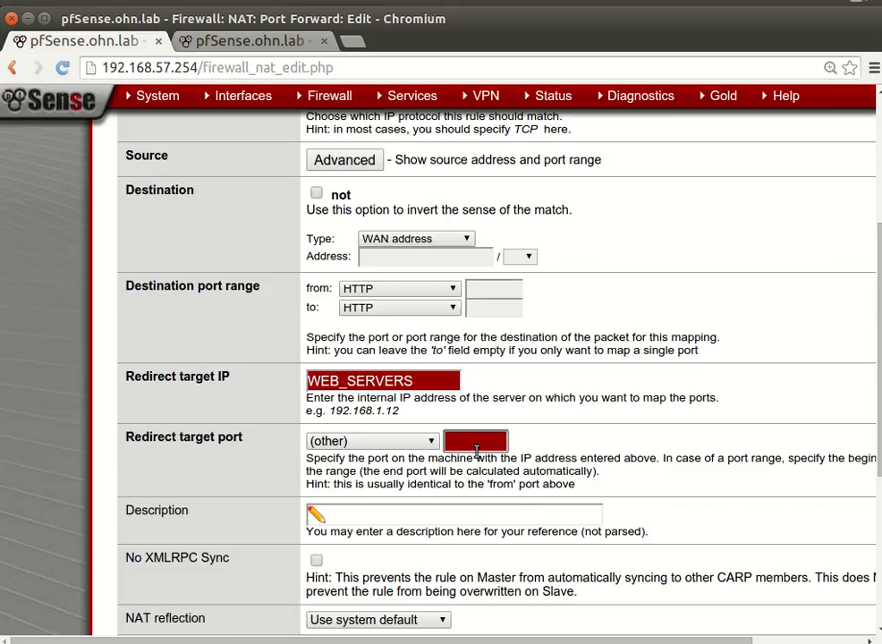
{"action": "type", "text": "808"}
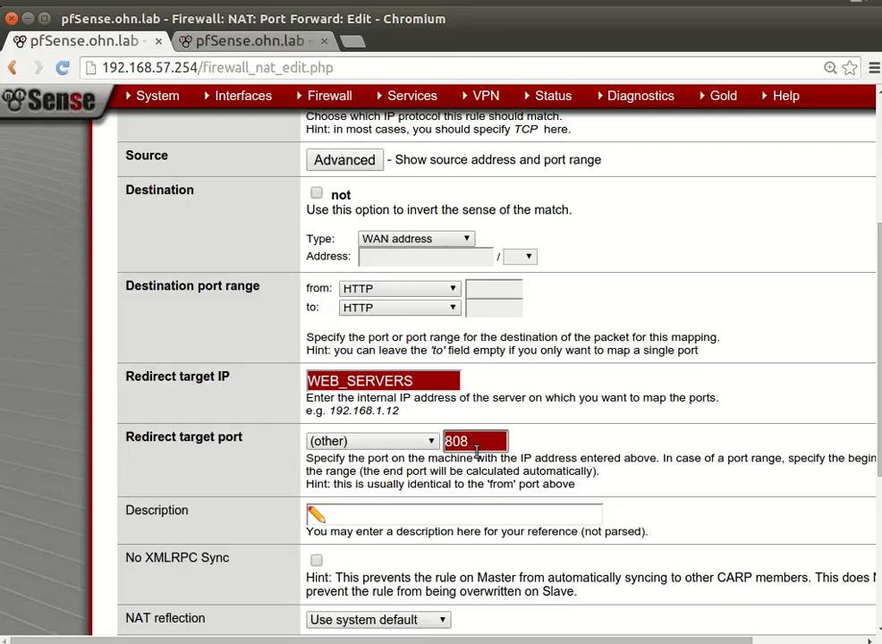
{"action": "key", "text": "BackSpace"}
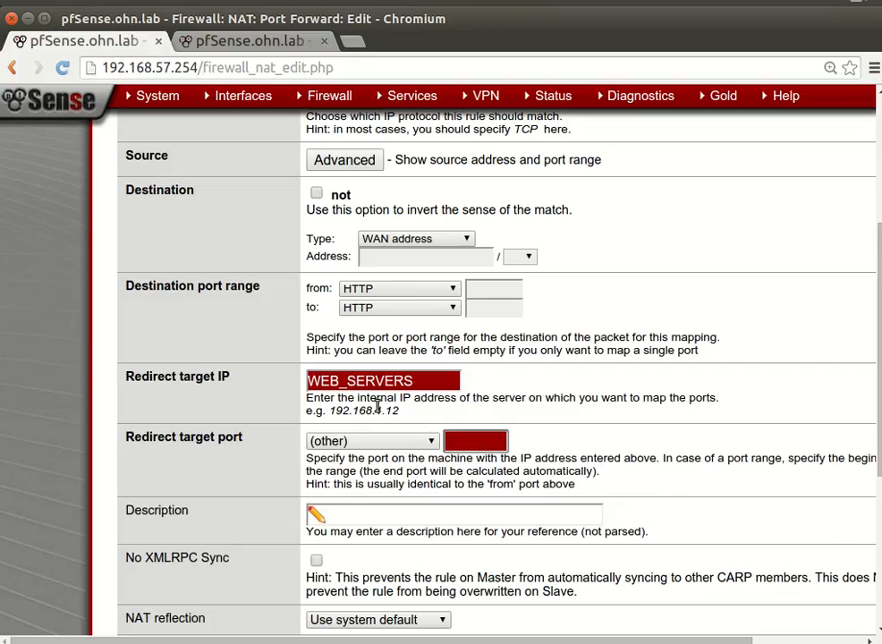
{"action": "mouse_move", "coordinate": [408, 302]}
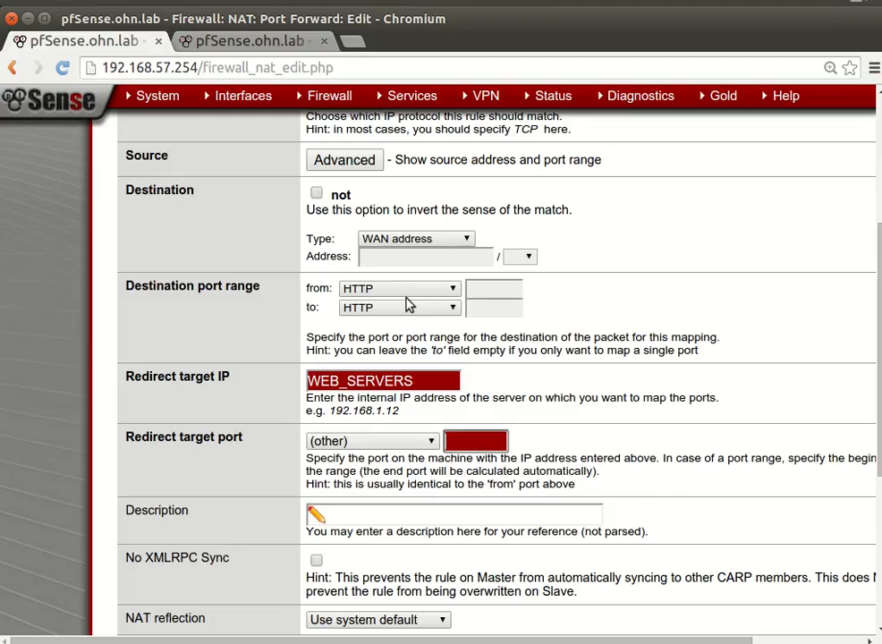
{"action": "mouse_move", "coordinate": [484, 376]}
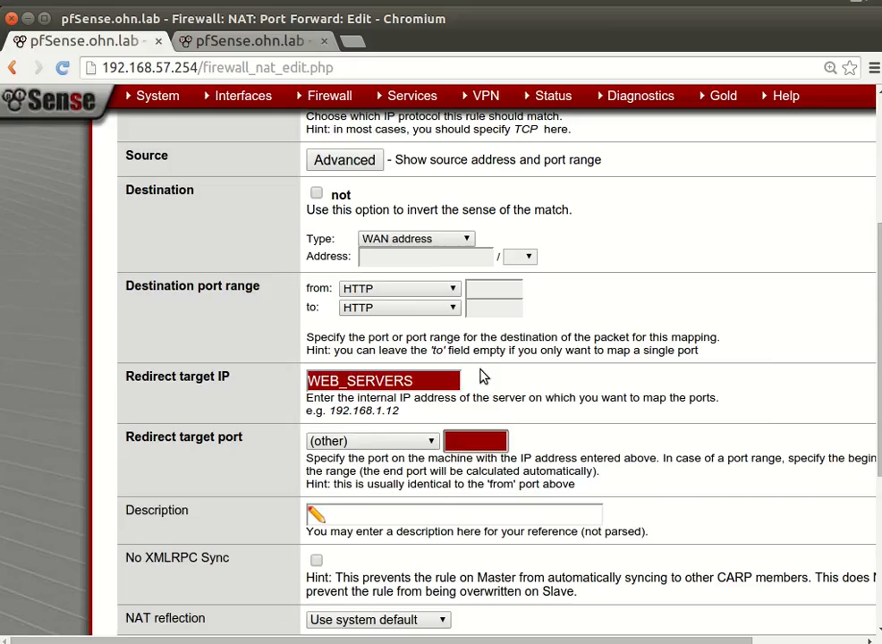
{"action": "mouse_move", "coordinate": [481, 335]}
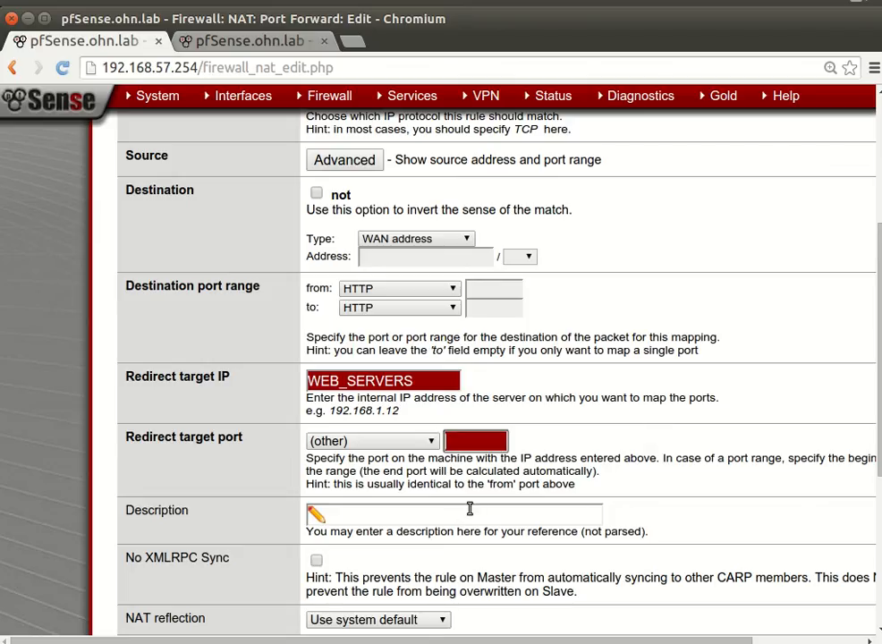
Step: Paste the description 'web server for finance' and fill in the redirect target fields
{"action": "right_click", "coordinate": [453, 514]}
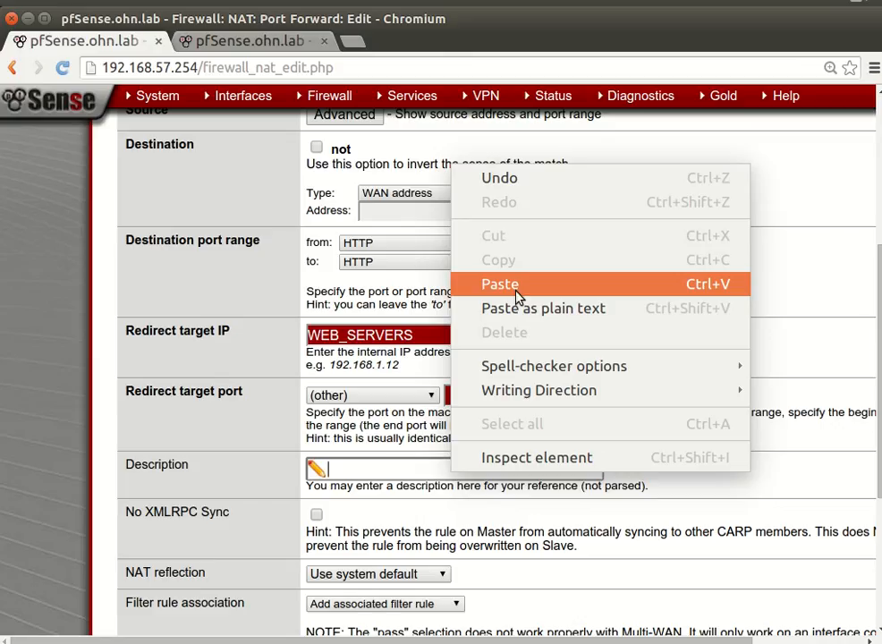
{"action": "left_click", "coordinate": [500, 284]}
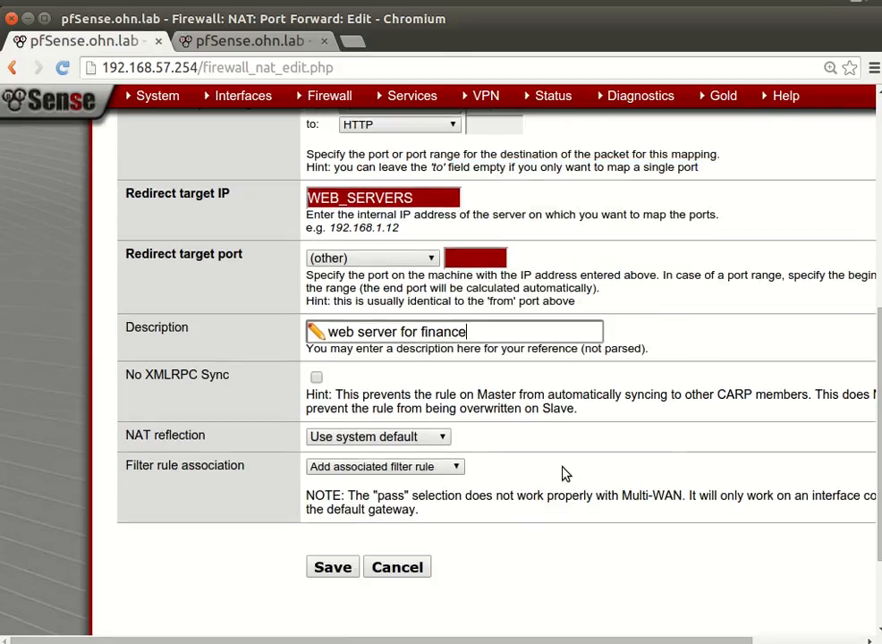
{"action": "left_click", "coordinate": [475, 258]}
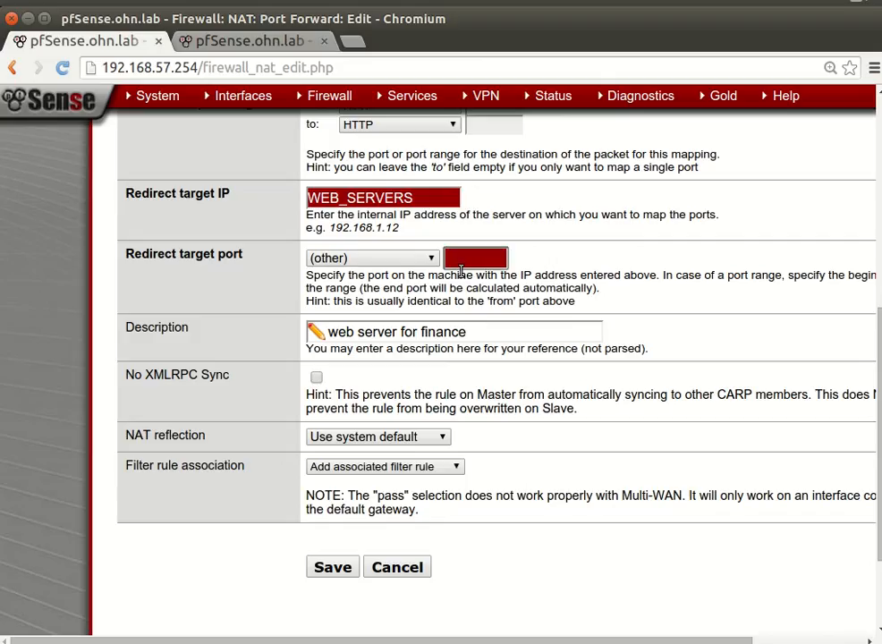
{"action": "type", "text": "8080"}
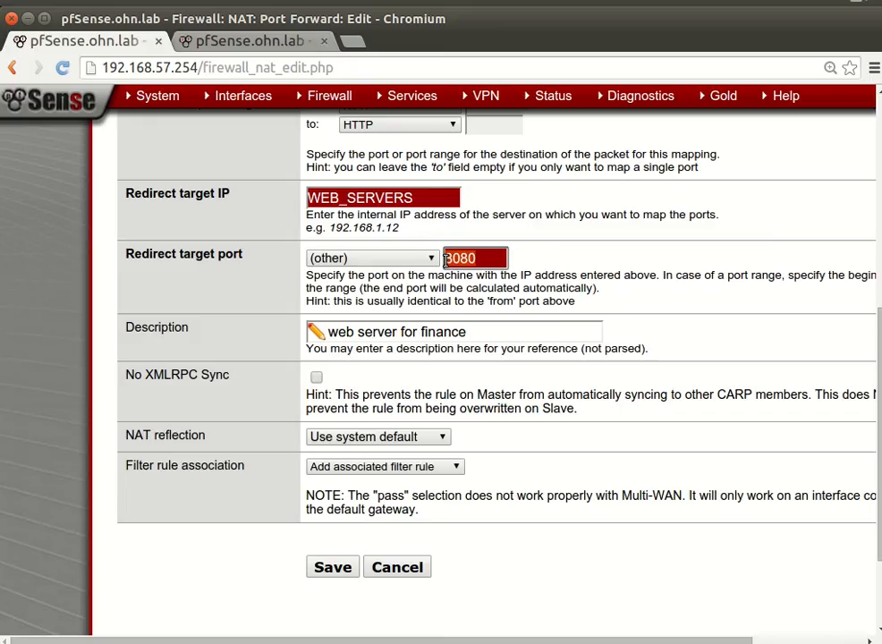
{"action": "type", "text": "W"}
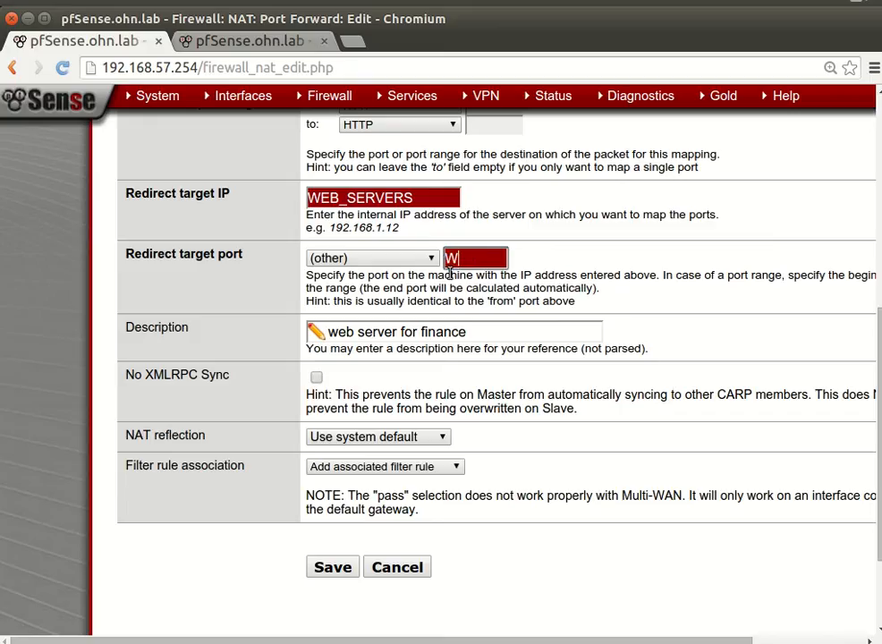
{"action": "type", "text": "EB_CO"}
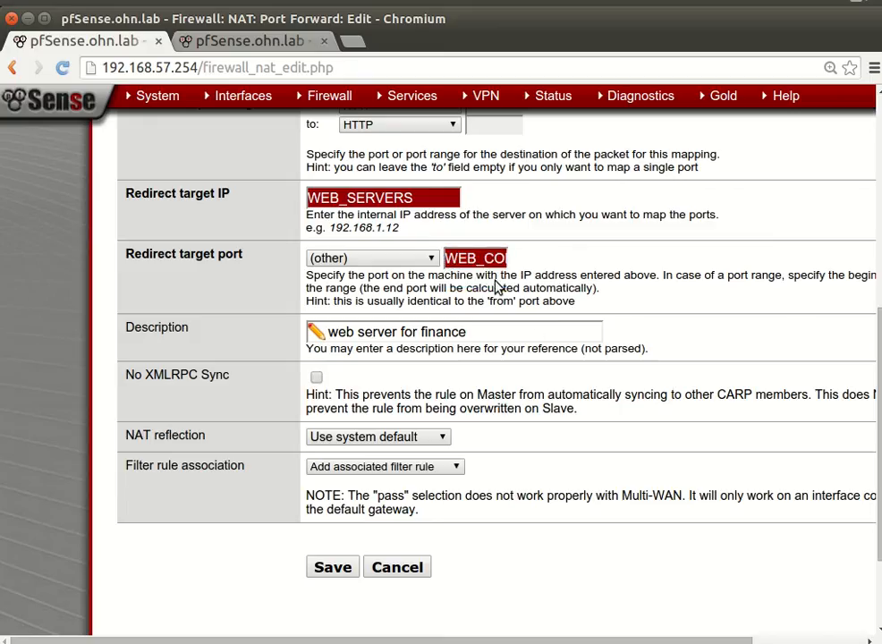
{"action": "type", "text": "GRATOR"}
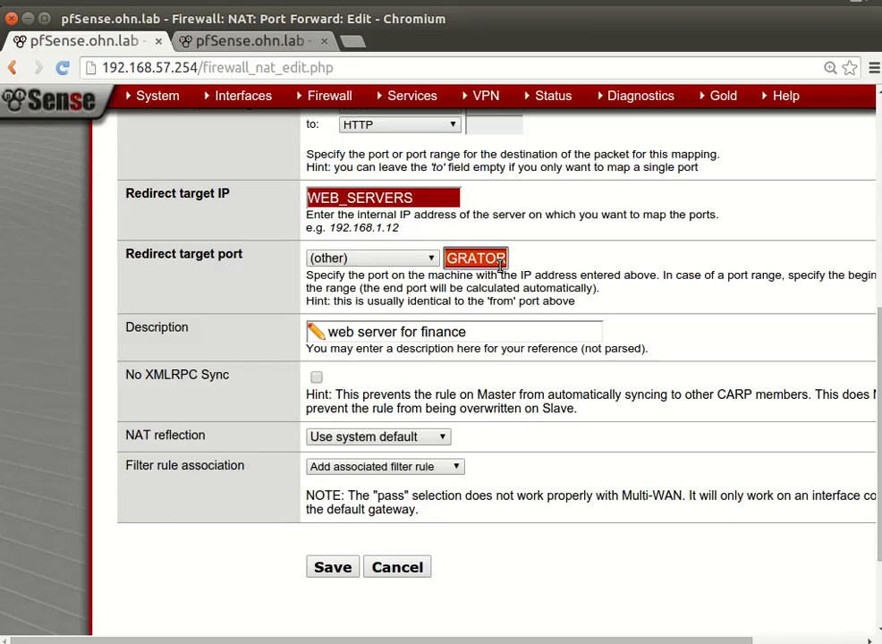
{"action": "type", "text": "WEB_CO"}
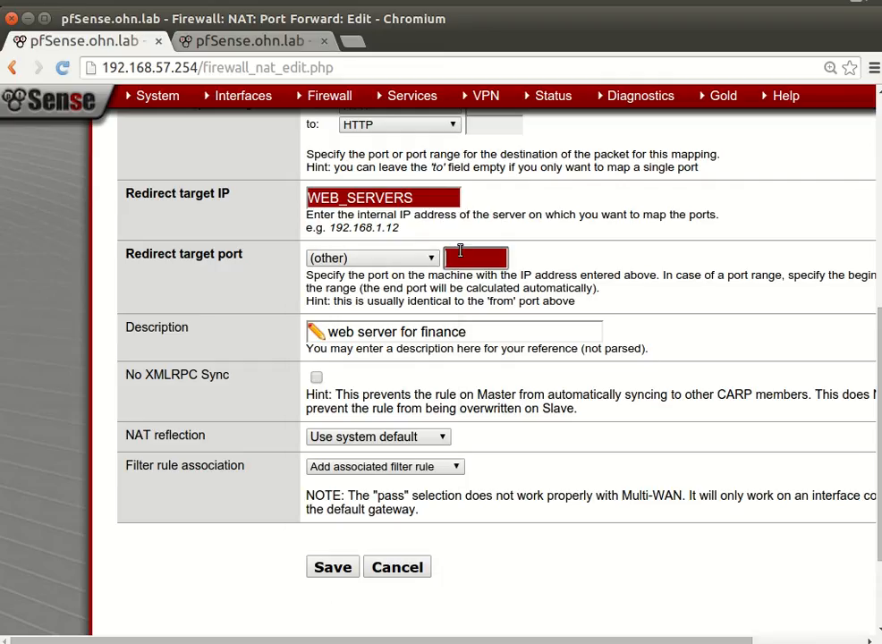
Step: Set redirect target port 8080, save the port forward, and apply the NAT changes
{"action": "type", "text": "8080"}
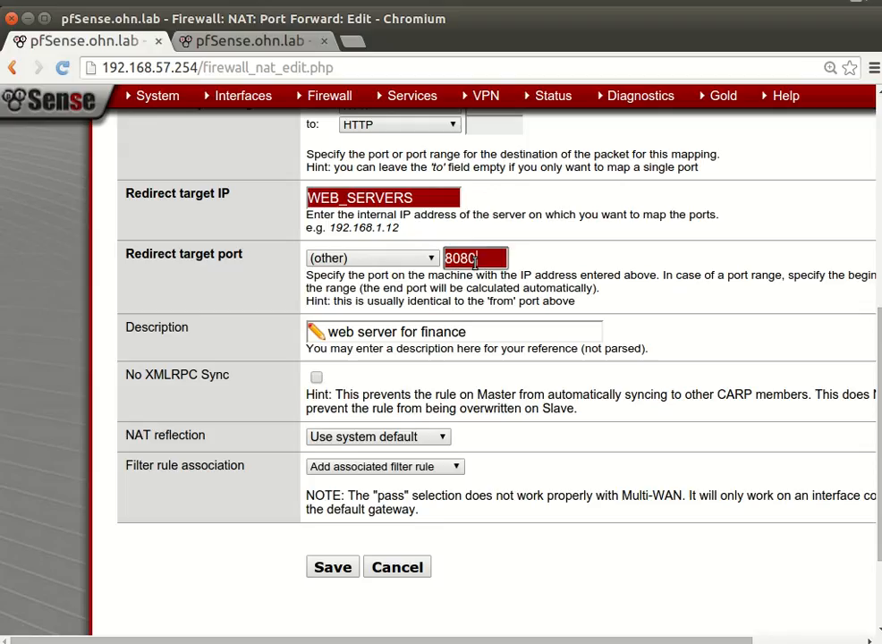
{"action": "left_click", "coordinate": [332, 567]}
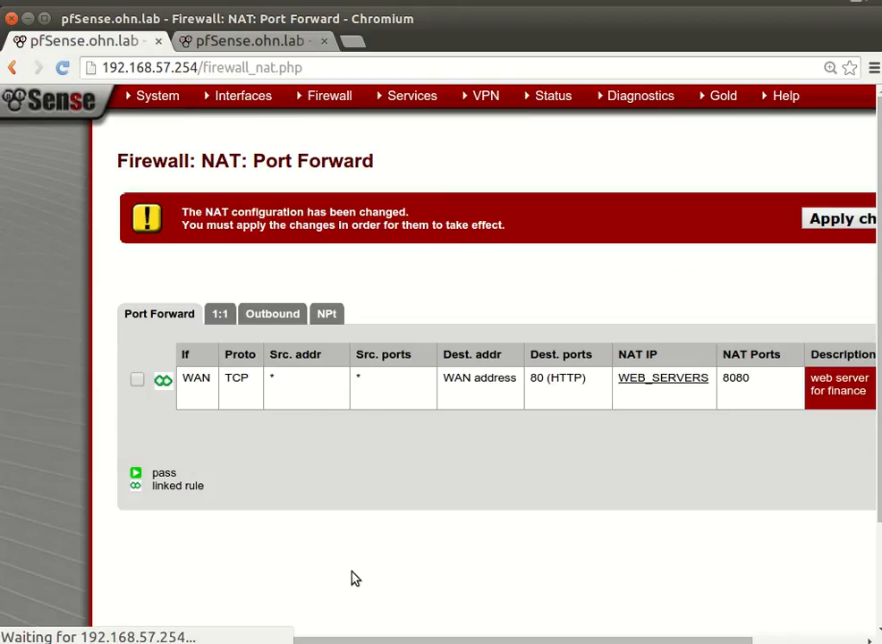
{"action": "left_click", "coordinate": [838, 218]}
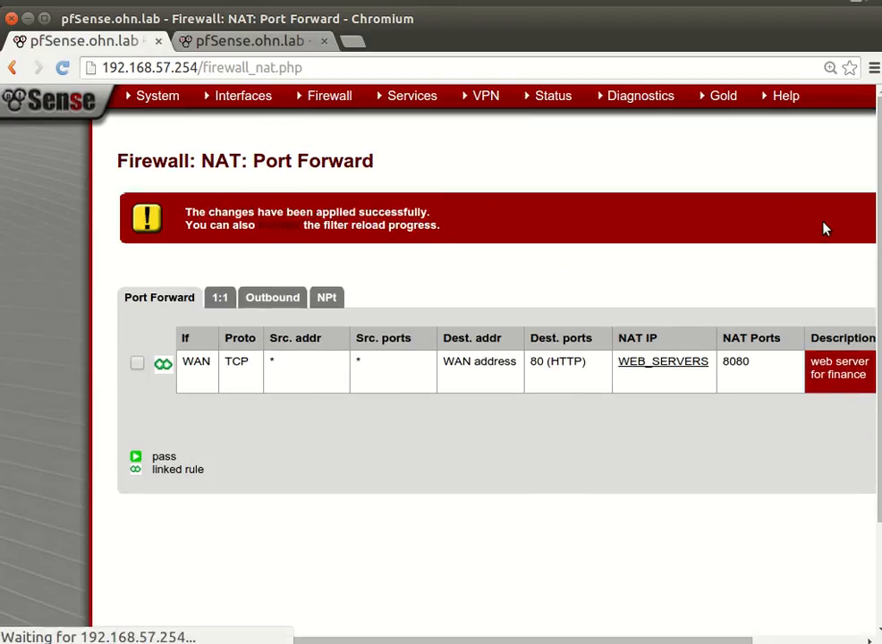
{"action": "left_click", "coordinate": [329, 96]}
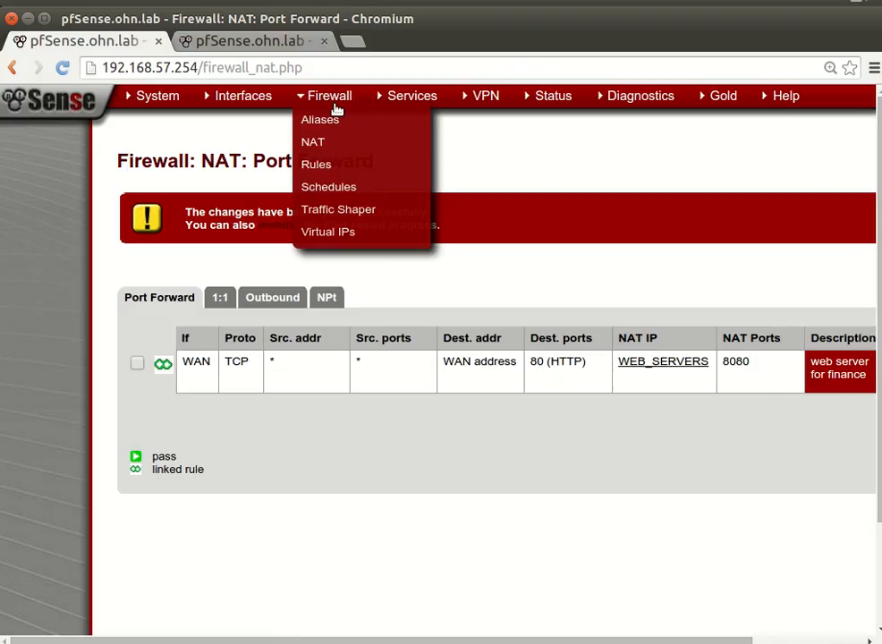
Step: Browse the WAN, LAN and DMZ firewall rule tabs, finding DMZ empty
{"action": "left_click", "coordinate": [316, 164]}
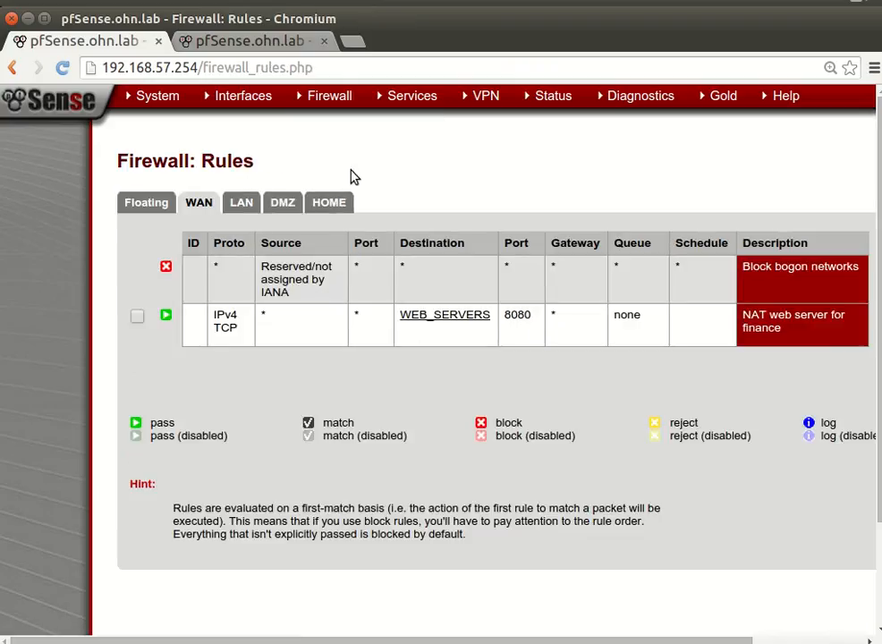
{"action": "left_click", "coordinate": [240, 202]}
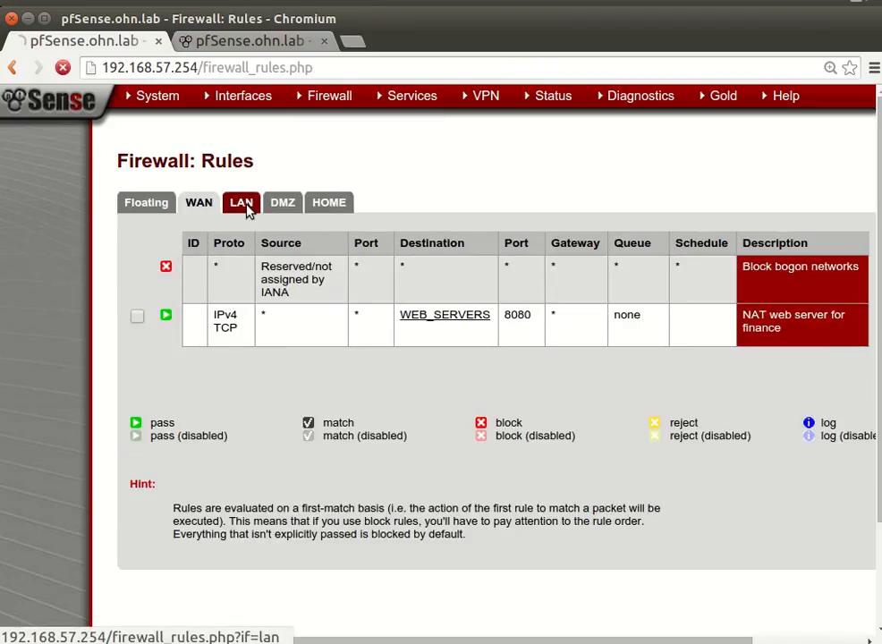
{"action": "left_click", "coordinate": [241, 202]}
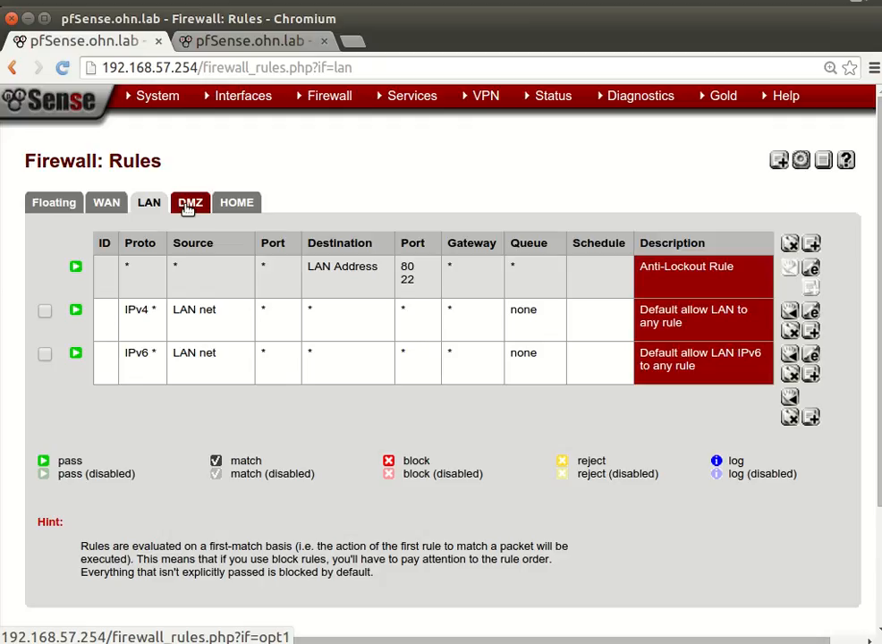
{"action": "left_click", "coordinate": [190, 201]}
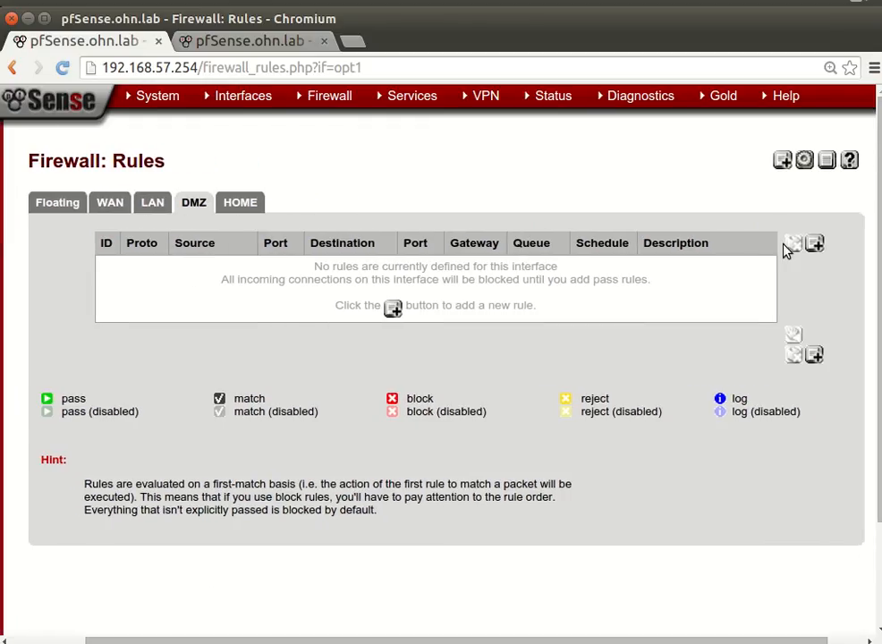
Step: Start a DMZ block rule matching any protocol with destination This Firewall
{"action": "left_click", "coordinate": [815, 243]}
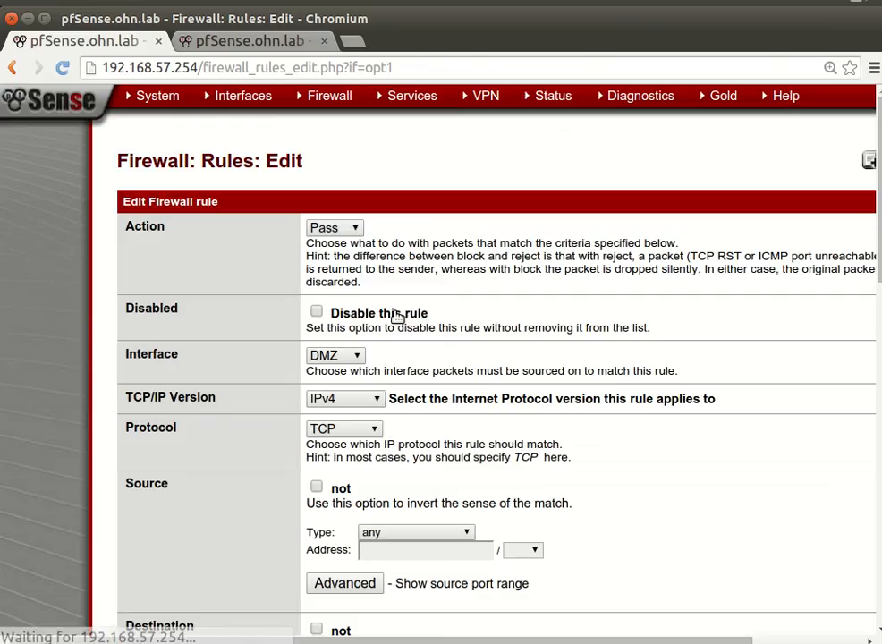
{"action": "left_click", "coordinate": [334, 227]}
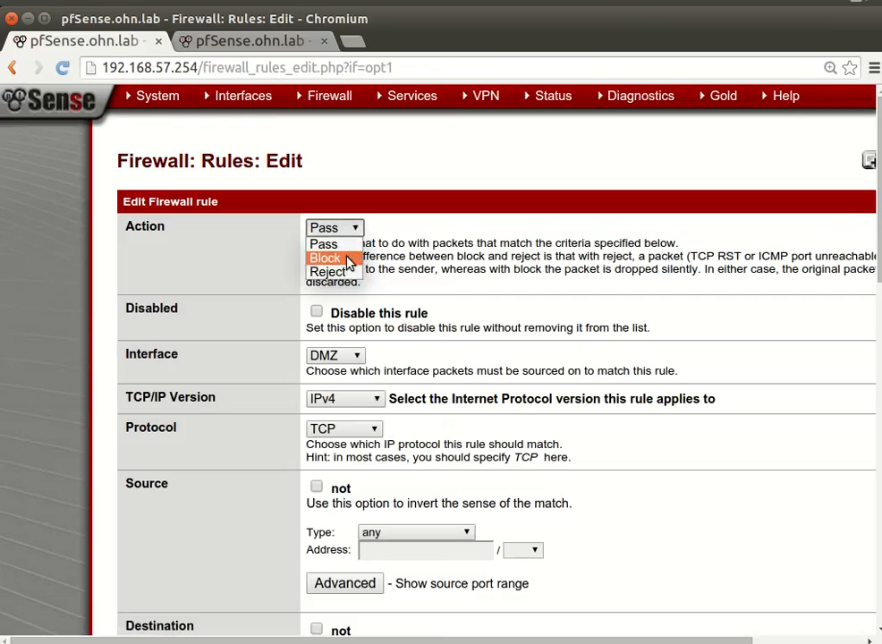
{"action": "left_click", "coordinate": [326, 259]}
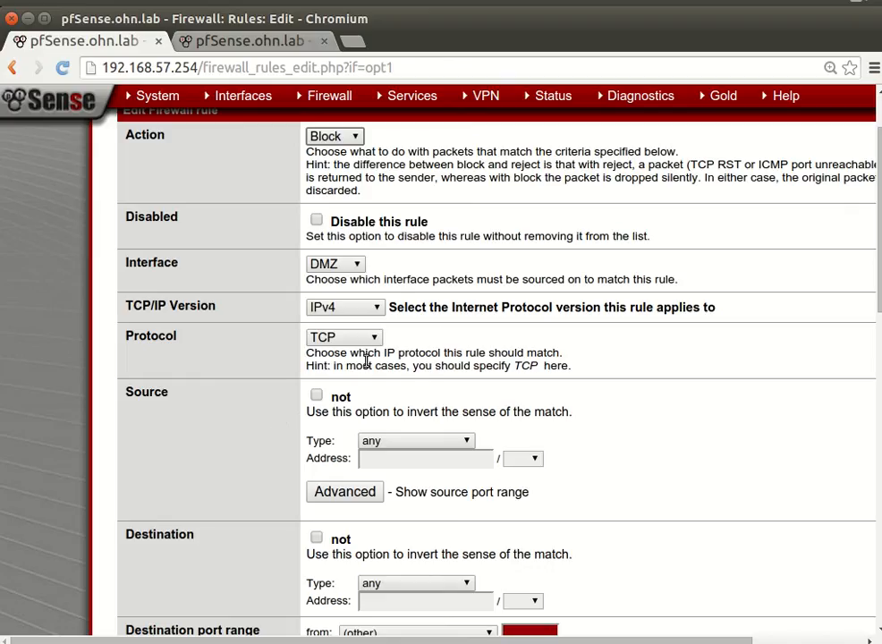
{"action": "left_click", "coordinate": [344, 337]}
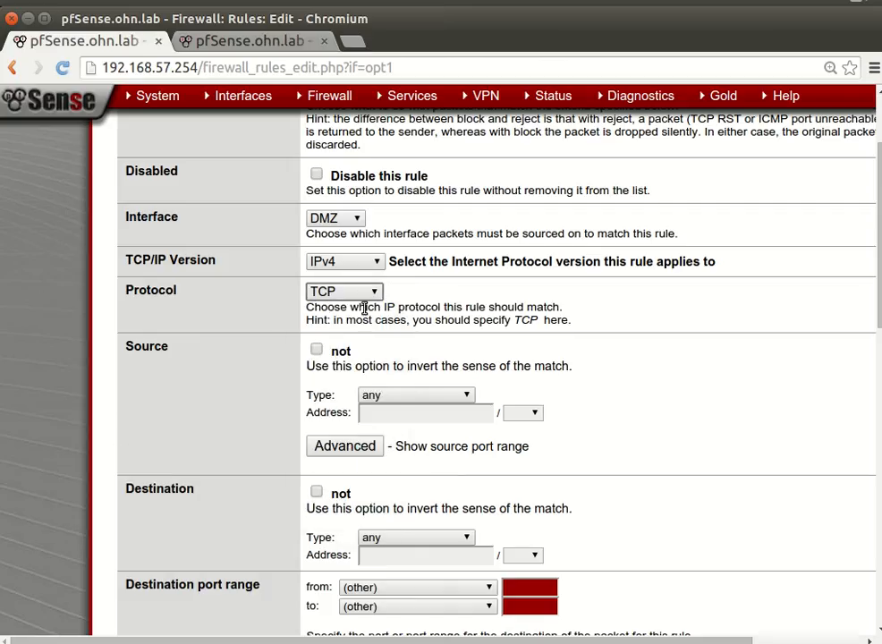
{"action": "left_click", "coordinate": [344, 291]}
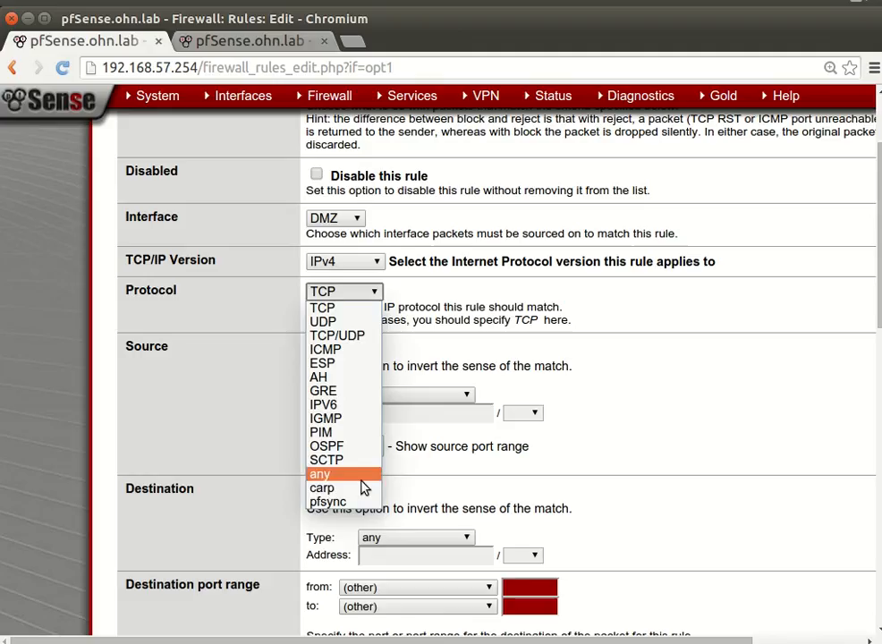
{"action": "left_click", "coordinate": [321, 473]}
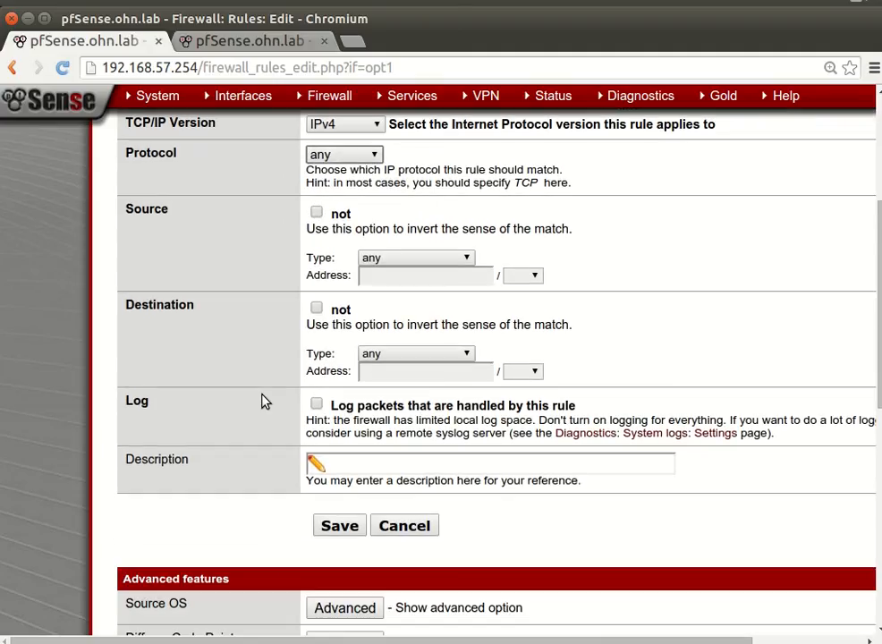
{"action": "left_click", "coordinate": [415, 353]}
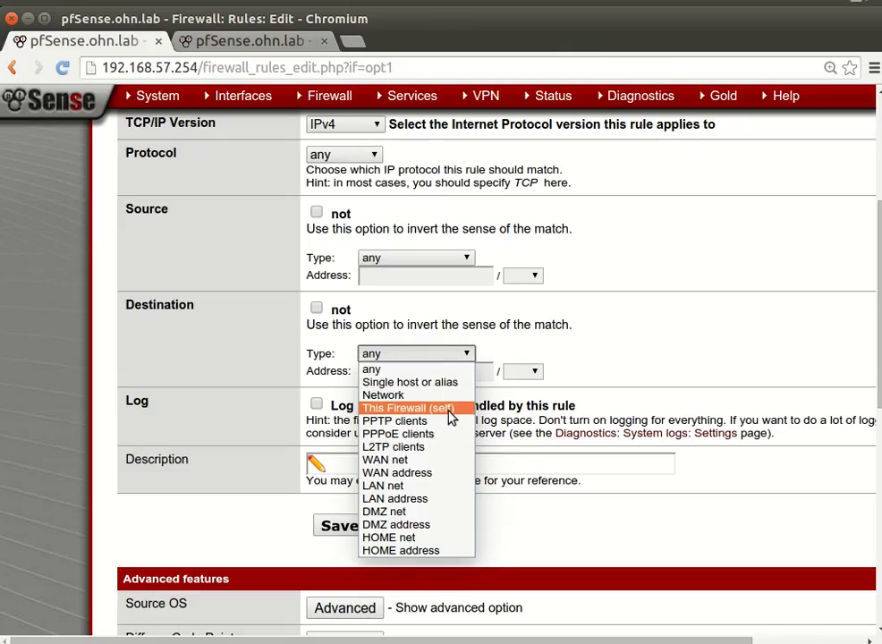
{"action": "left_click", "coordinate": [408, 407]}
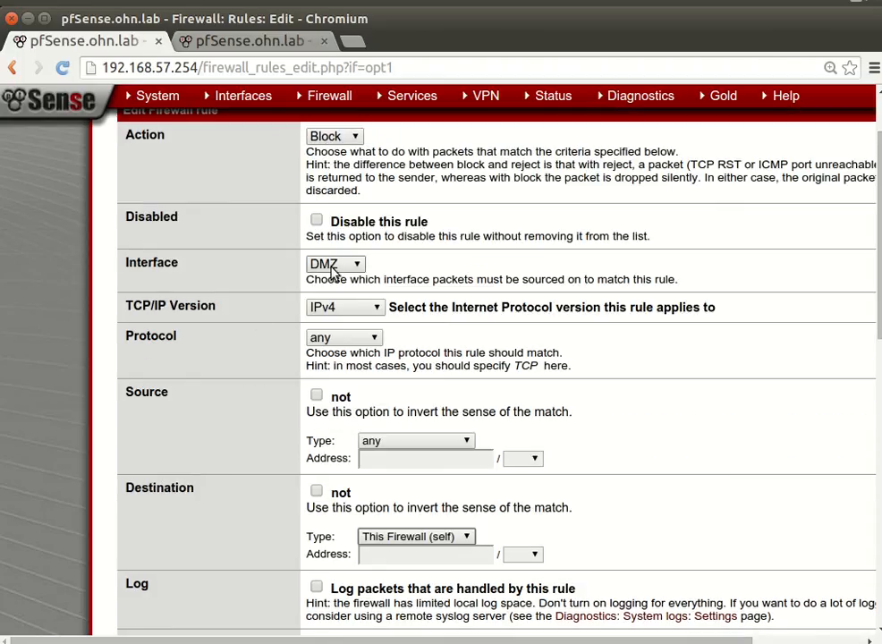
{"action": "mouse_move", "coordinate": [339, 345]}
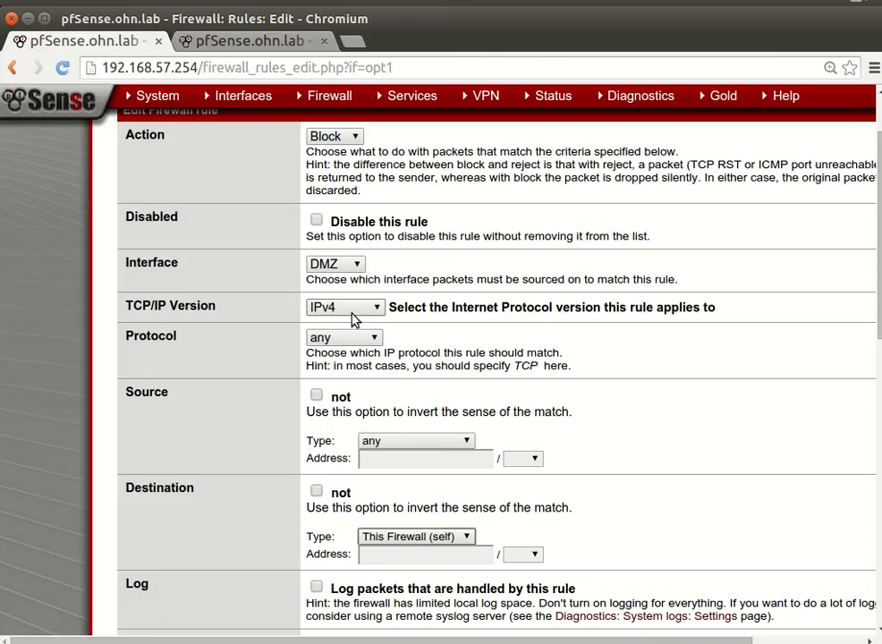
Step: Set IPv4+IPv6, describe it 'drop all packets to the FW', and save
{"action": "left_click", "coordinate": [345, 307]}
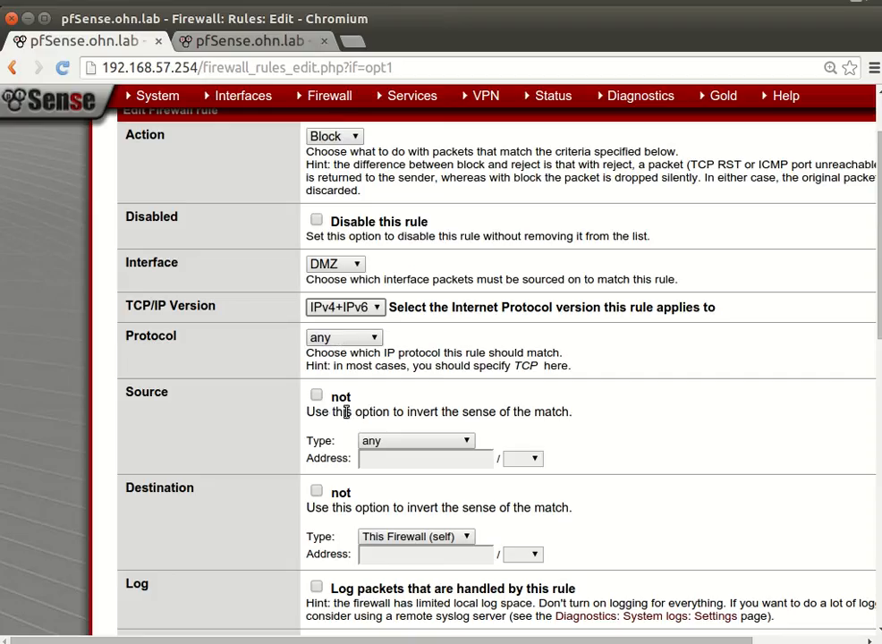
{"action": "mouse_move", "coordinate": [325, 436]}
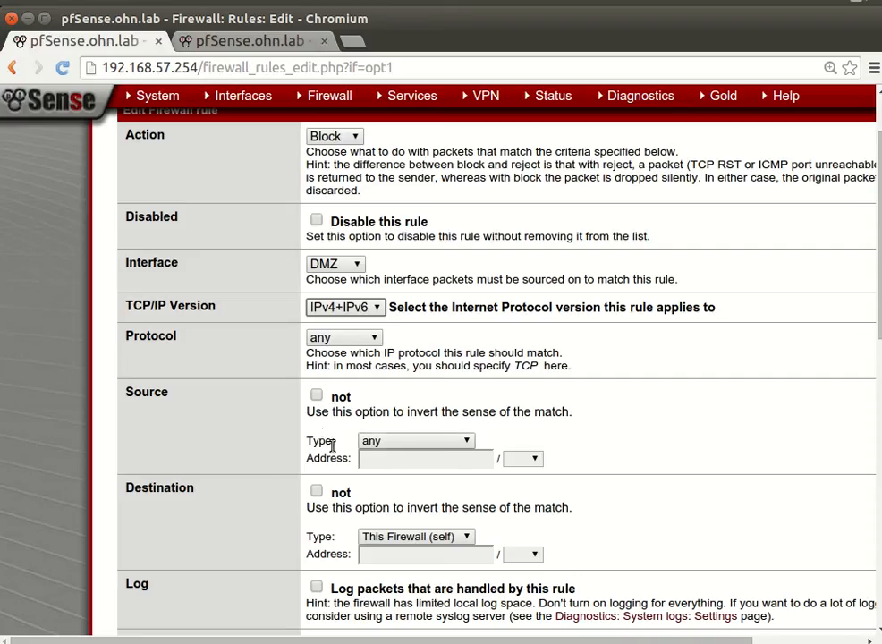
{"action": "scroll", "scroll_direction": "down", "scroll_amount": 3}
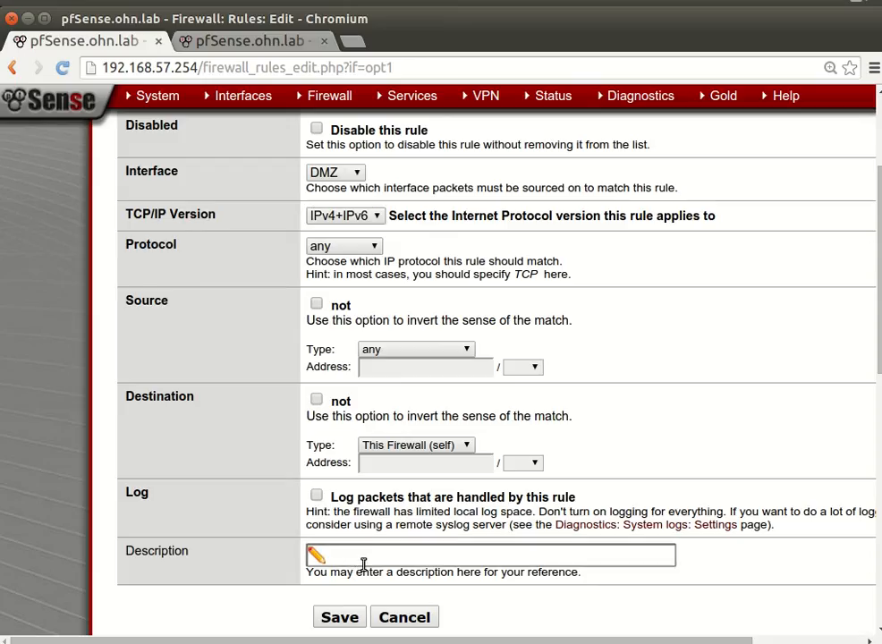
{"action": "type", "text": "drop"}
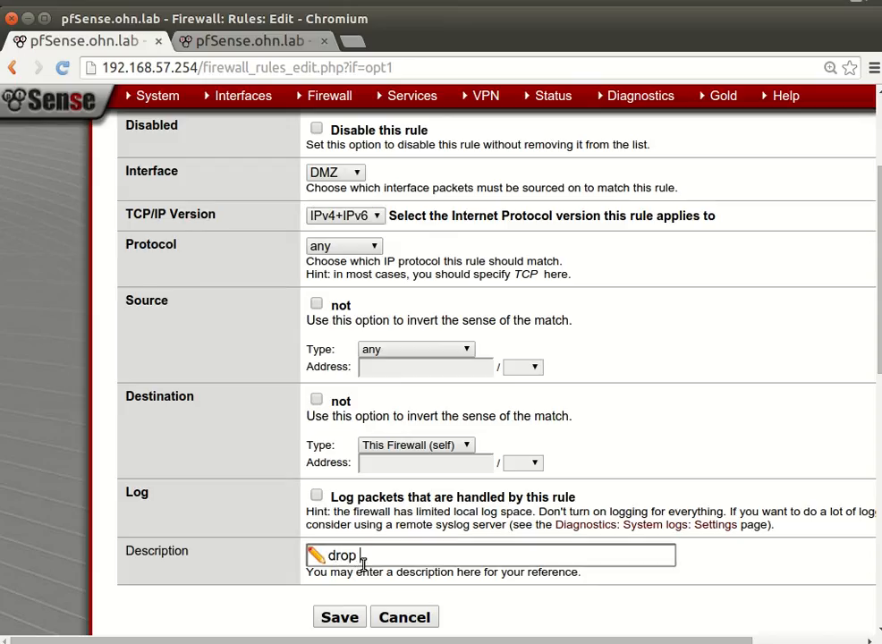
{"action": "type", "text": "all"}
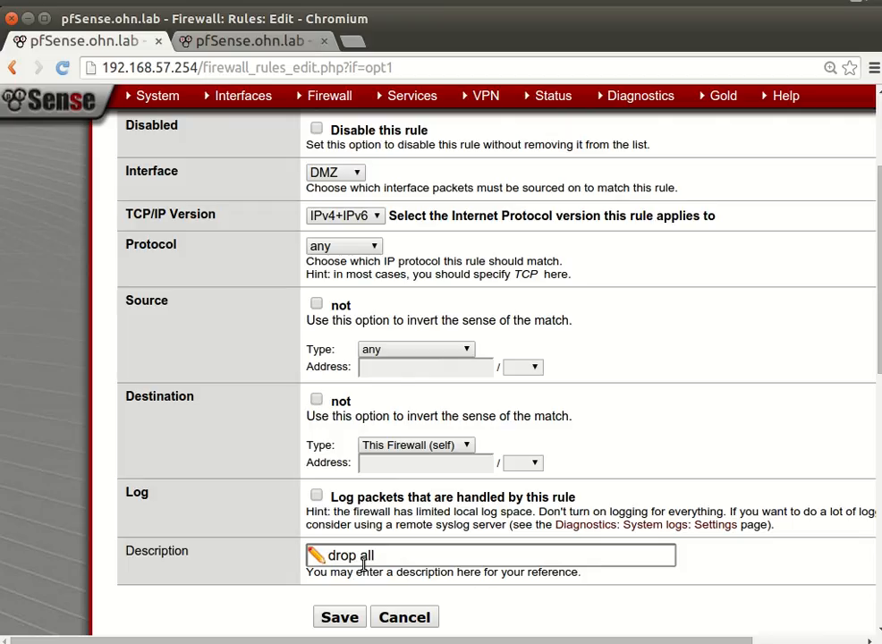
{"action": "type", "text": "packets to the F"}
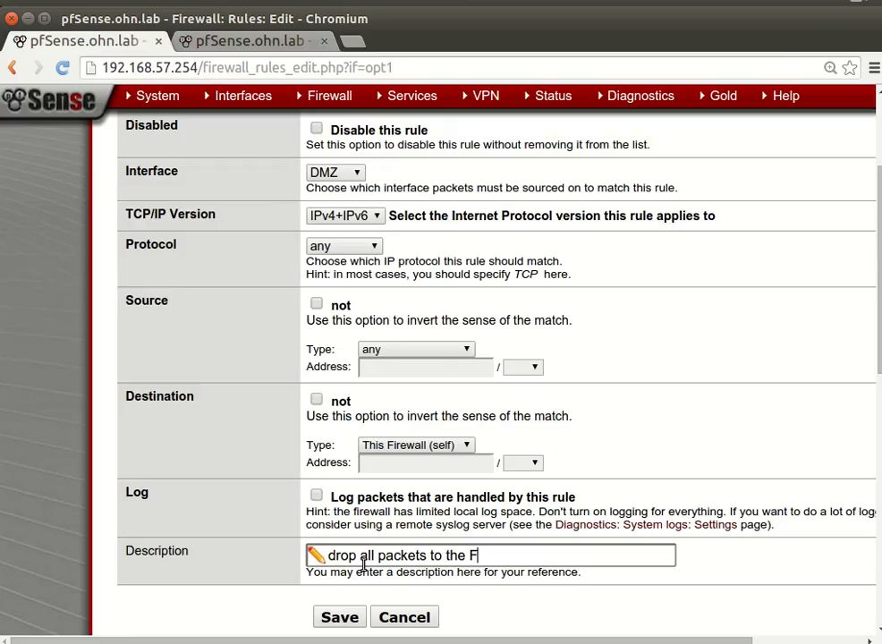
{"action": "type", "text": "W"}
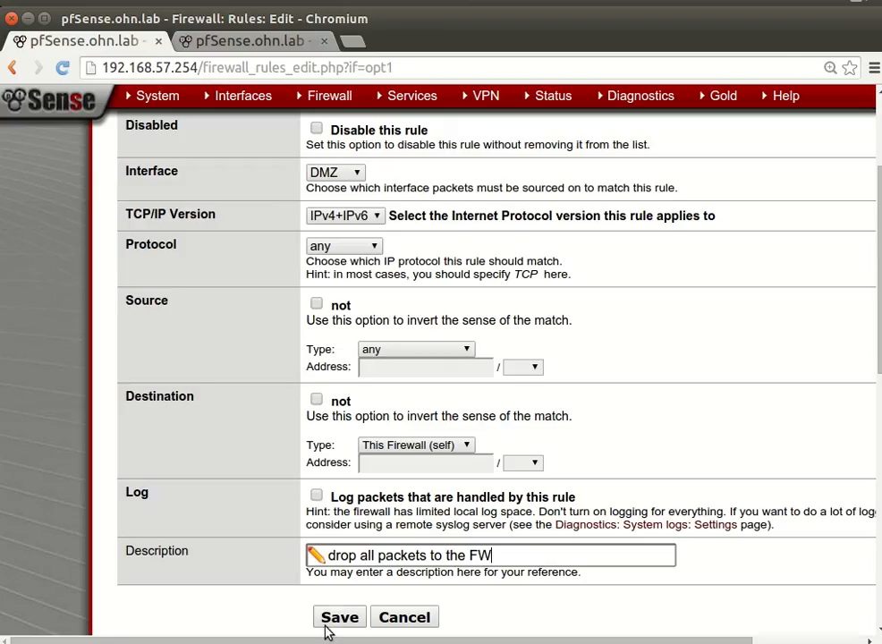
{"action": "left_click", "coordinate": [339, 617]}
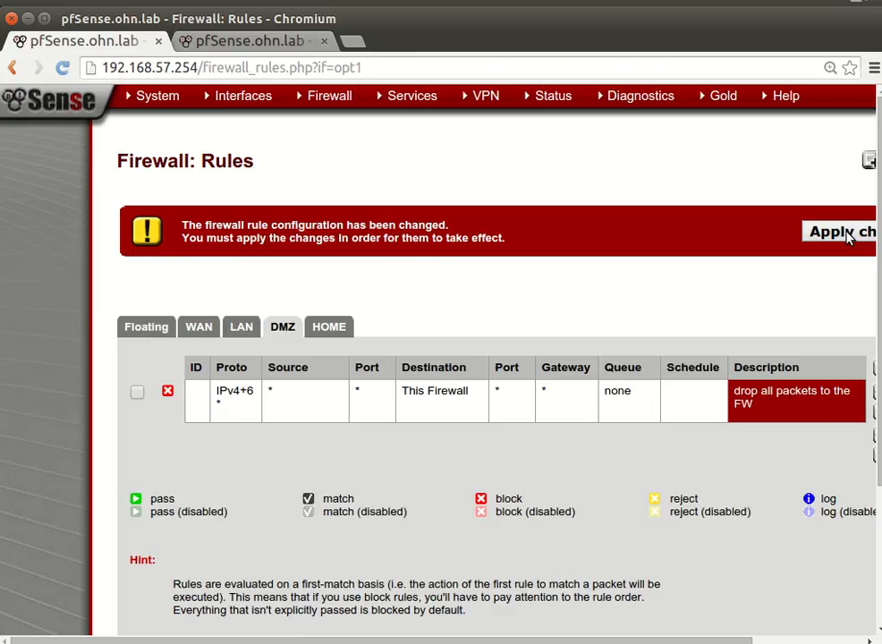
Step: Apply the DMZ firewall-block rule and start another new DMZ rule
{"action": "left_click", "coordinate": [837, 232]}
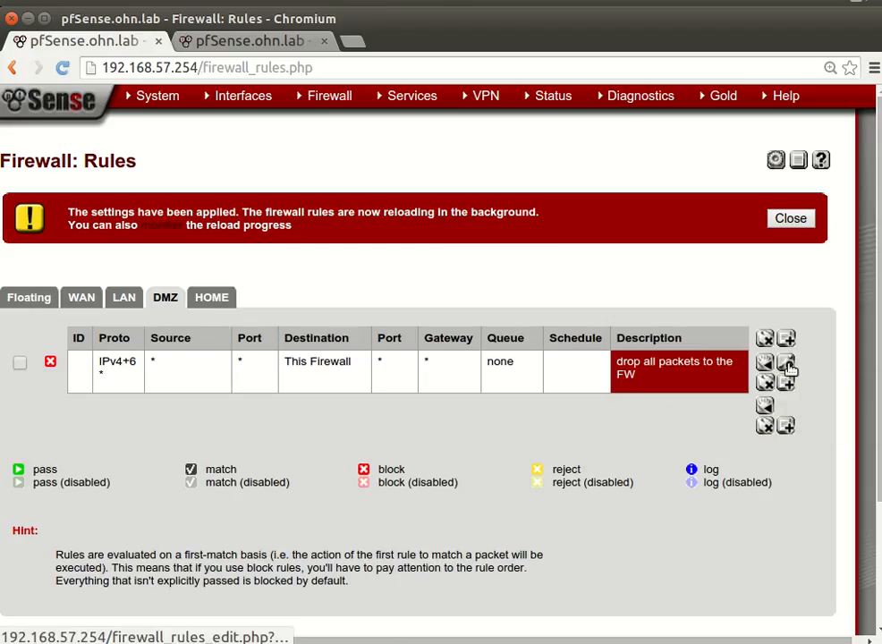
{"action": "left_click", "coordinate": [765, 363]}
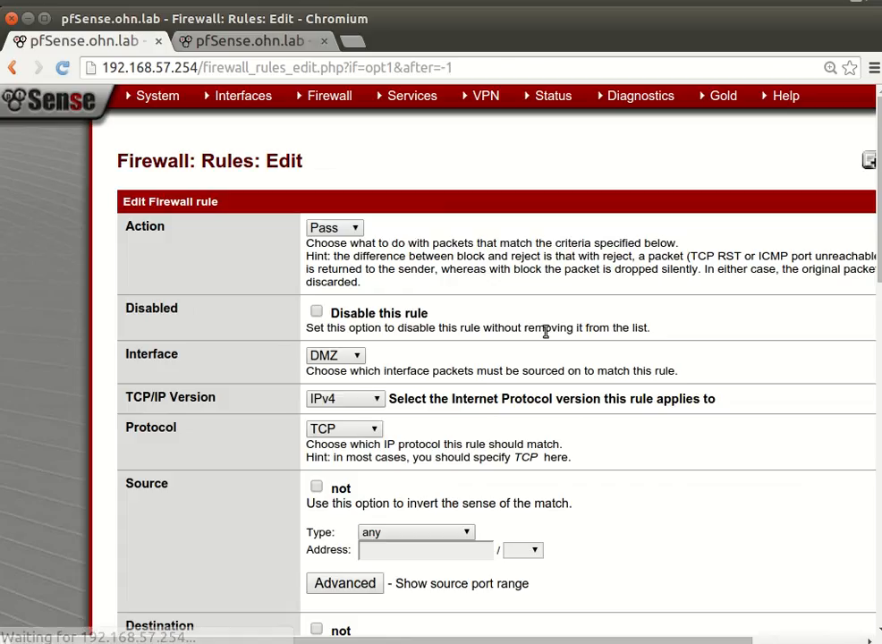
Step: Save a DMZ rule for any protocol to LAN net, described 'drop all packets head to lan net'
{"action": "scroll", "scroll_direction": "down", "scroll_amount": 3}
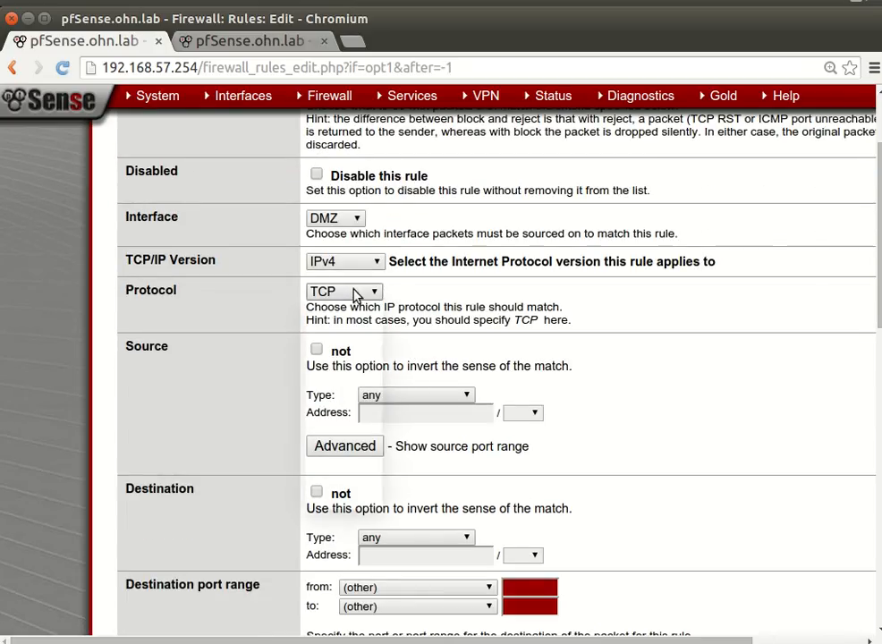
{"action": "left_click", "coordinate": [344, 292]}
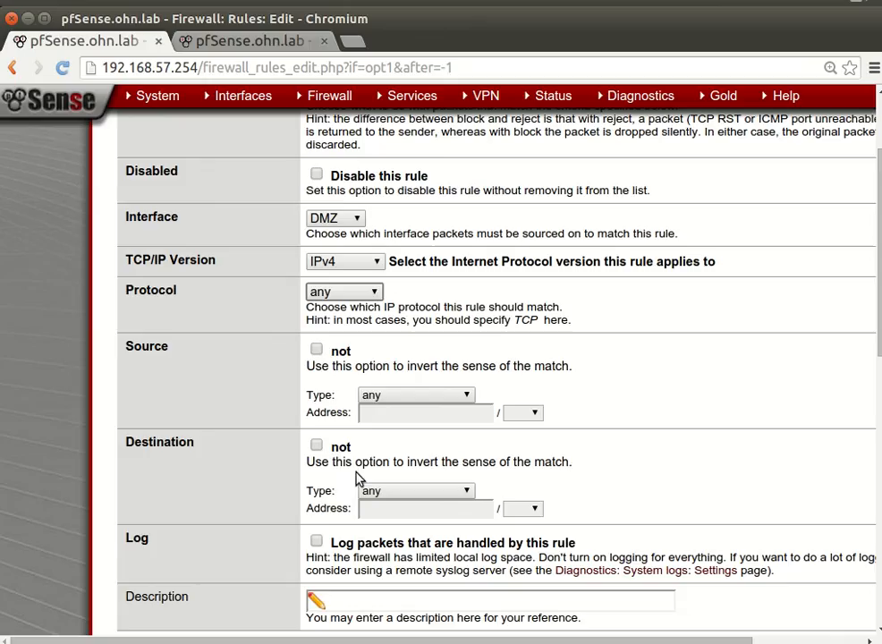
{"action": "mouse_move", "coordinate": [387, 367]}
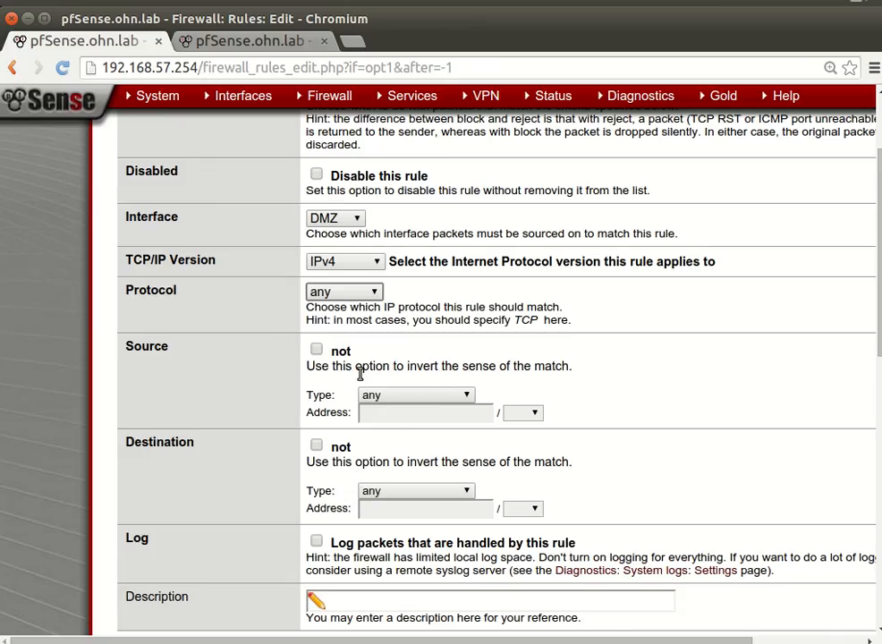
{"action": "scroll", "scroll_direction": "down", "scroll_amount": 3}
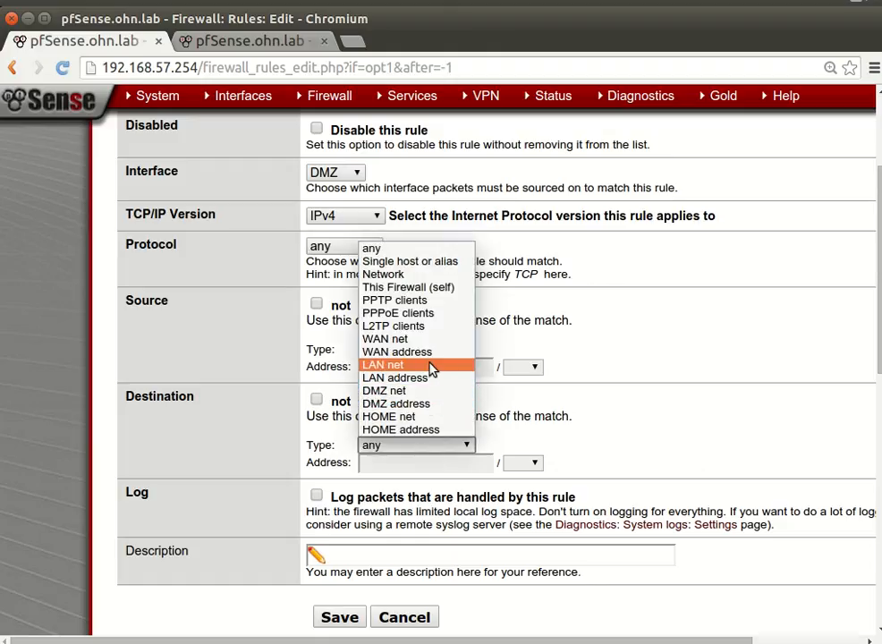
{"action": "left_click", "coordinate": [383, 365]}
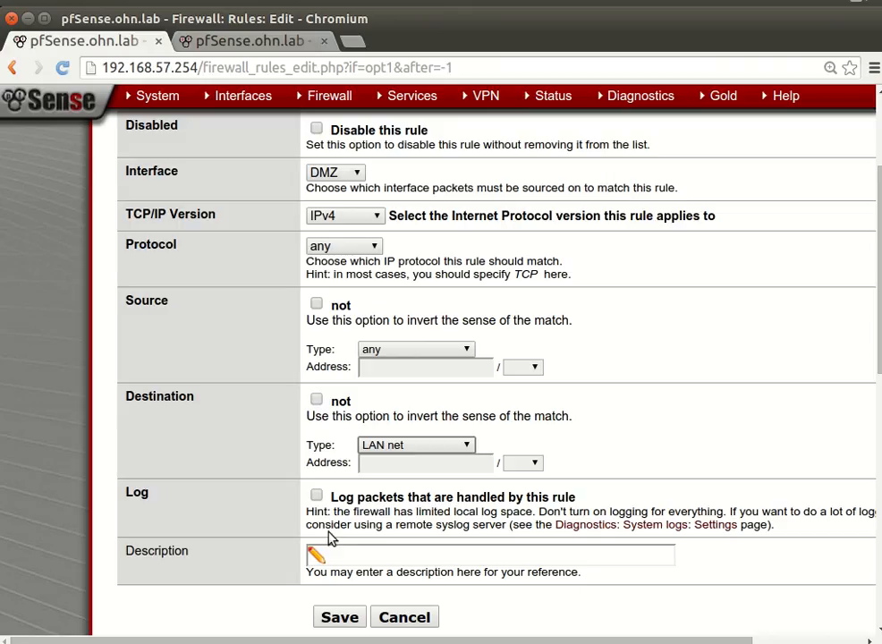
{"action": "left_click", "coordinate": [490, 556]}
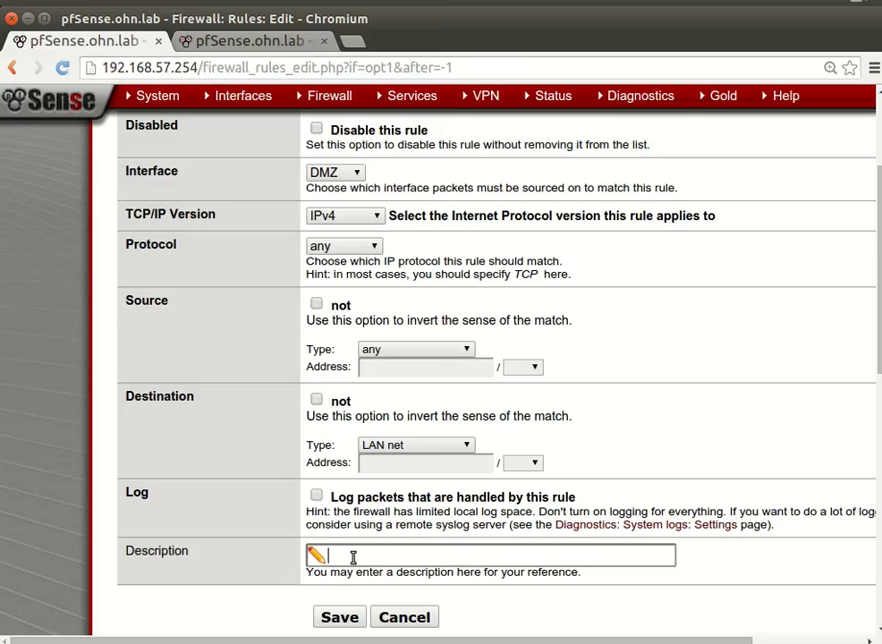
{"action": "type", "text": "d"}
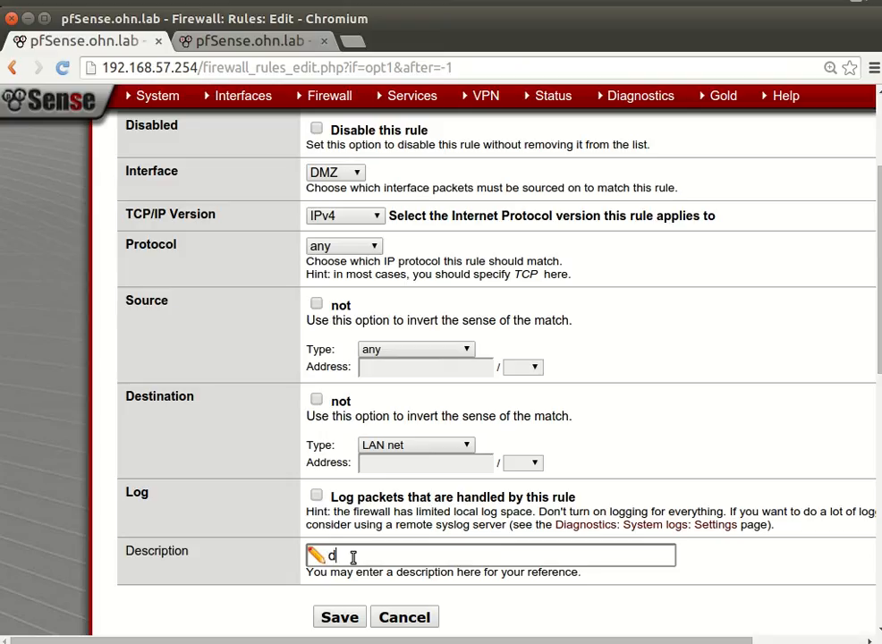
{"action": "type", "text": "rop all"}
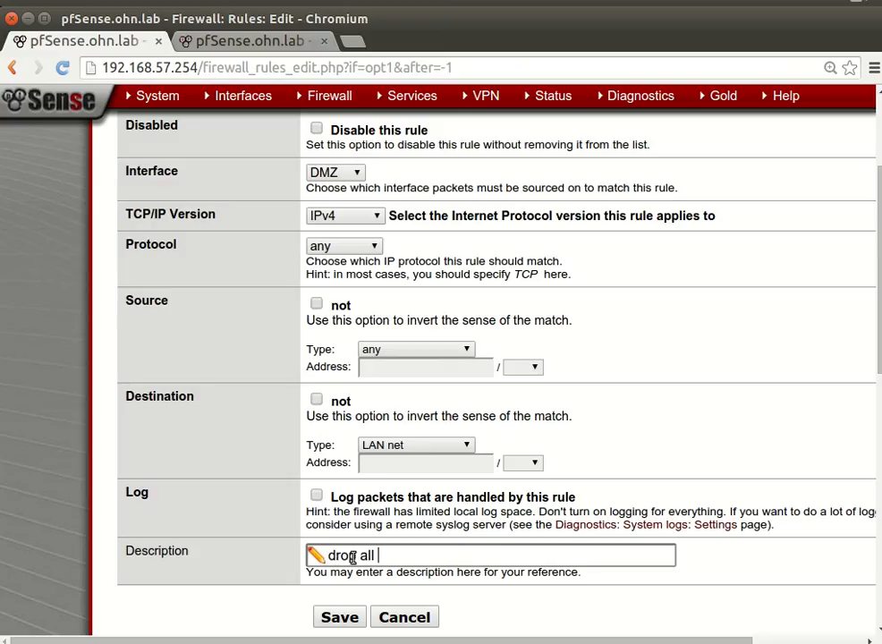
{"action": "type", "text": "packr"}
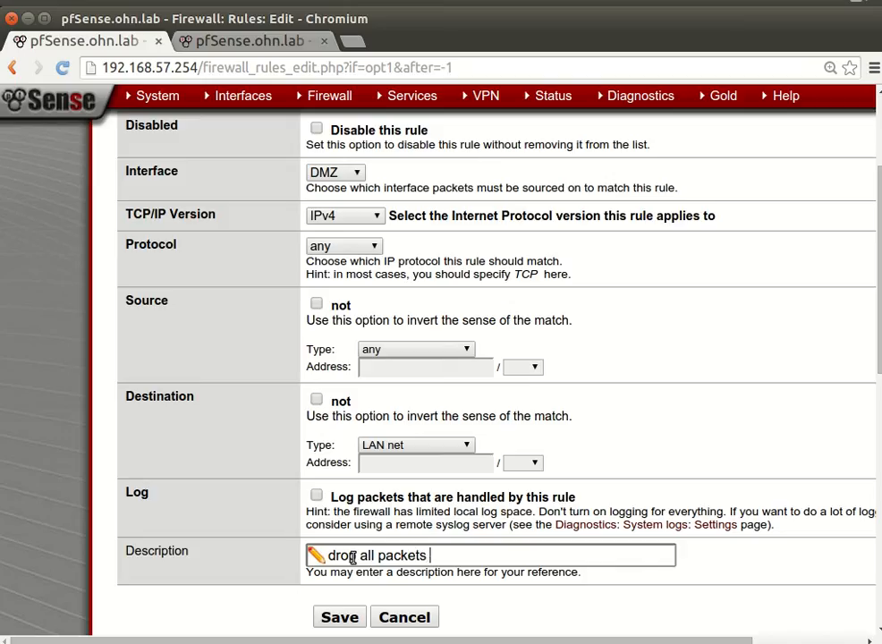
{"action": "type", "text": "head to la"}
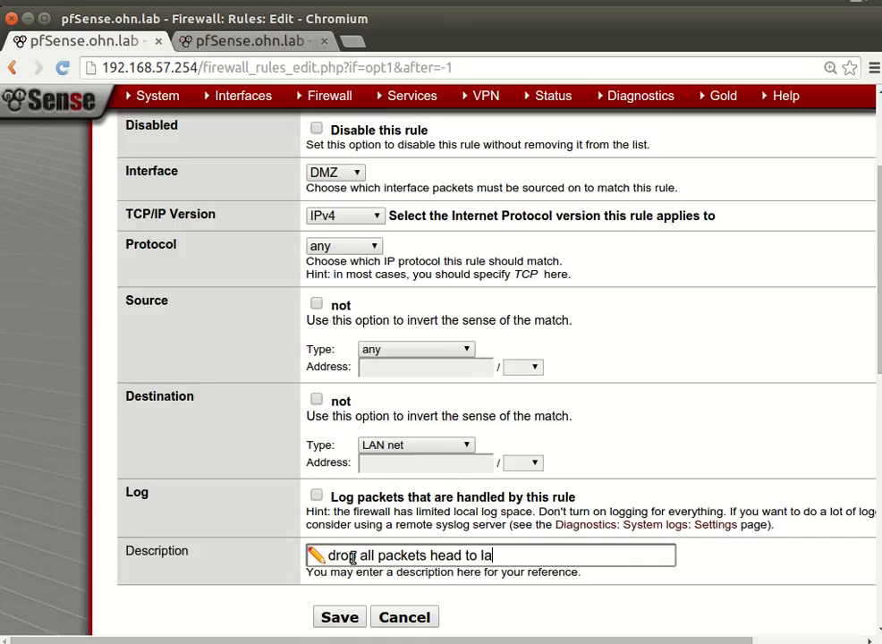
{"action": "type", "text": "n"}
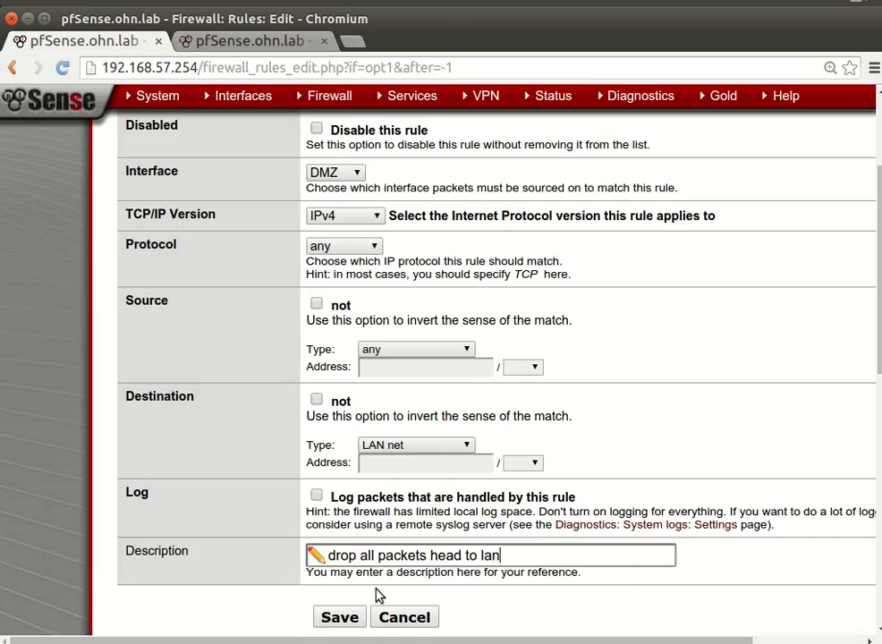
{"action": "type", "text": "net"}
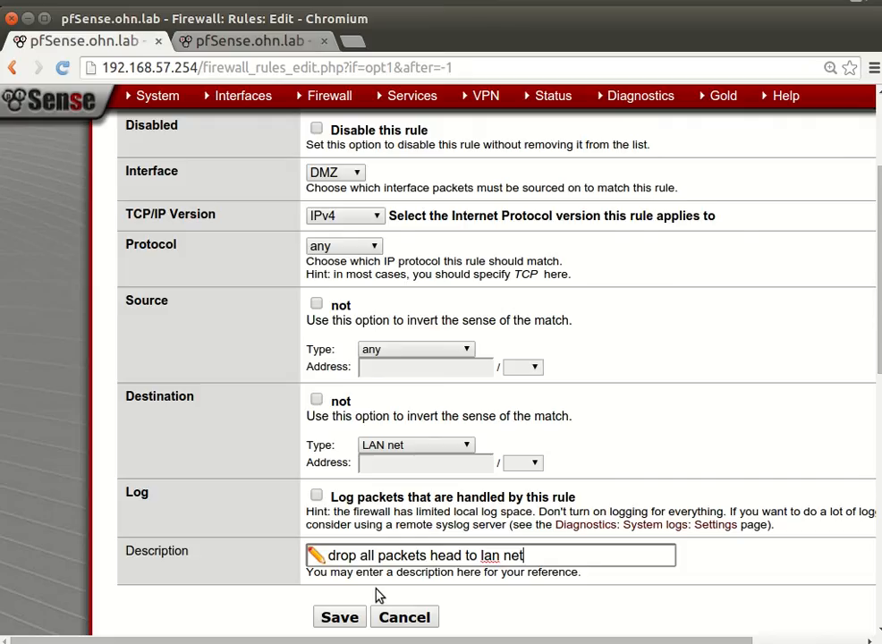
{"action": "left_click", "coordinate": [339, 618]}
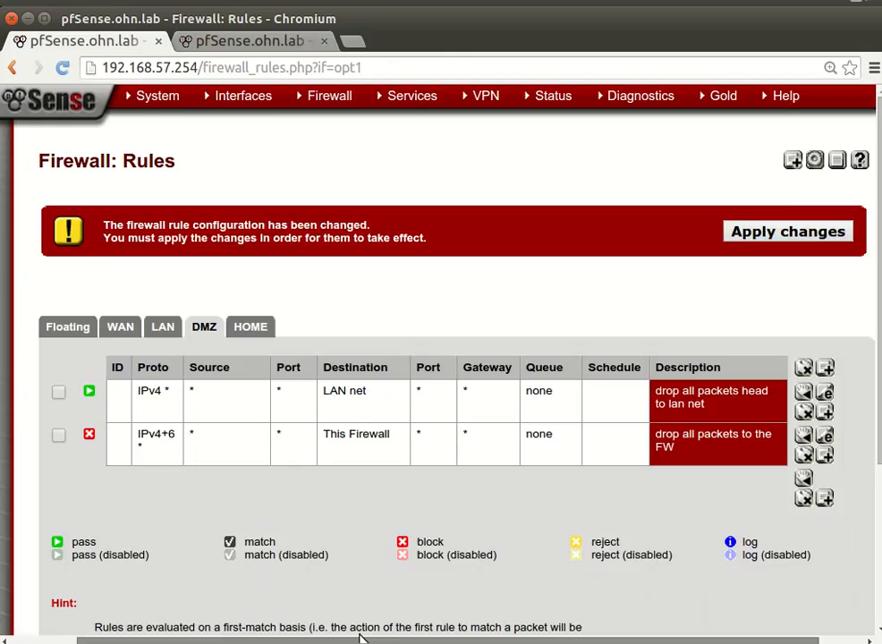
Step: Change the LAN net rule's action to Block, save, apply, and dismiss the notice
{"action": "left_click", "coordinate": [824, 392]}
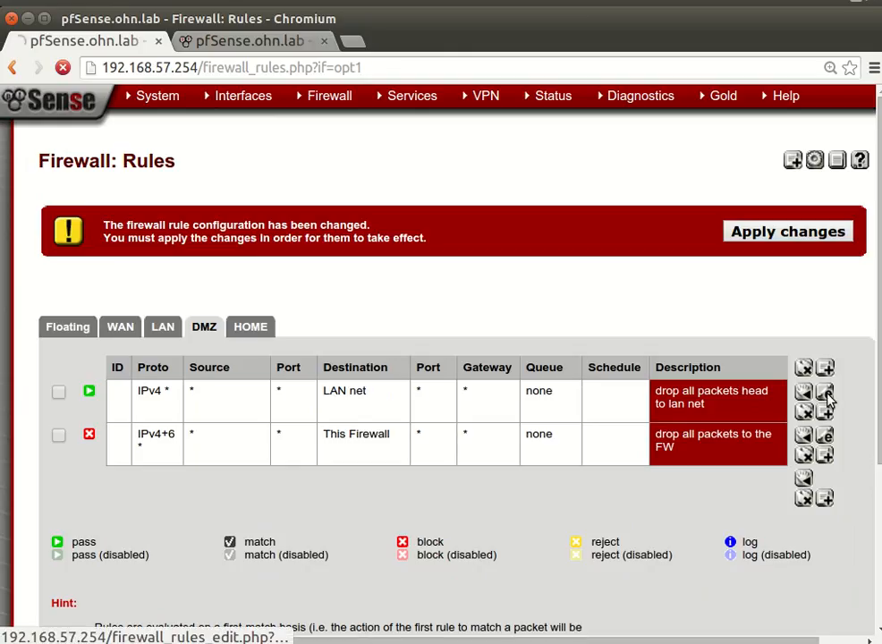
{"action": "left_click", "coordinate": [803, 391]}
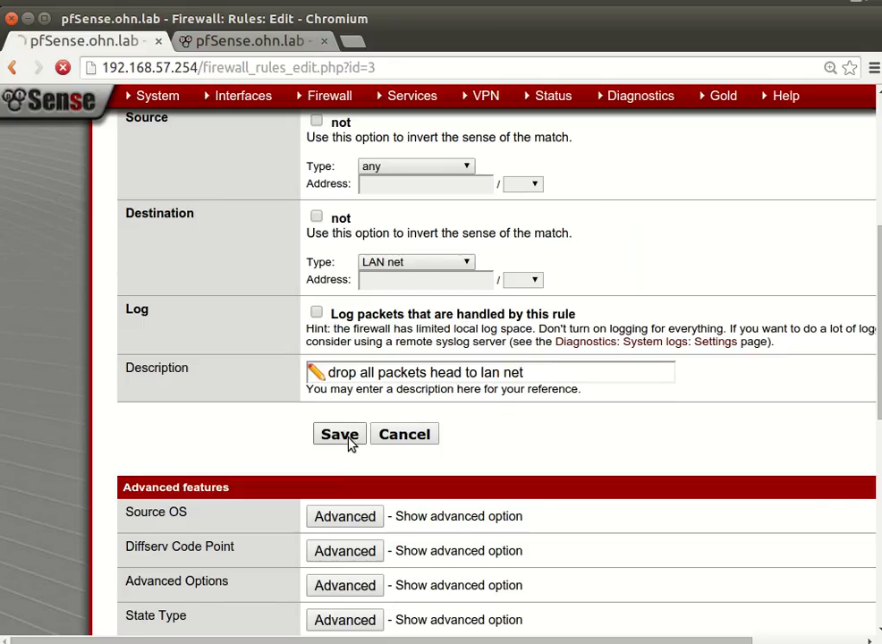
{"action": "left_click", "coordinate": [338, 434]}
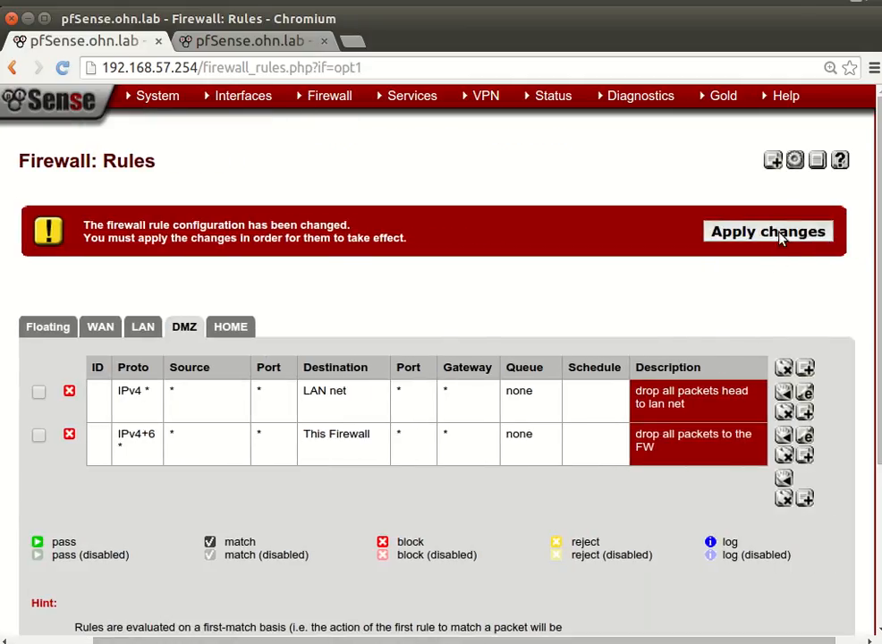
{"action": "left_click", "coordinate": [767, 231]}
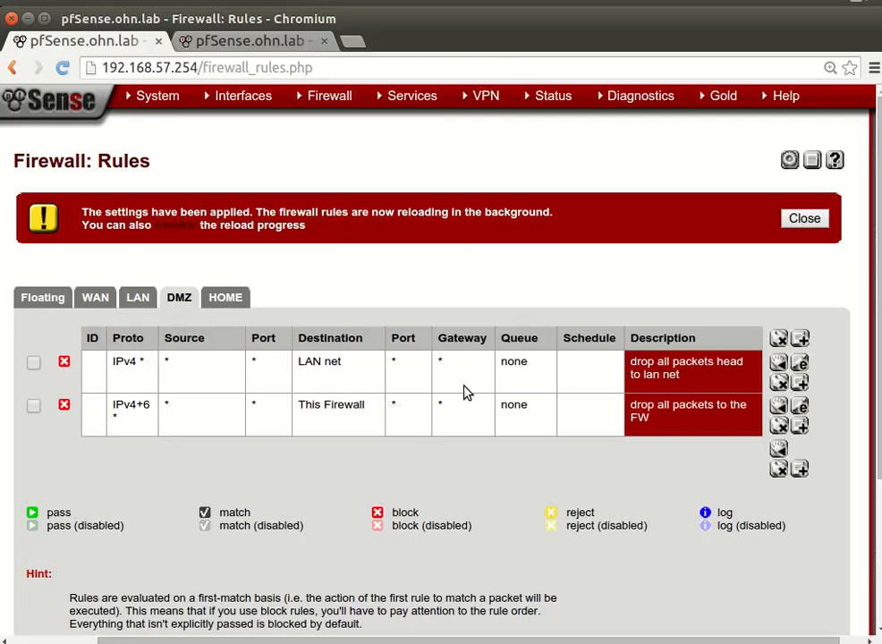
{"action": "mouse_move", "coordinate": [467, 395]}
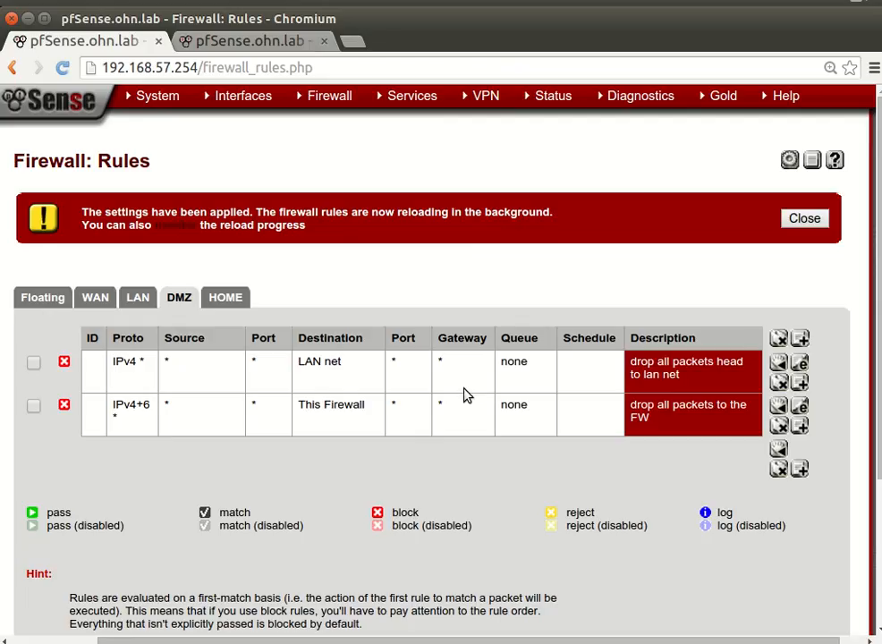
{"action": "mouse_move", "coordinate": [526, 453]}
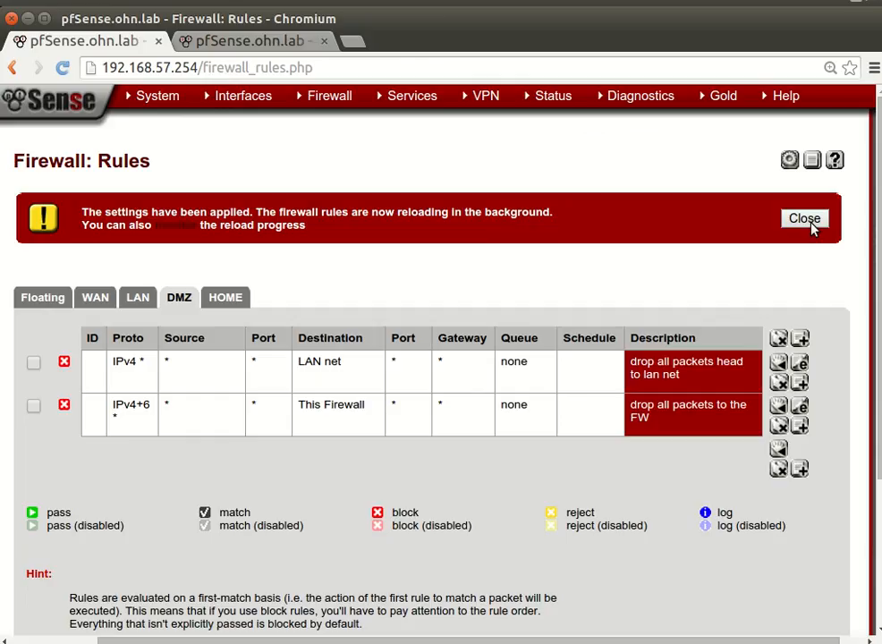
{"action": "left_click", "coordinate": [804, 219]}
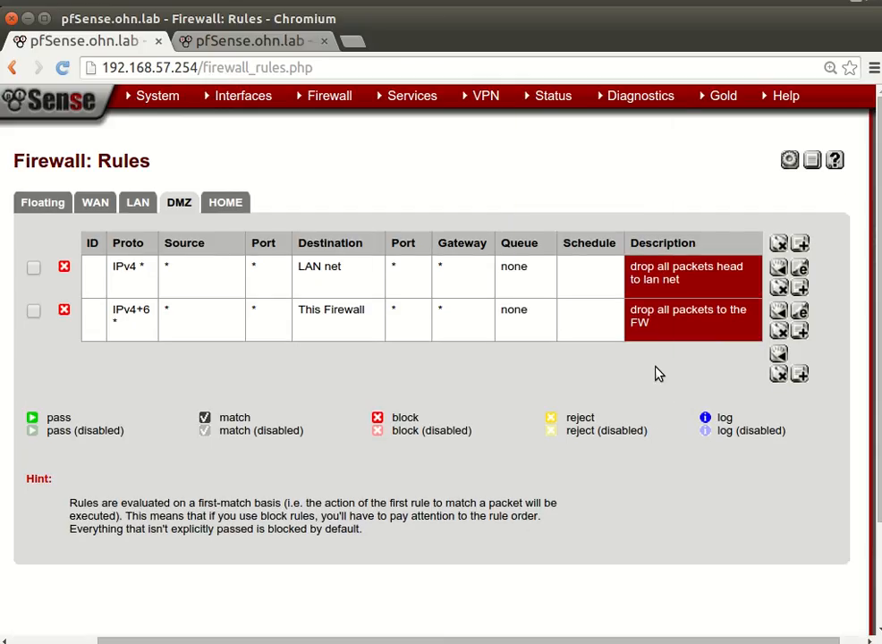
{"action": "left_click", "coordinate": [798, 330]}
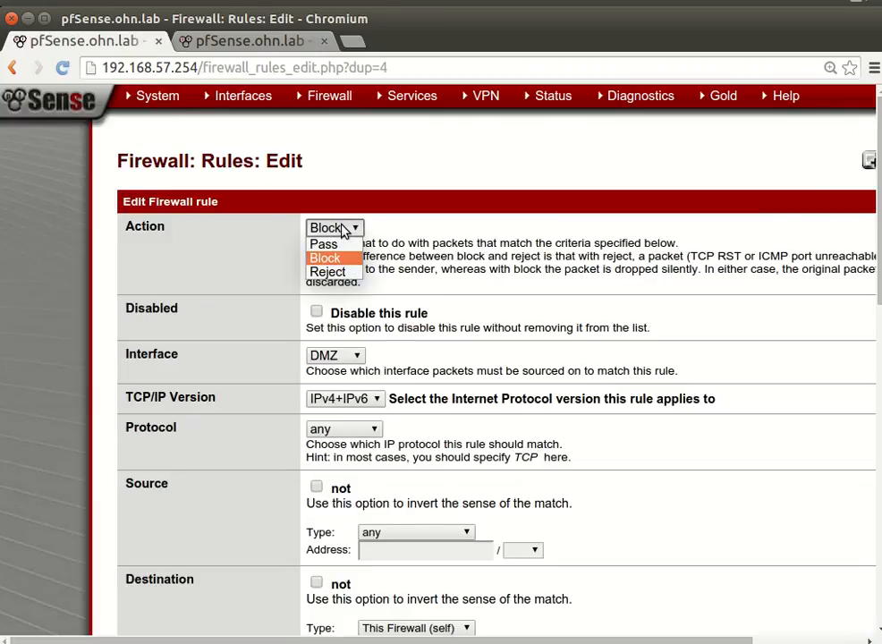
Step: Add a DMZ pass rule to any destination, described 'allow all packets', and save it
{"action": "left_click", "coordinate": [324, 244]}
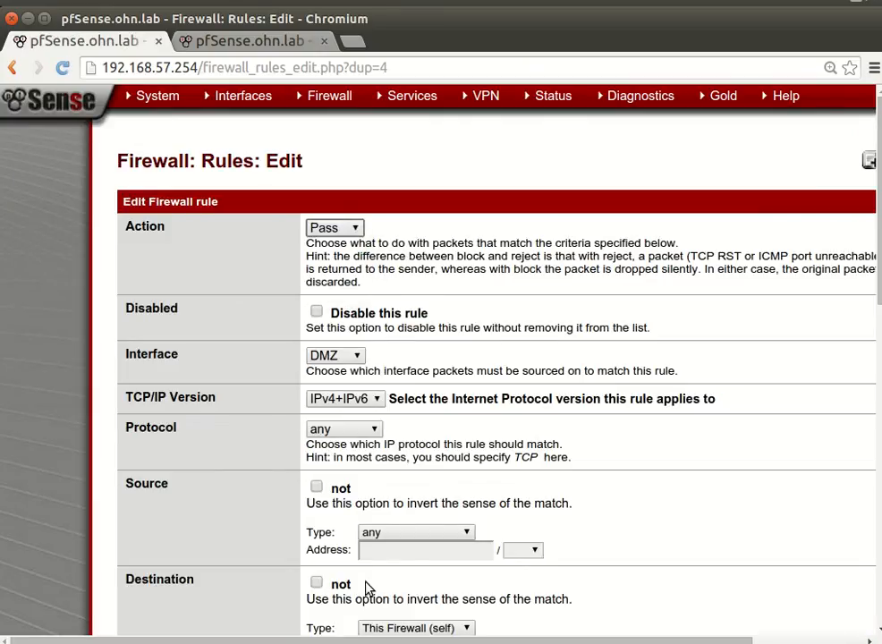
{"action": "scroll", "scroll_direction": "down", "scroll_amount": 3}
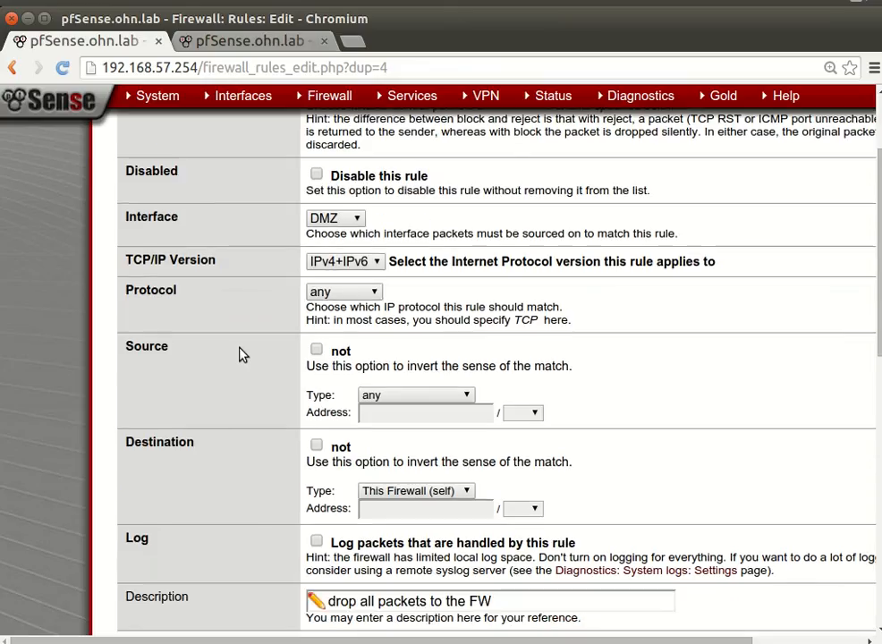
{"action": "scroll", "scroll_direction": "down", "scroll_amount": 3}
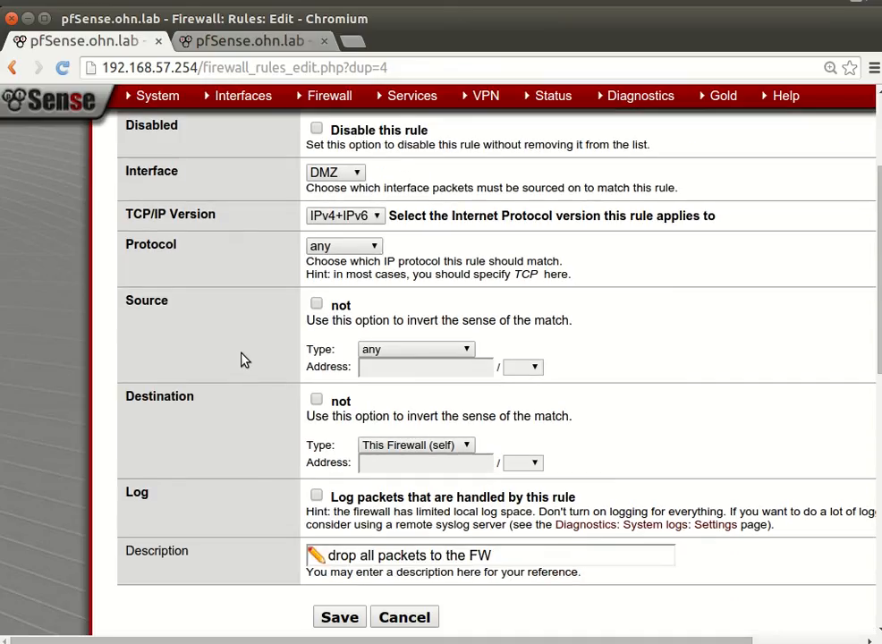
{"action": "mouse_move", "coordinate": [304, 349]}
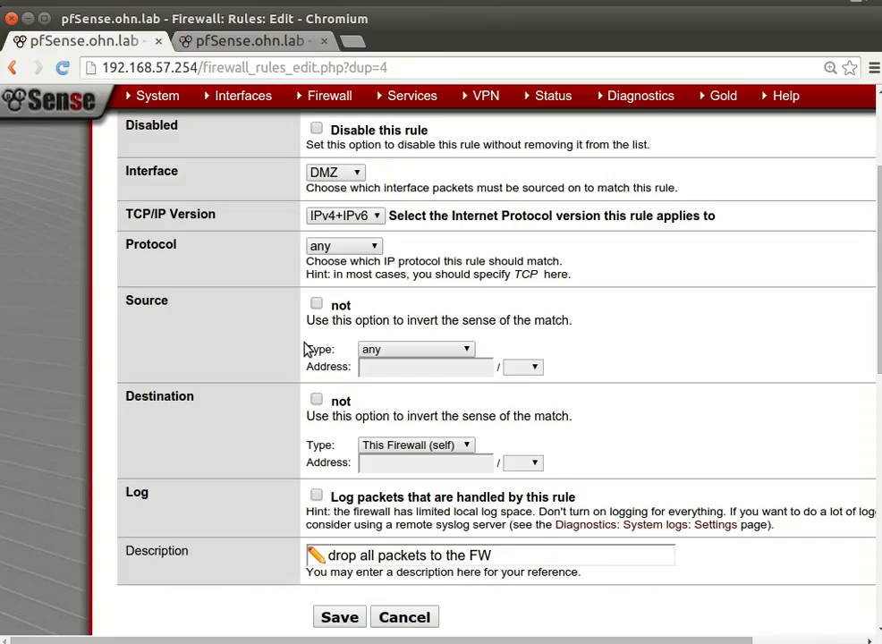
{"action": "mouse_move", "coordinate": [339, 385]}
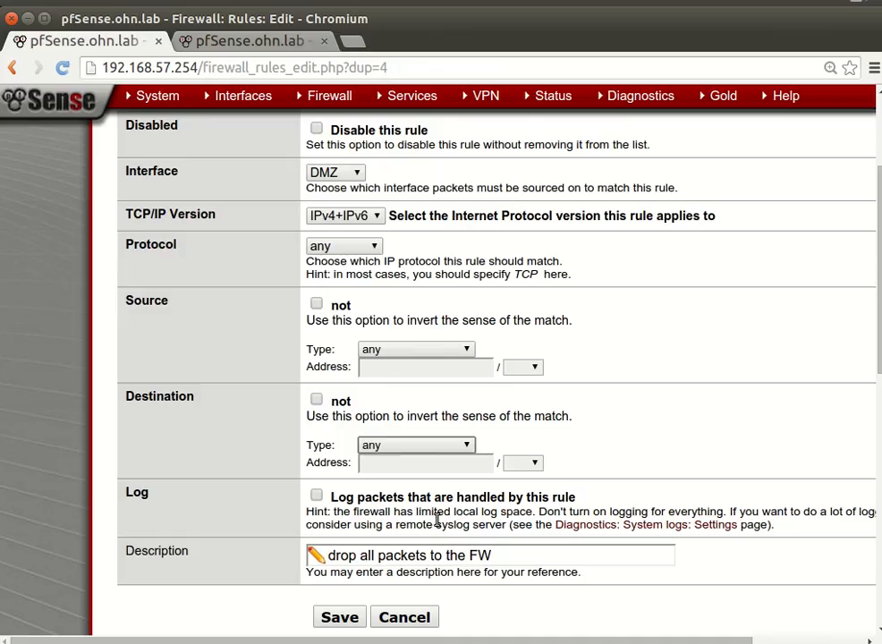
{"action": "mouse_move", "coordinate": [423, 576]}
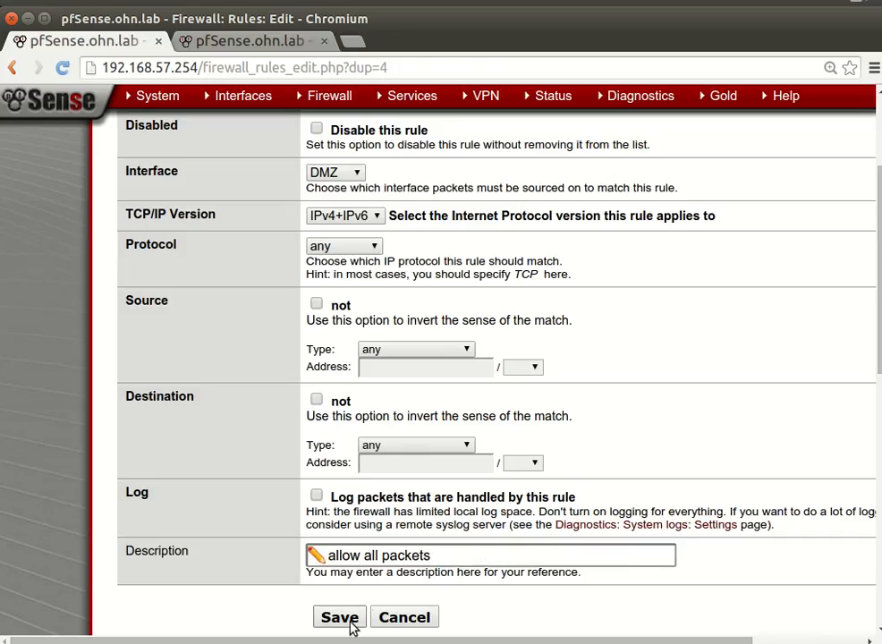
{"action": "left_click", "coordinate": [339, 617]}
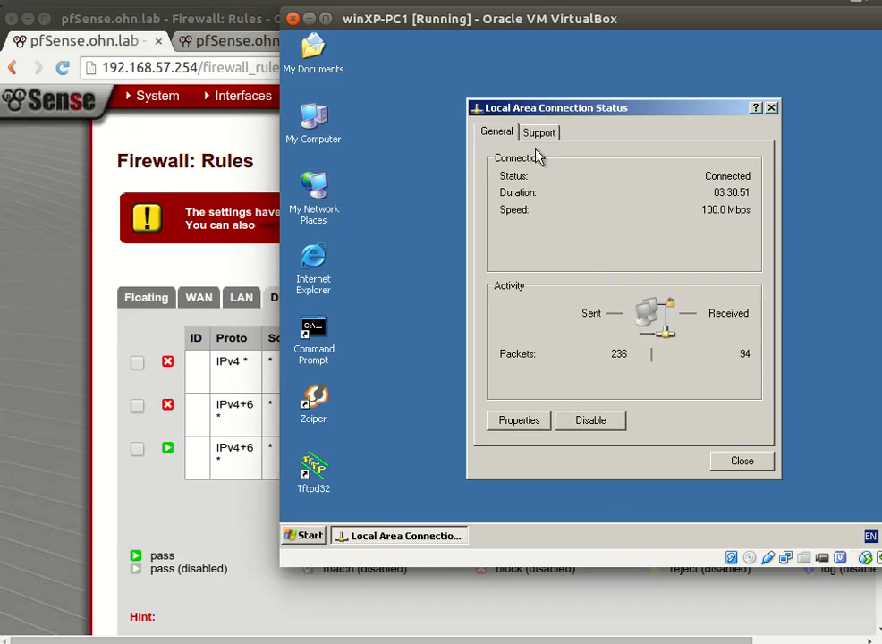
Step: Check IP 192.168.57.201 and gateway 192.168.57.254 under Support, then close the status window
{"action": "left_click", "coordinate": [539, 132]}
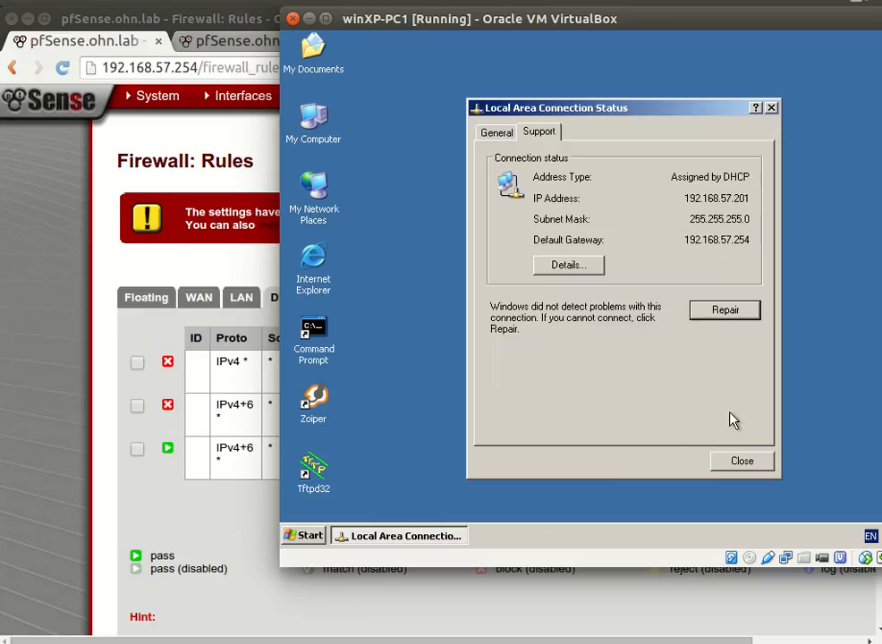
{"action": "left_click", "coordinate": [742, 461]}
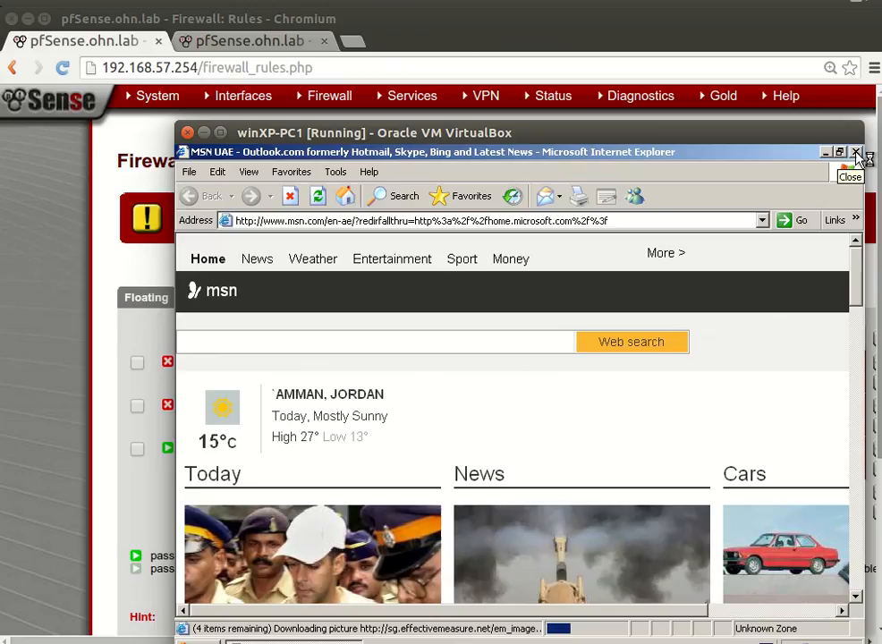
Step: Close Internet Explorer and ping 192.168.58.254 from the command prompt
{"action": "left_click", "coordinate": [856, 152]}
{"action": "type", "text": "pi"}
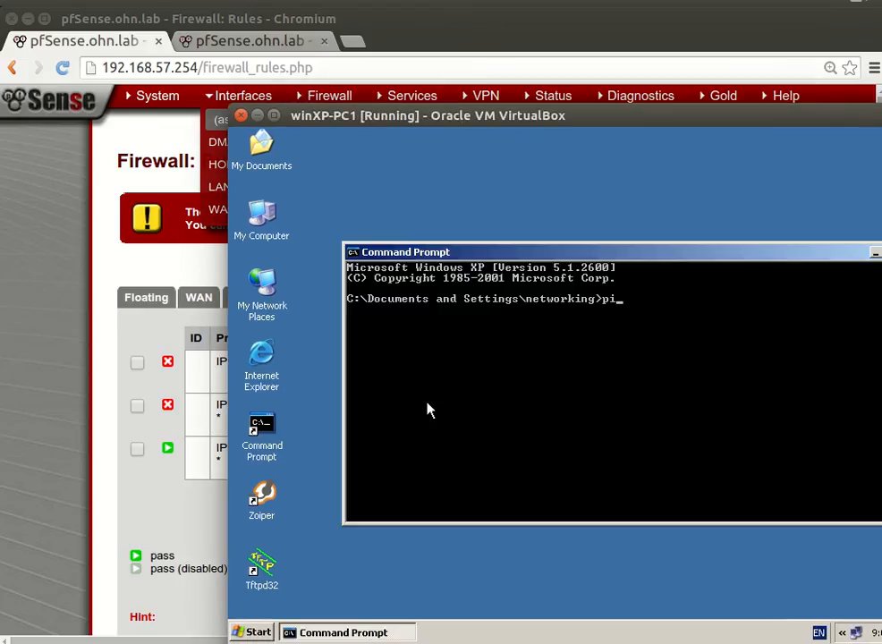
{"action": "type", "text": "ng"}
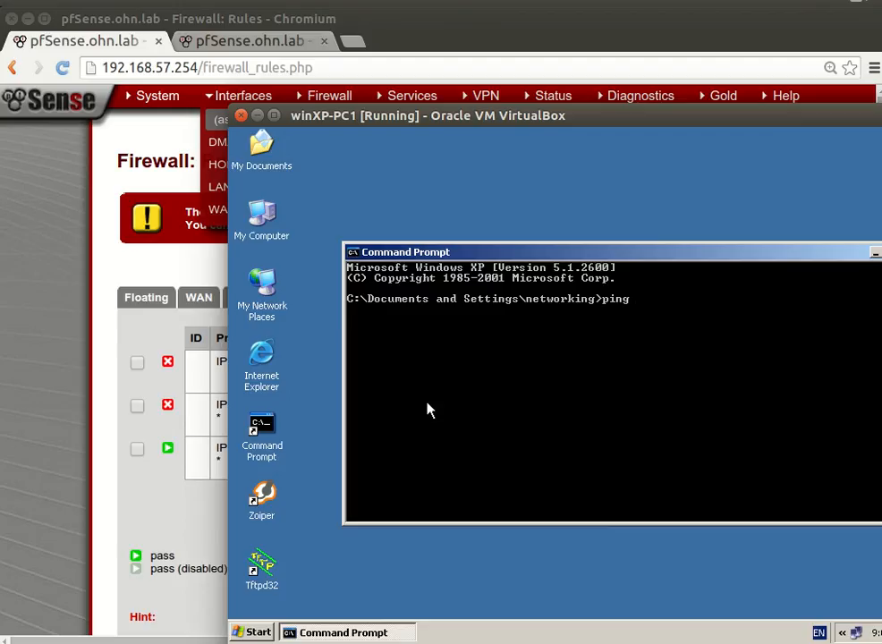
{"action": "type", "text": "192"}
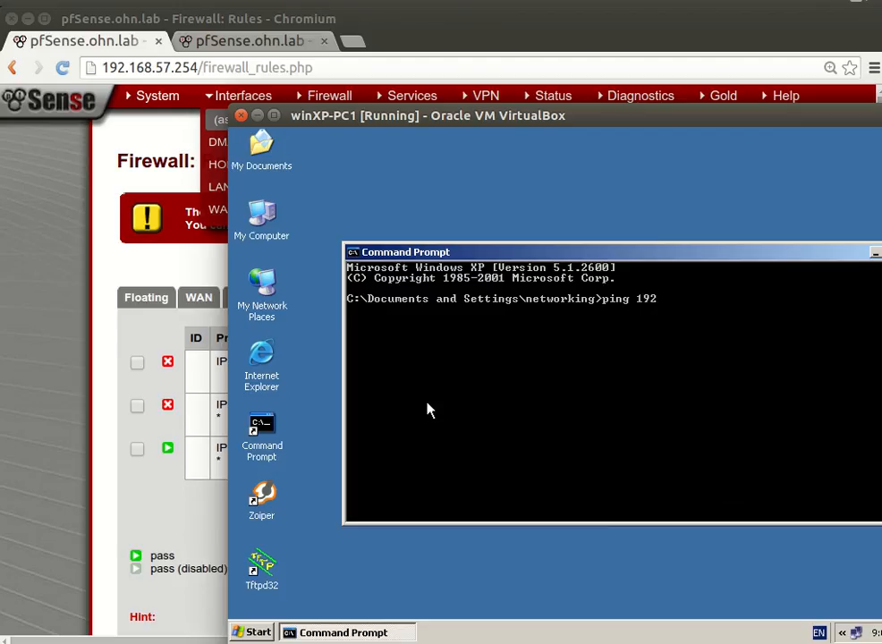
{"action": "type", "text": ".168.58"}
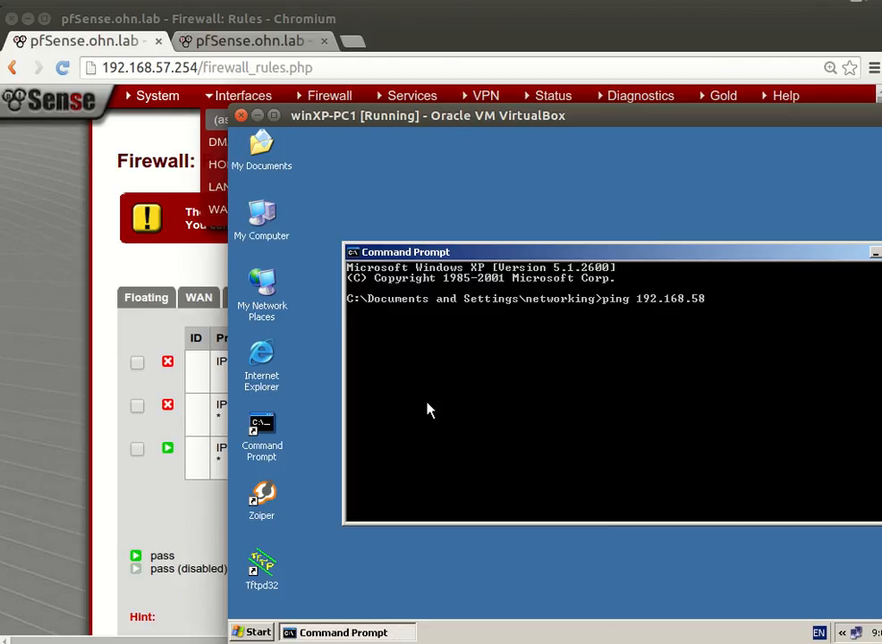
{"action": "type", "text": ".254"}
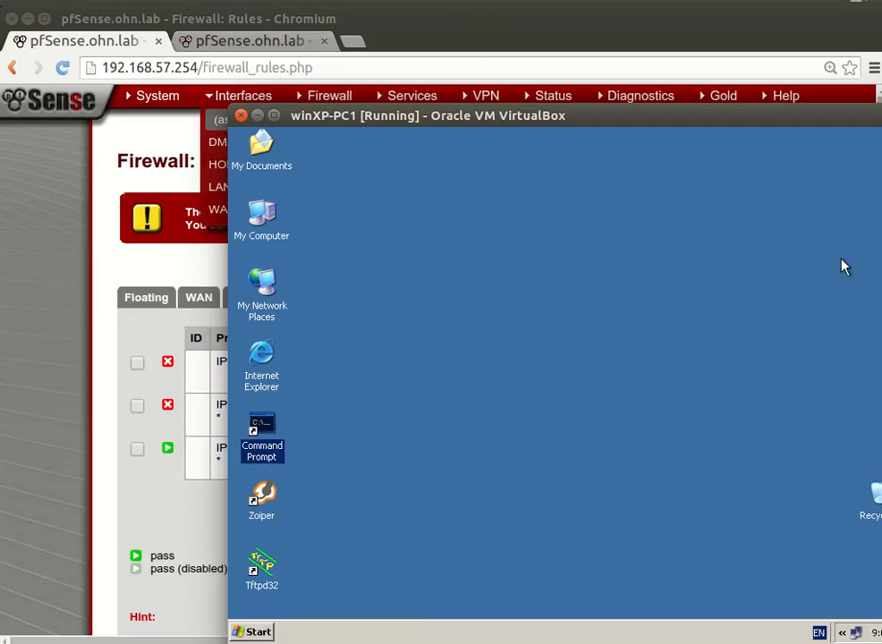
Step: Launch Internet Explorer and enter a 192.168 address in the address bar
{"action": "double_click", "coordinate": [262, 358]}
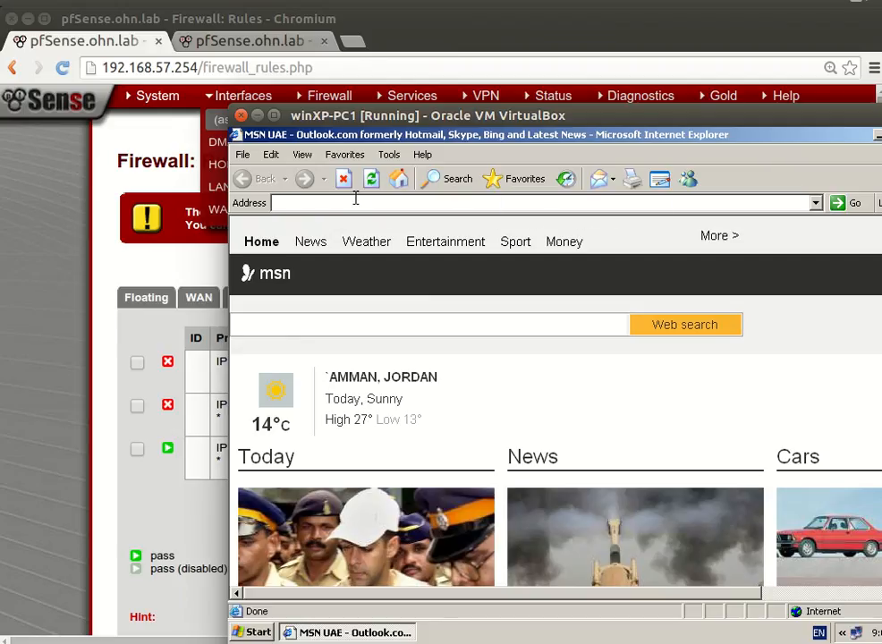
{"action": "type", "text": "192.57"}
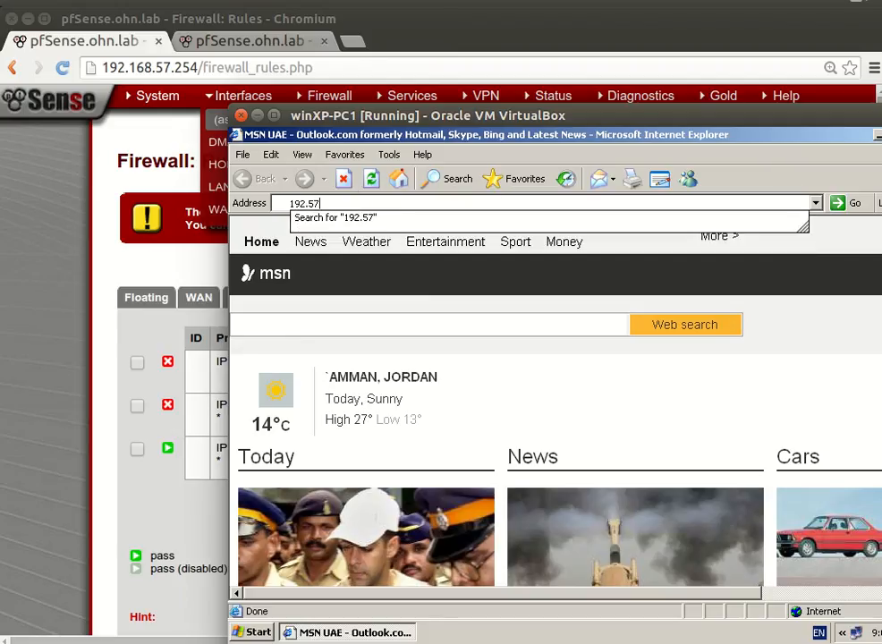
{"action": "type", "text": "."}
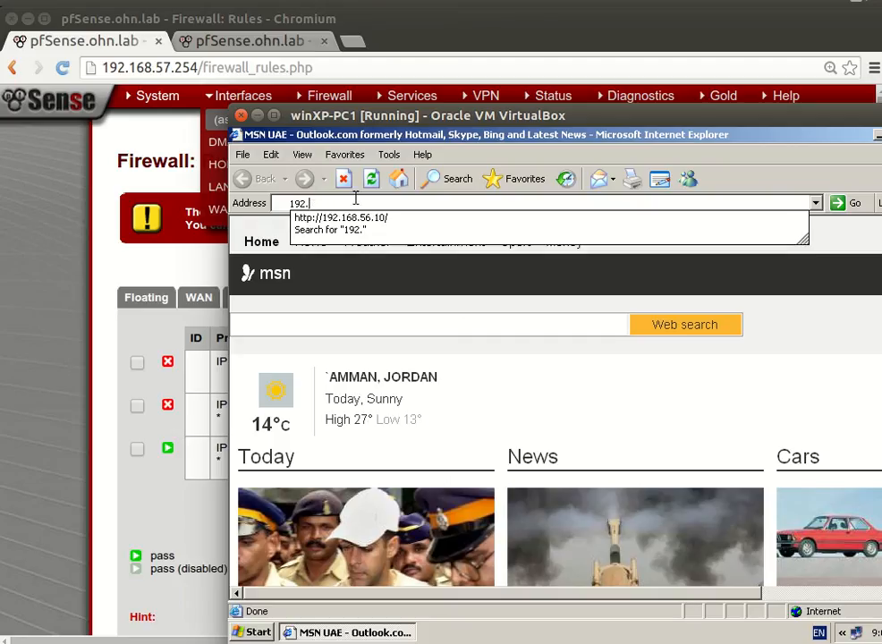
{"action": "type", "text": "168."}
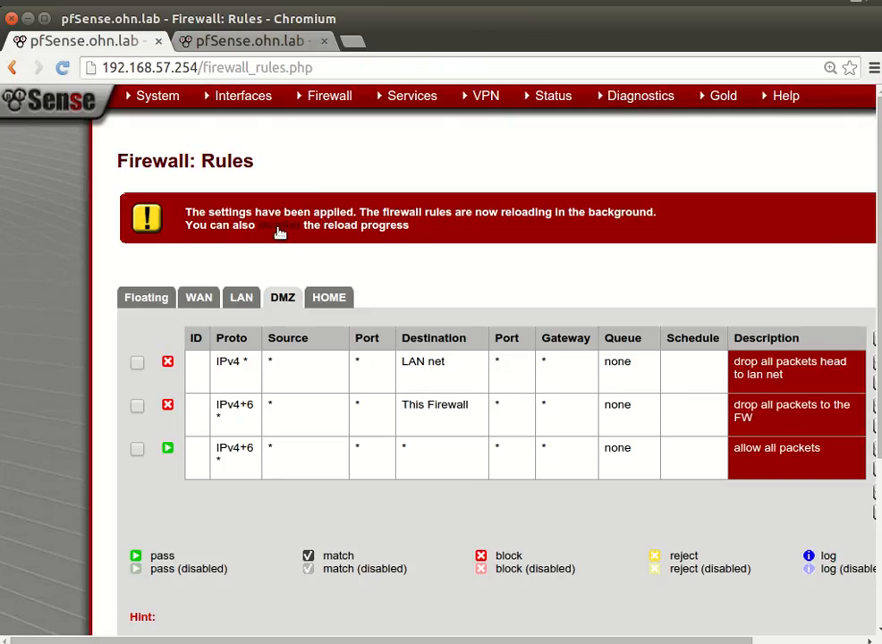
{"action": "mouse_move", "coordinate": [564, 473]}
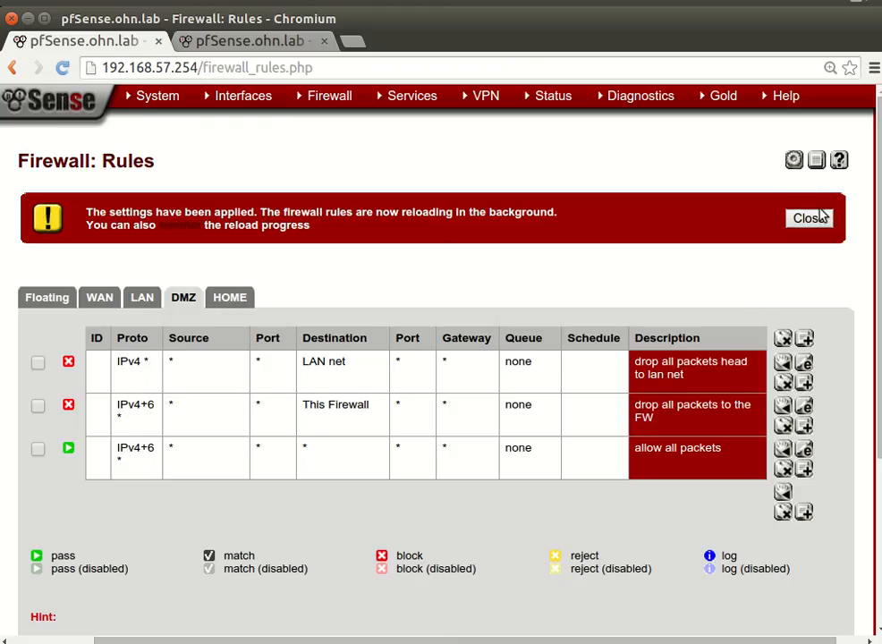
Step: Dismiss the settings-applied notice on the DMZ rules page
{"action": "left_click", "coordinate": [808, 218]}
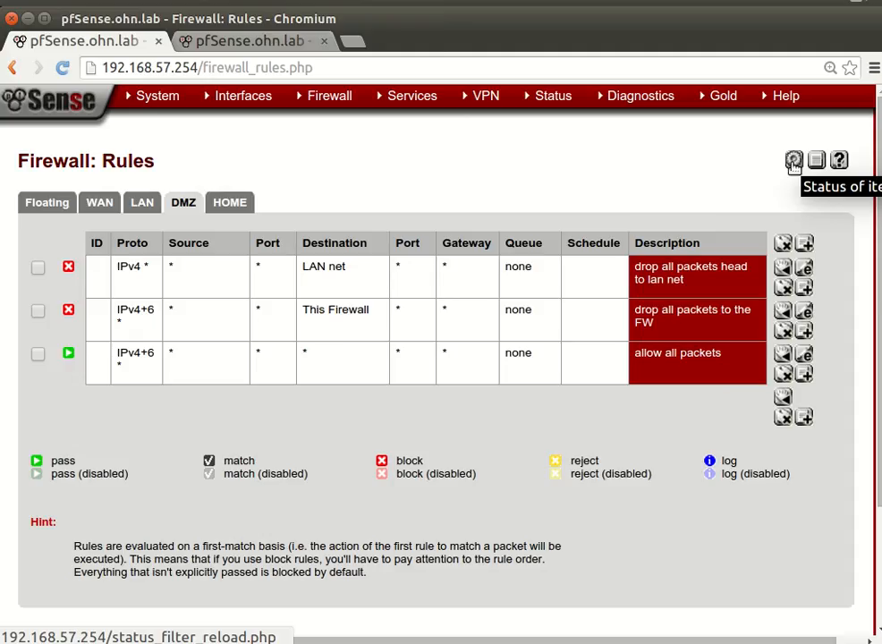
Step: Reload the firewall filter, then return to the Firewall > Rules DMZ tab
{"action": "left_click", "coordinate": [793, 160]}
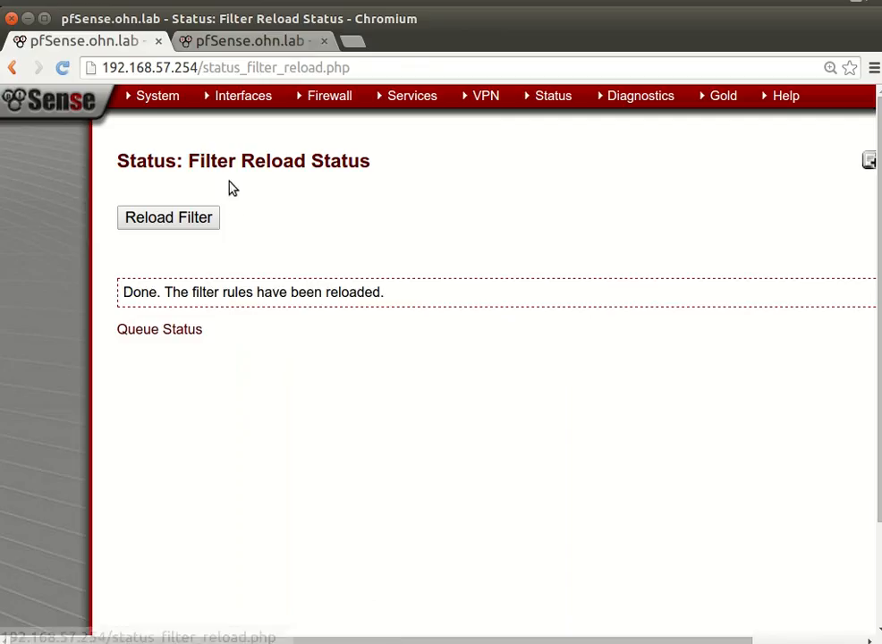
{"action": "left_click", "coordinate": [329, 96]}
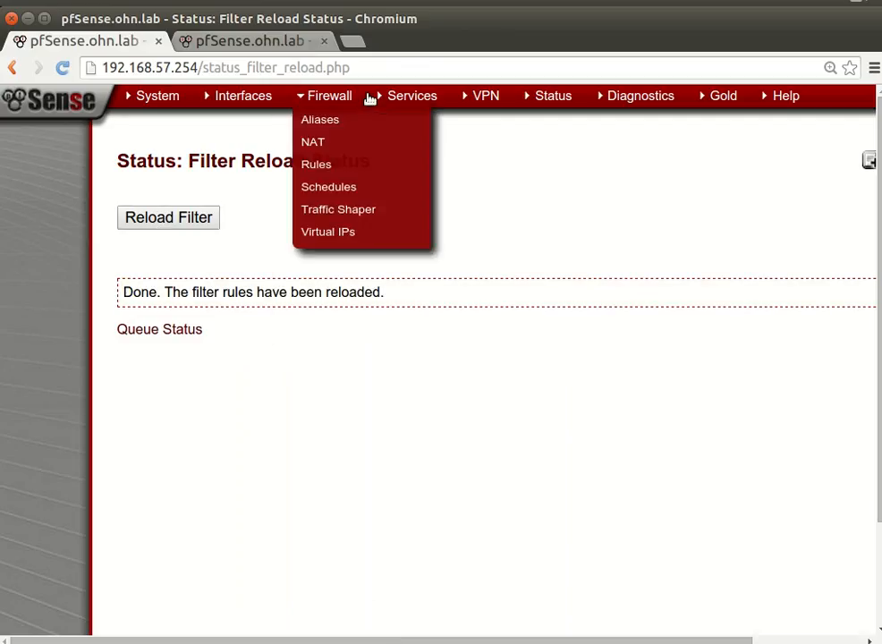
{"action": "left_click", "coordinate": [316, 163]}
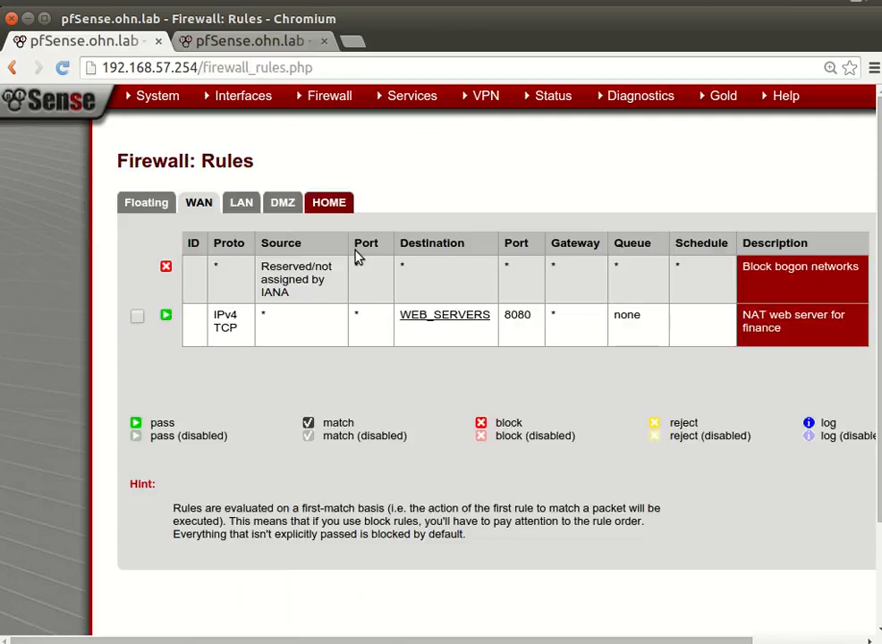
{"action": "left_click", "coordinate": [282, 202]}
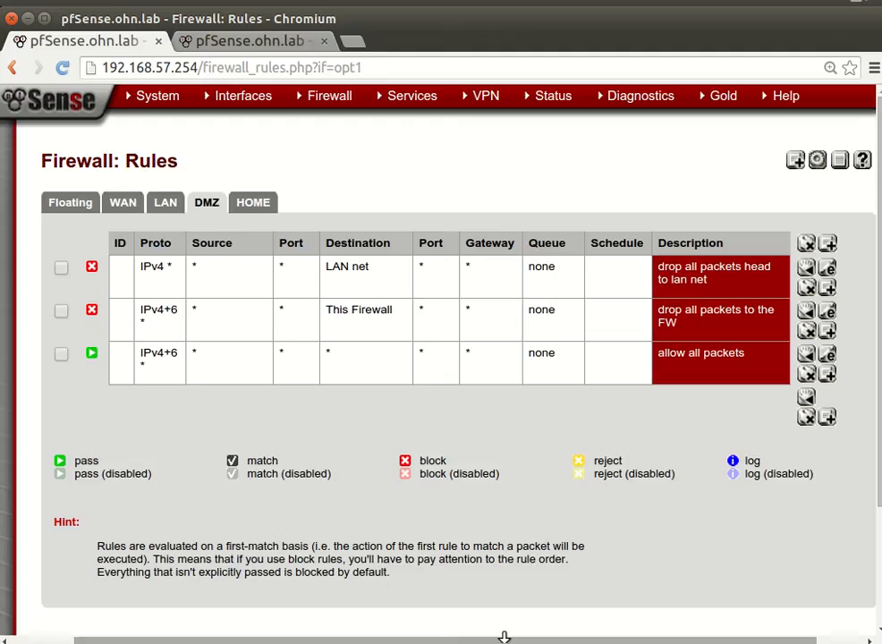
{"action": "mouse_move", "coordinate": [780, 353]}
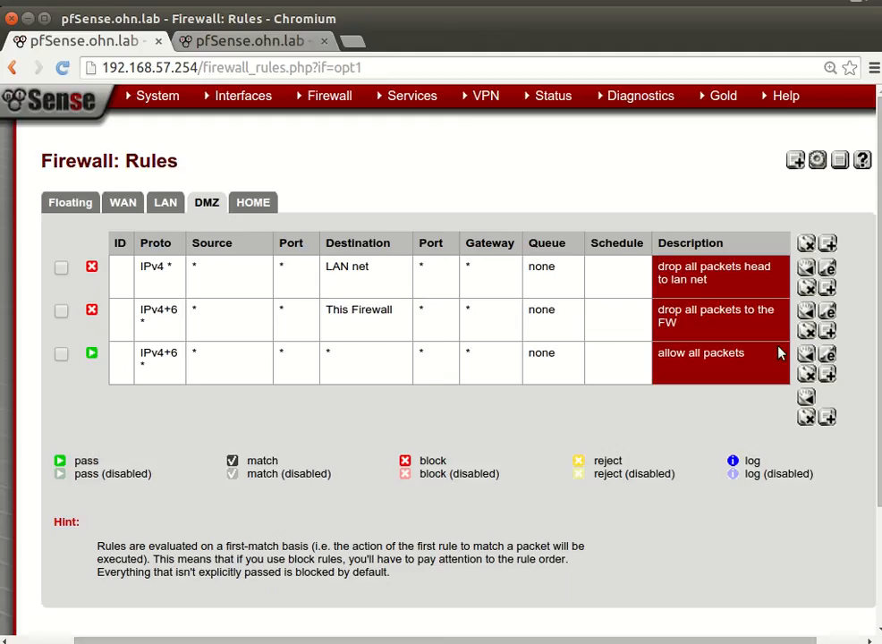
Step: Set the 'drop all packets to the FW' rule's source to DMZ net and save it
{"action": "left_click", "coordinate": [827, 310]}
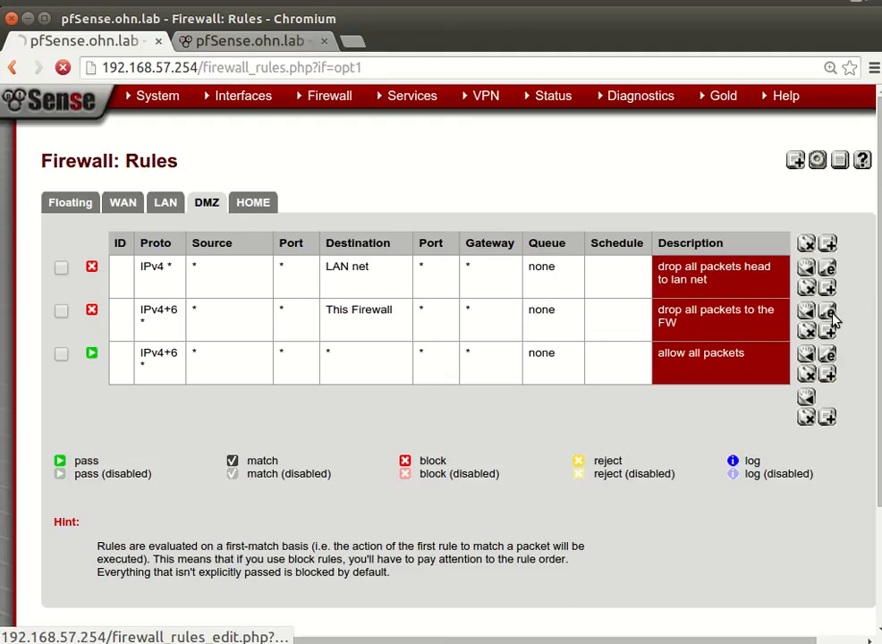
{"action": "left_click", "coordinate": [805, 312]}
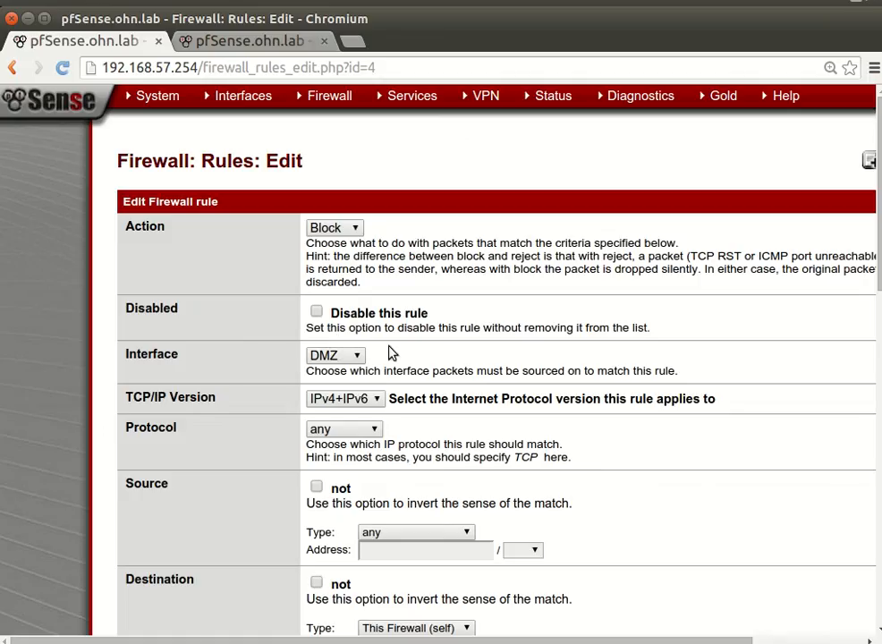
{"action": "scroll", "scroll_direction": "down", "scroll_amount": 3}
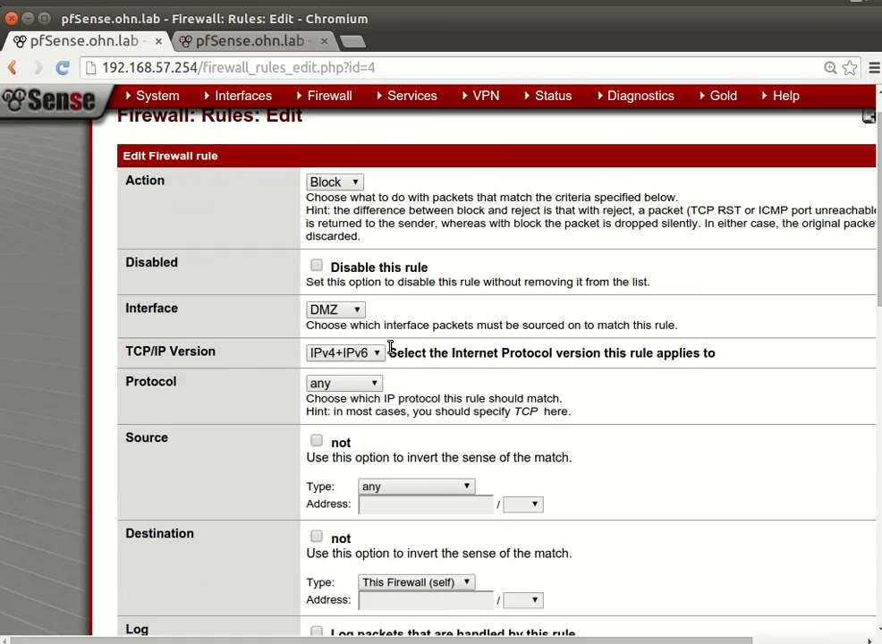
{"action": "scroll", "scroll_direction": "down", "scroll_amount": 3}
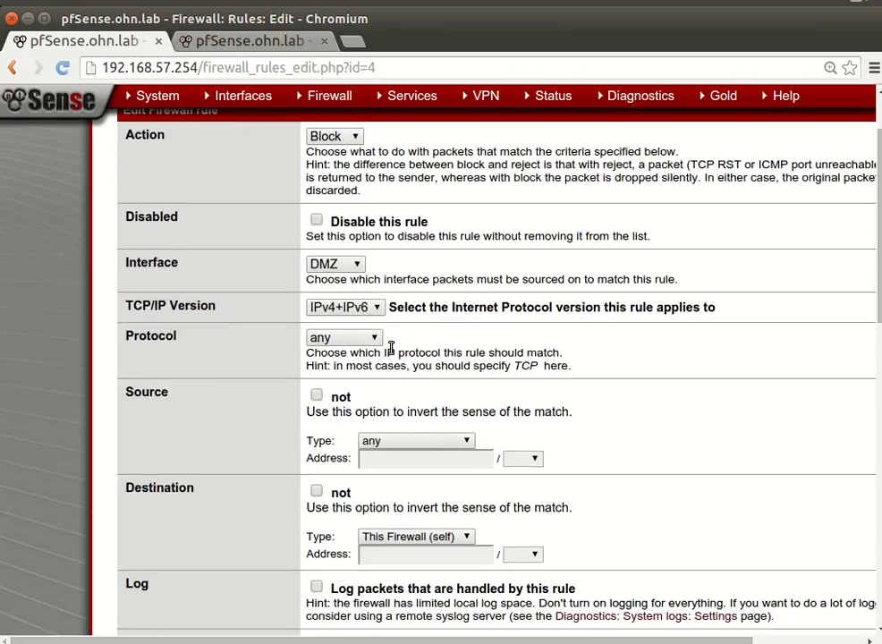
{"action": "scroll", "scroll_direction": "down", "scroll_amount": 3}
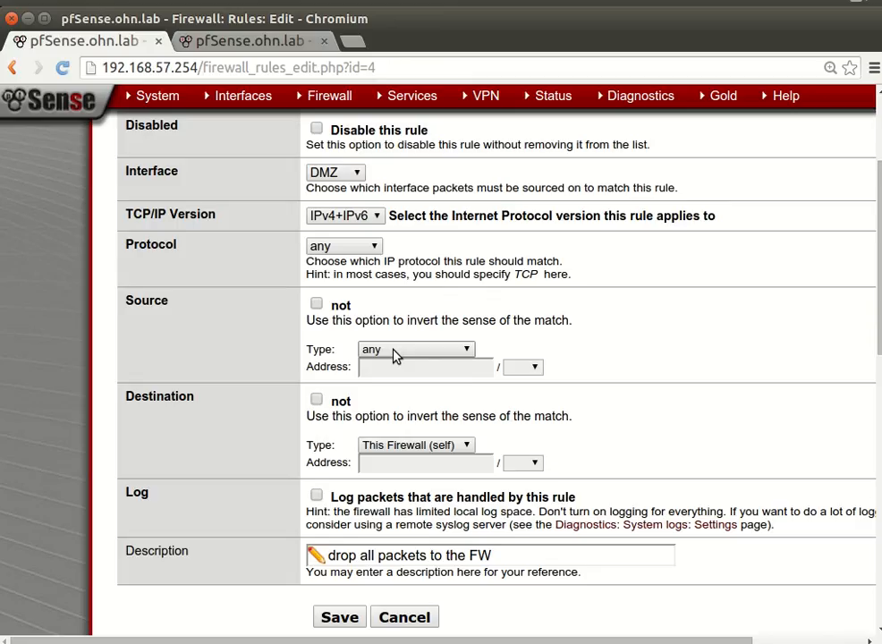
{"action": "mouse_move", "coordinate": [422, 357]}
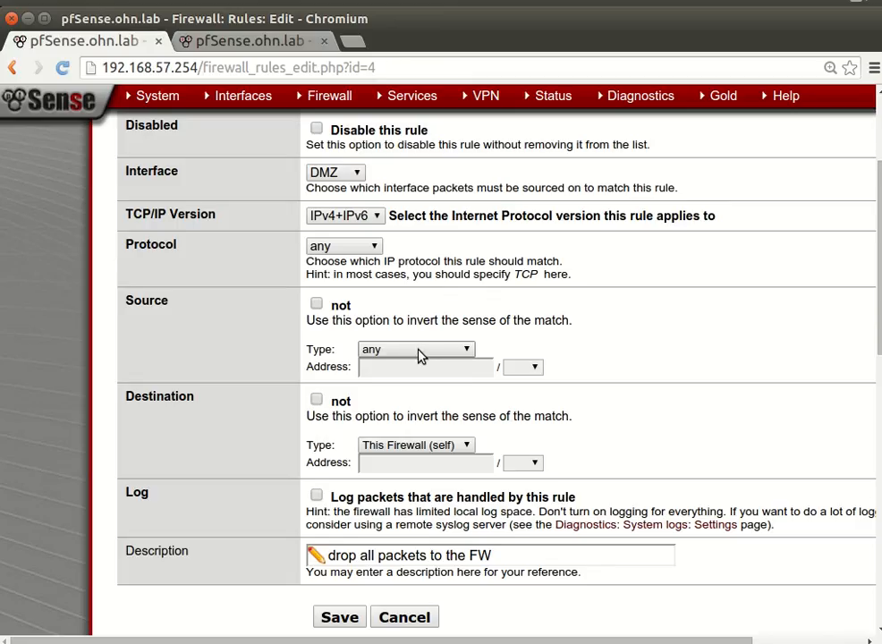
{"action": "left_click", "coordinate": [416, 349]}
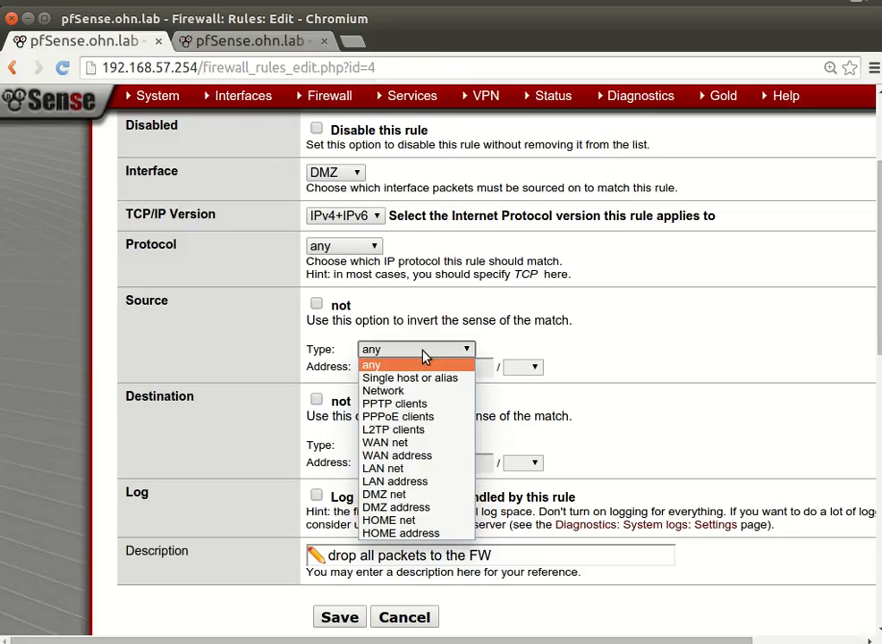
{"action": "mouse_move", "coordinate": [452, 469]}
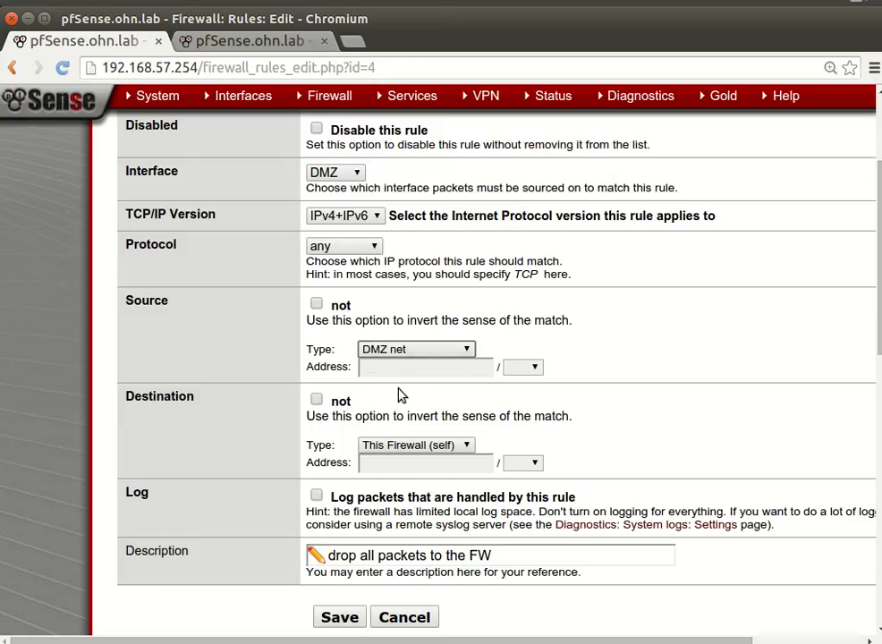
{"action": "scroll", "scroll_direction": "down", "scroll_amount": 3}
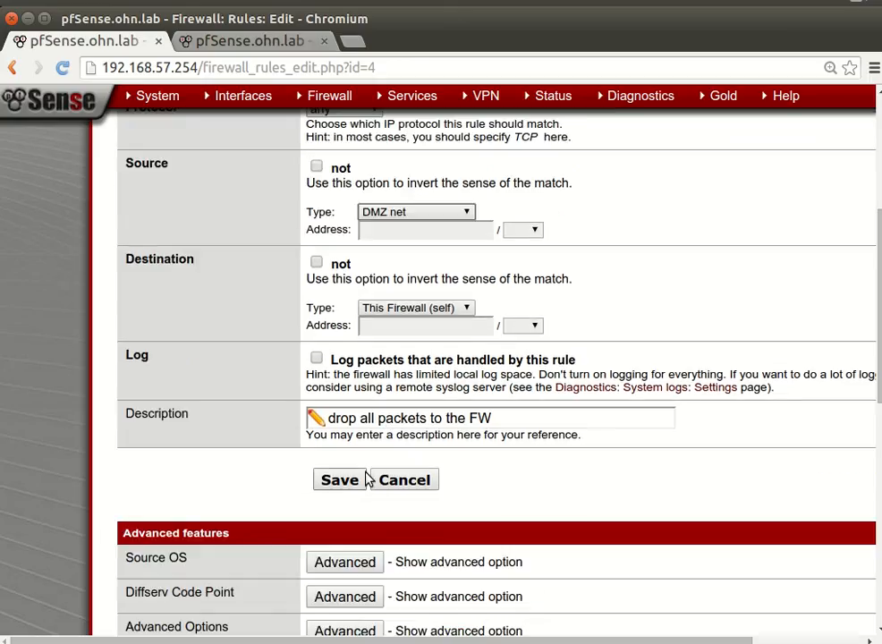
{"action": "left_click", "coordinate": [339, 479]}
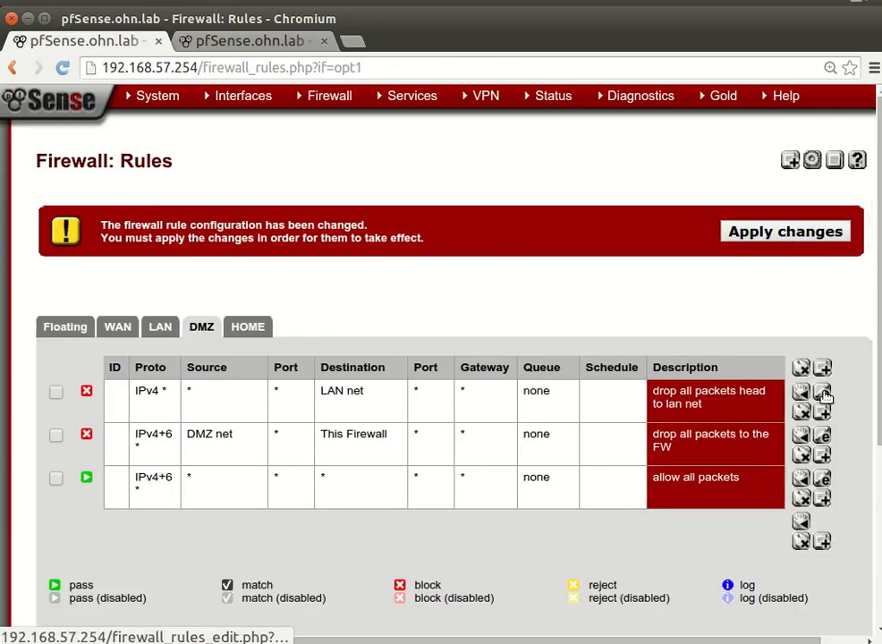
Step: Set the LAN-net block rule's source to DMZ net, save, and apply the changes
{"action": "left_click", "coordinate": [822, 391]}
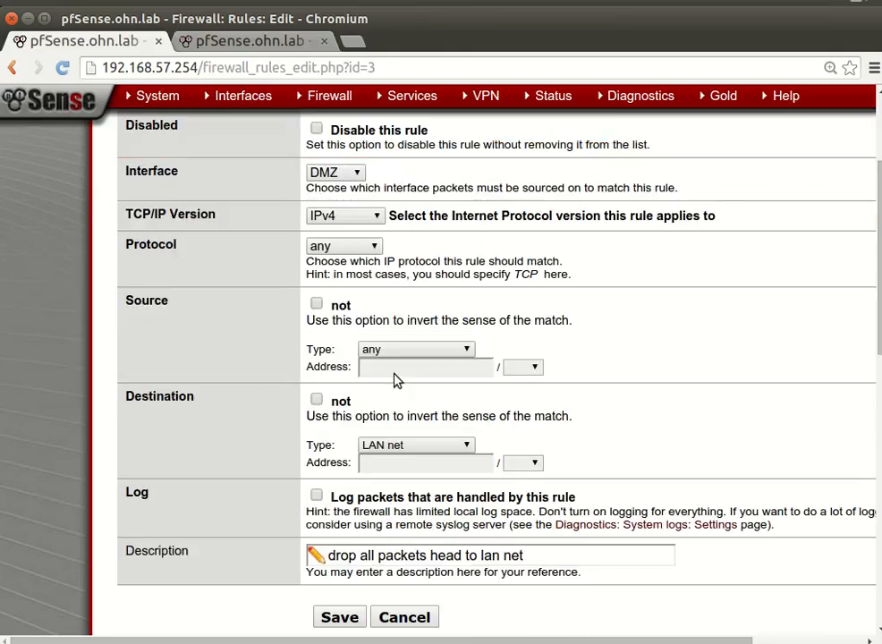
{"action": "left_click", "coordinate": [414, 349]}
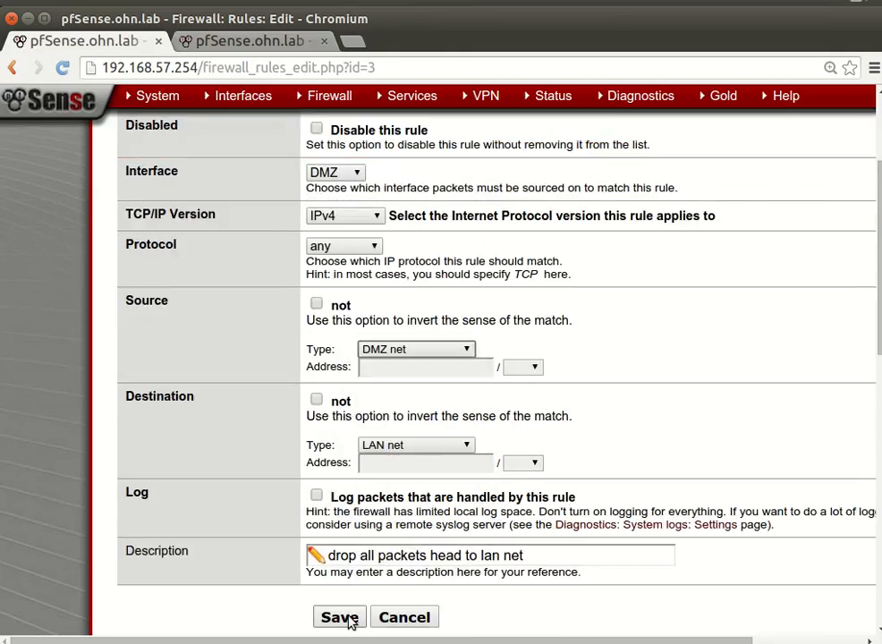
{"action": "left_click", "coordinate": [339, 618]}
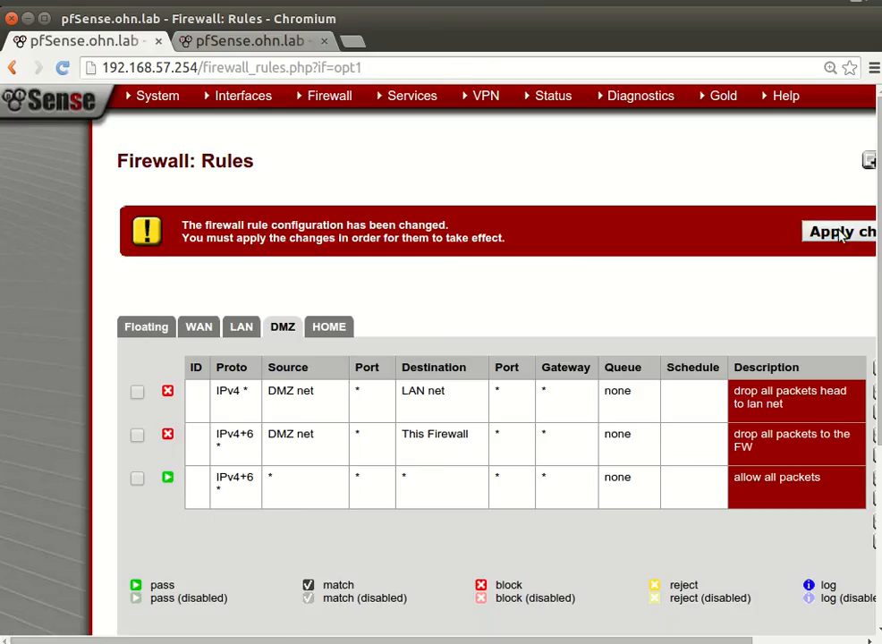
{"action": "left_click", "coordinate": [838, 231]}
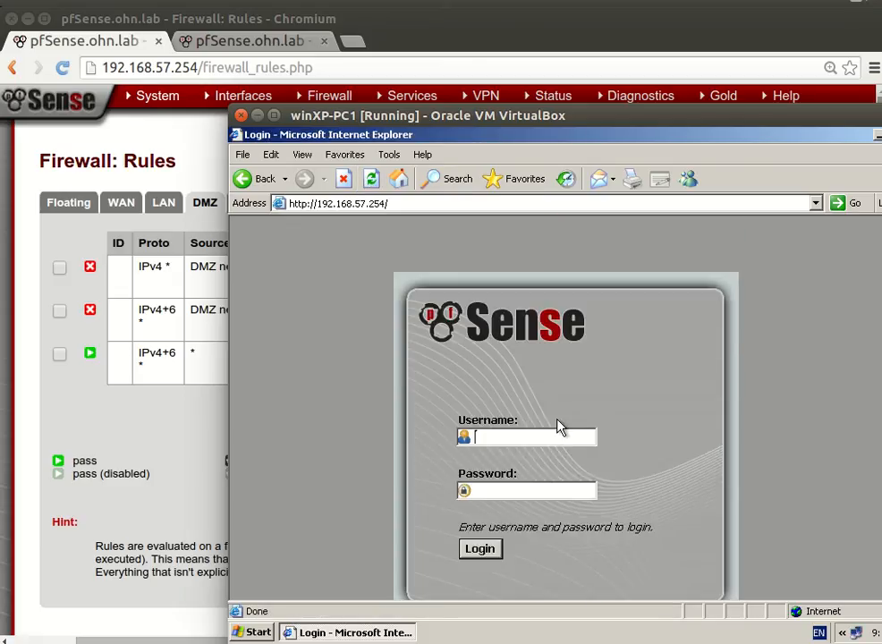
Step: Log into the pfSense dashboard as admin from the XP VM, then close the browser
{"action": "type", "text": "admin"}
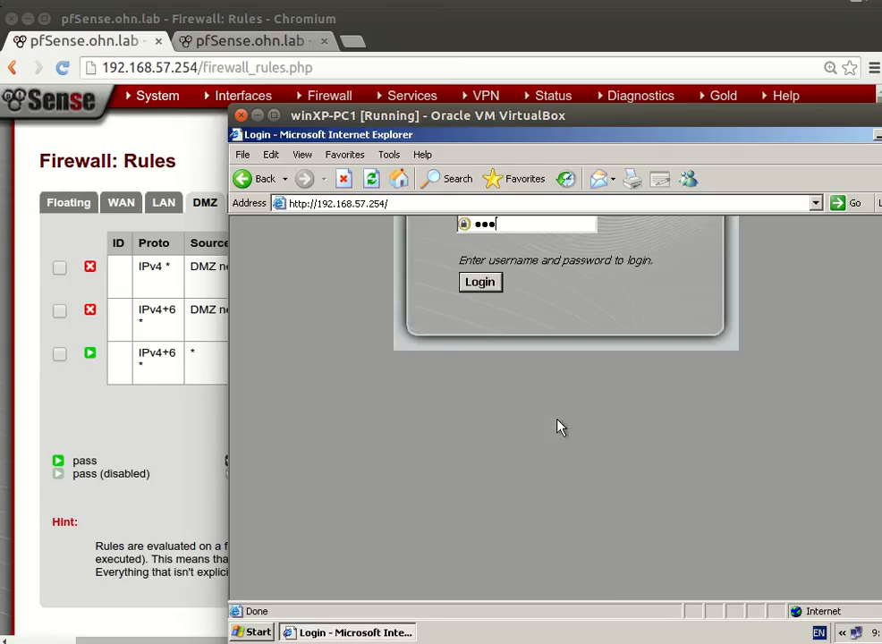
{"action": "left_click", "coordinate": [480, 282]}
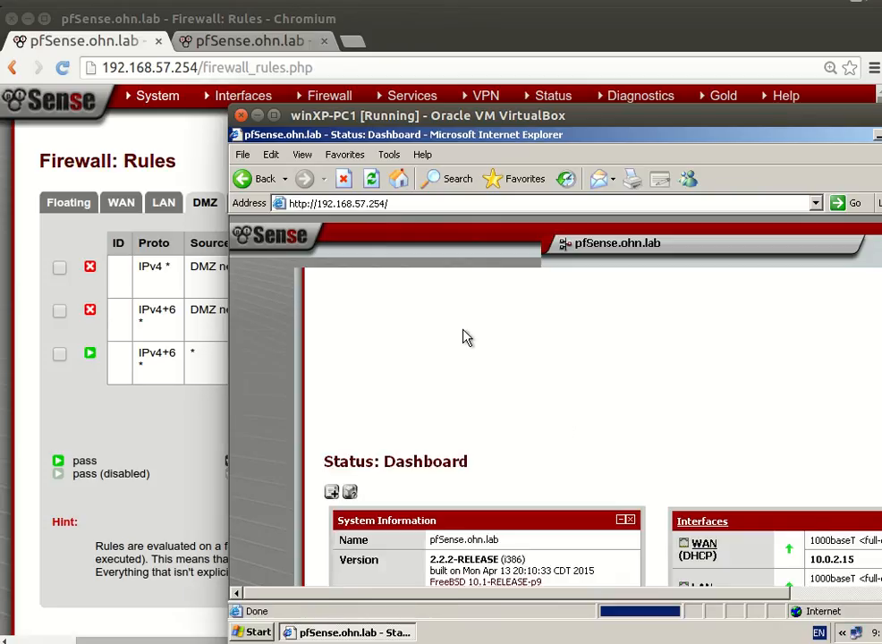
{"action": "mouse_move", "coordinate": [464, 296]}
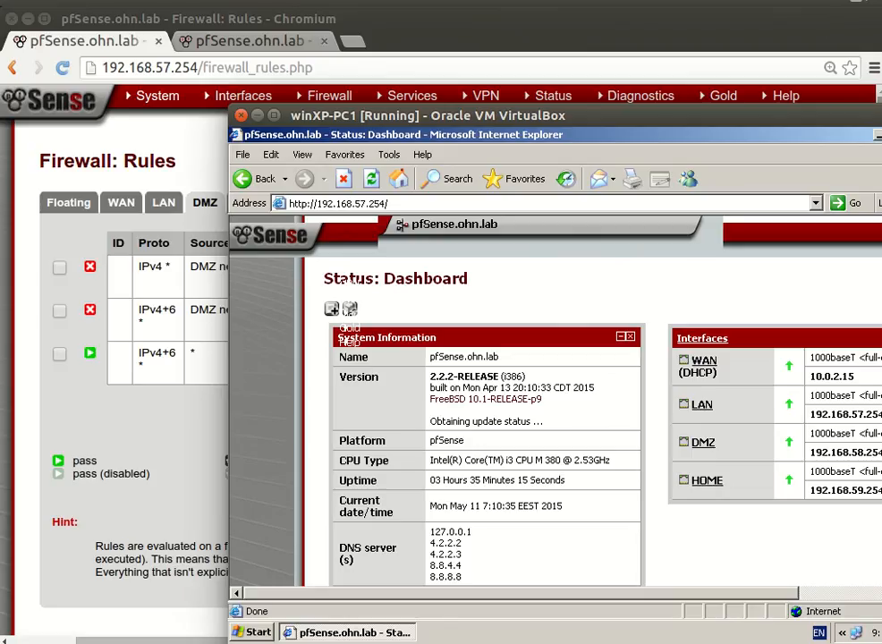
{"action": "left_click", "coordinate": [258, 116]}
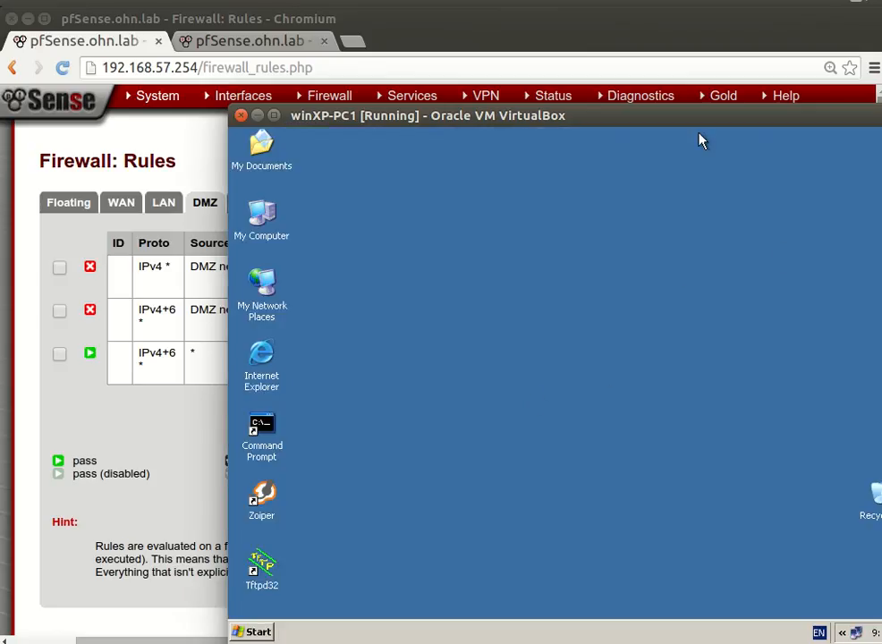
{"action": "mouse_move", "coordinate": [665, 338]}
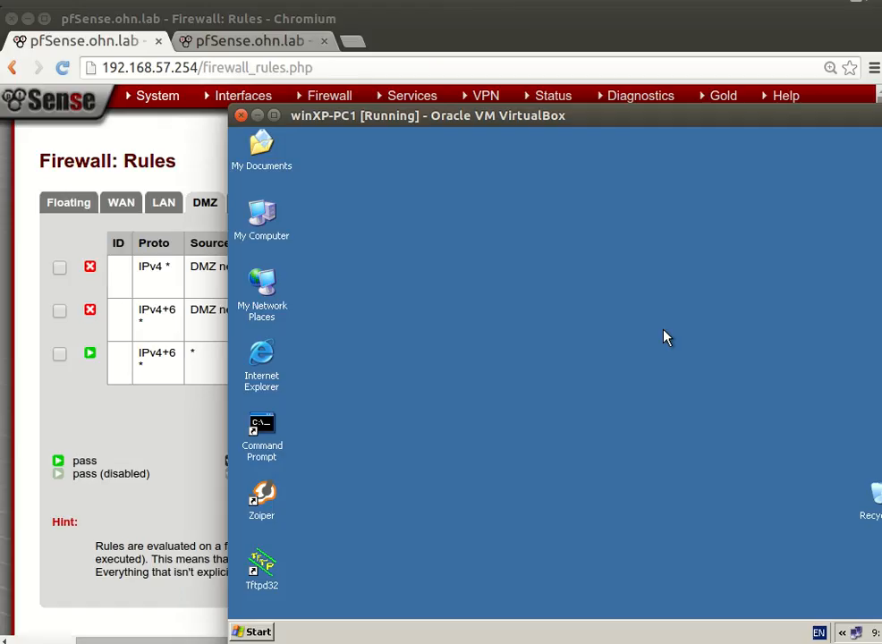